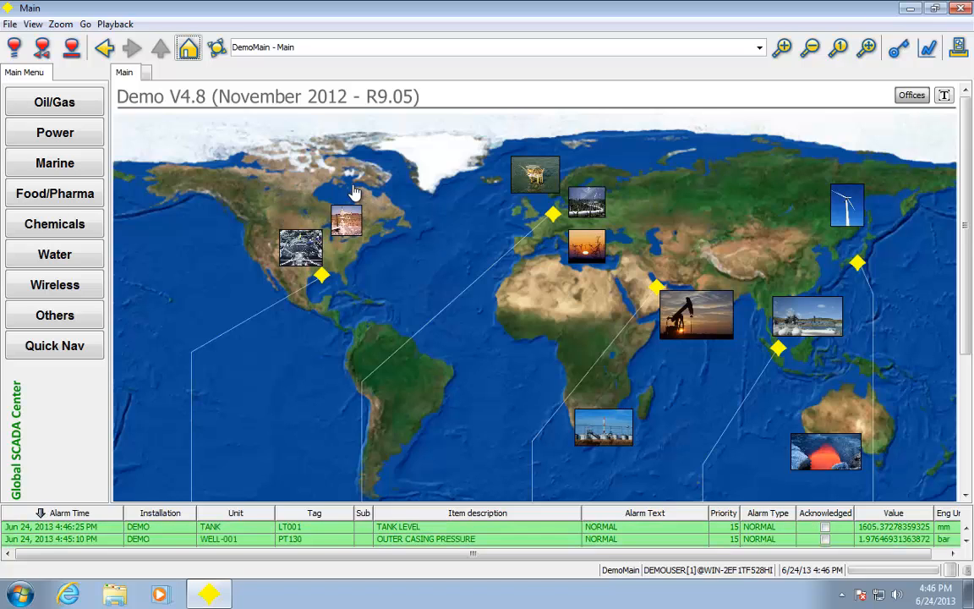
{"action": "mouse_move", "coordinate": [484, 117]}
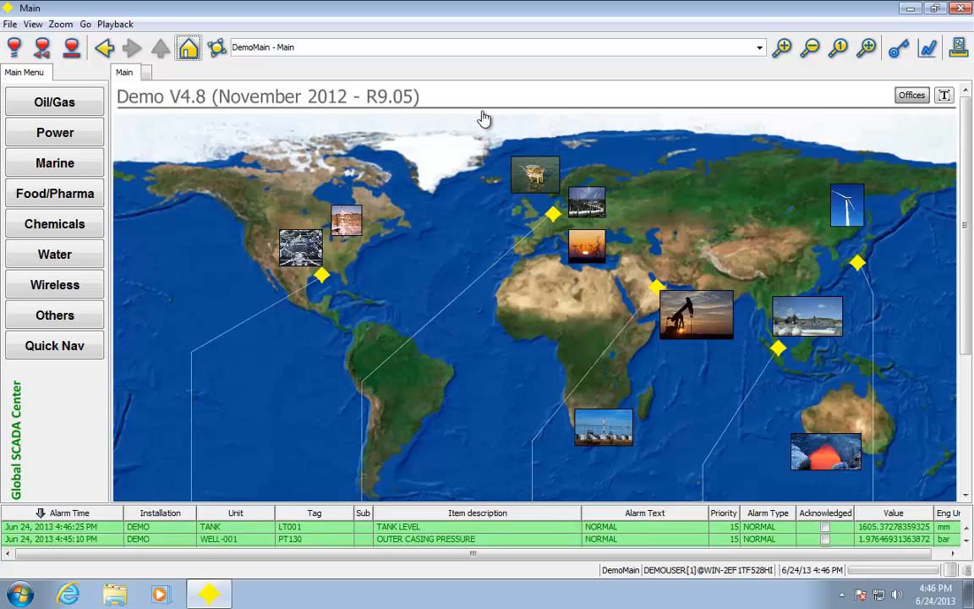
{"action": "mouse_move", "coordinate": [426, 135]}
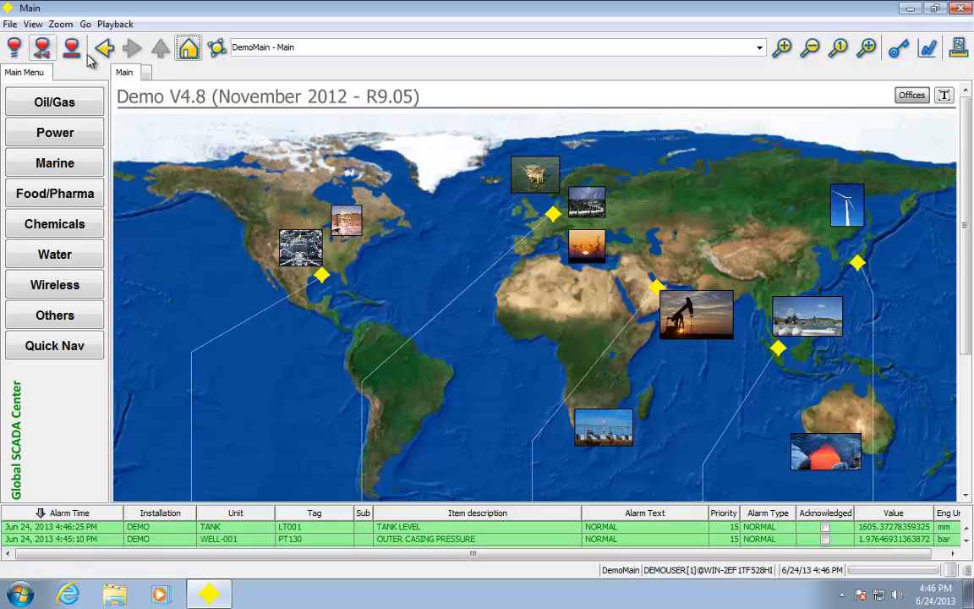
{"action": "mouse_move", "coordinate": [827, 223]}
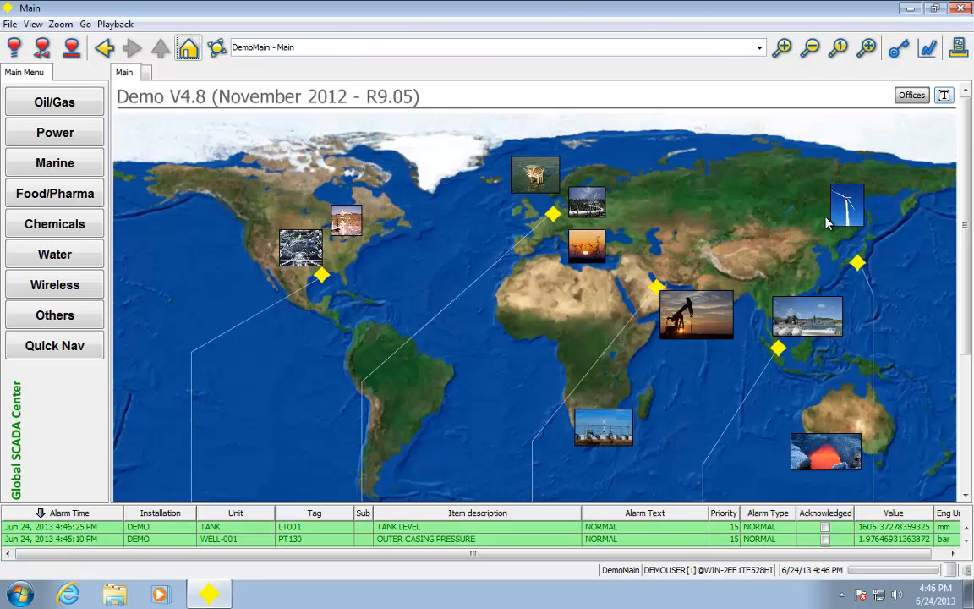
{"action": "mouse_move", "coordinate": [146, 119]}
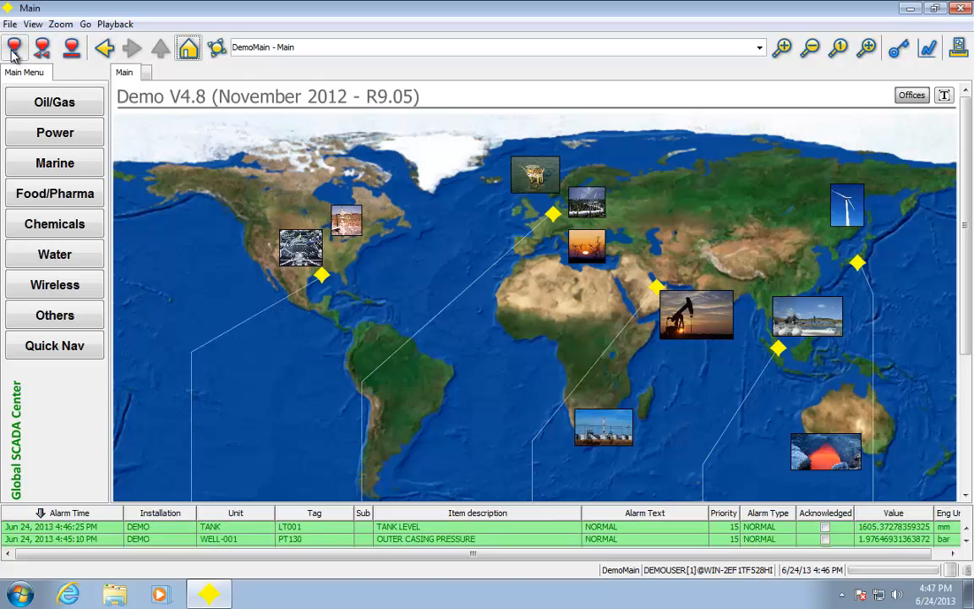
{"action": "mouse_move", "coordinate": [14, 48]}
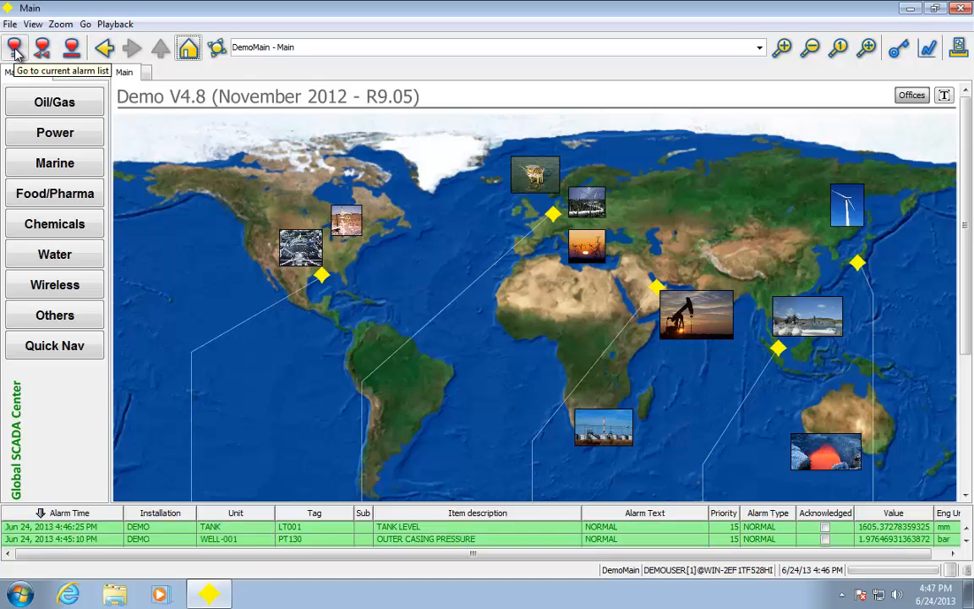
Show the current alarm list, reverse its Alarm Time sort and keep all times in the filter.
{"action": "left_click", "coordinate": [16, 48]}
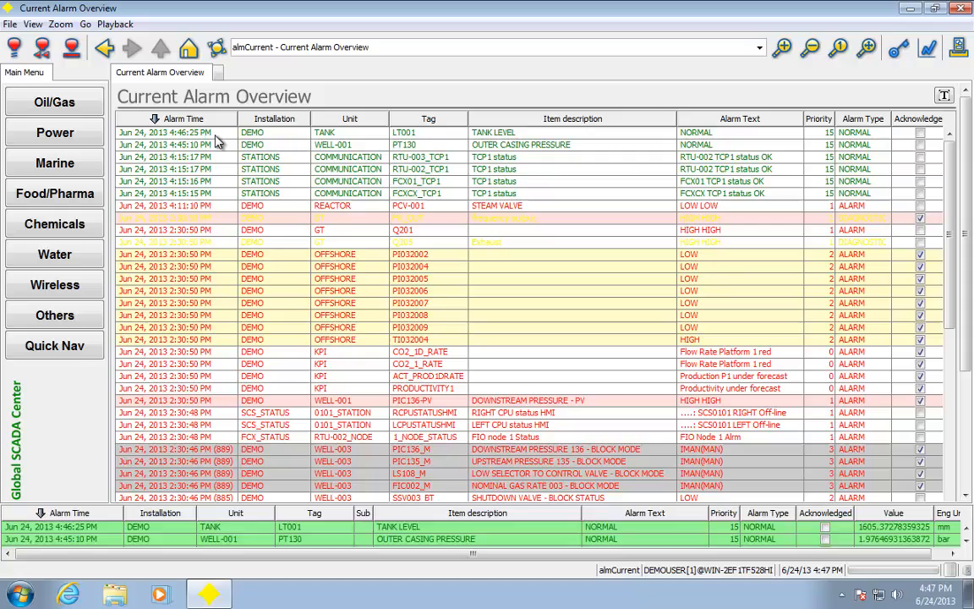
{"action": "left_click", "coordinate": [183, 119]}
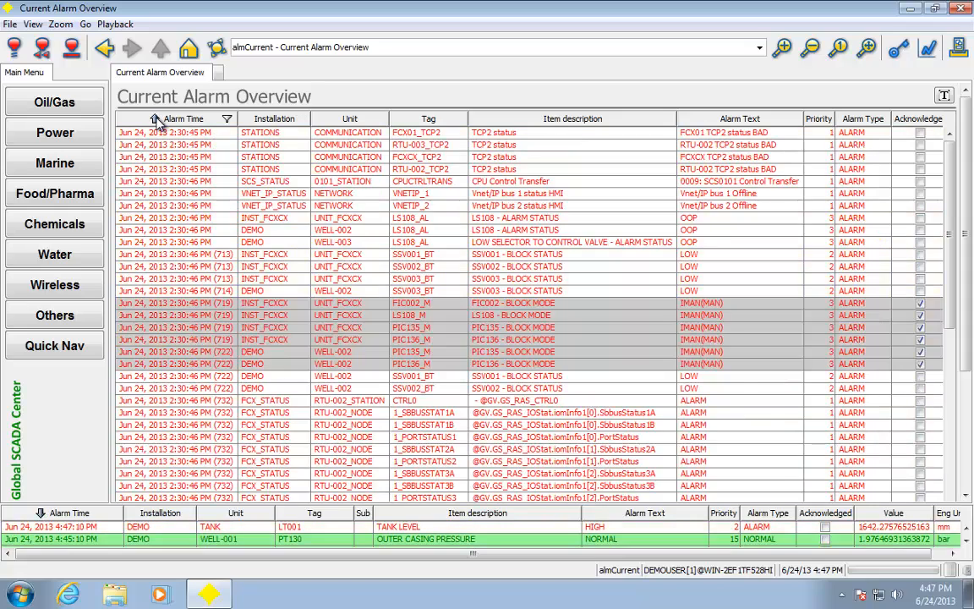
{"action": "left_click", "coordinate": [226, 119]}
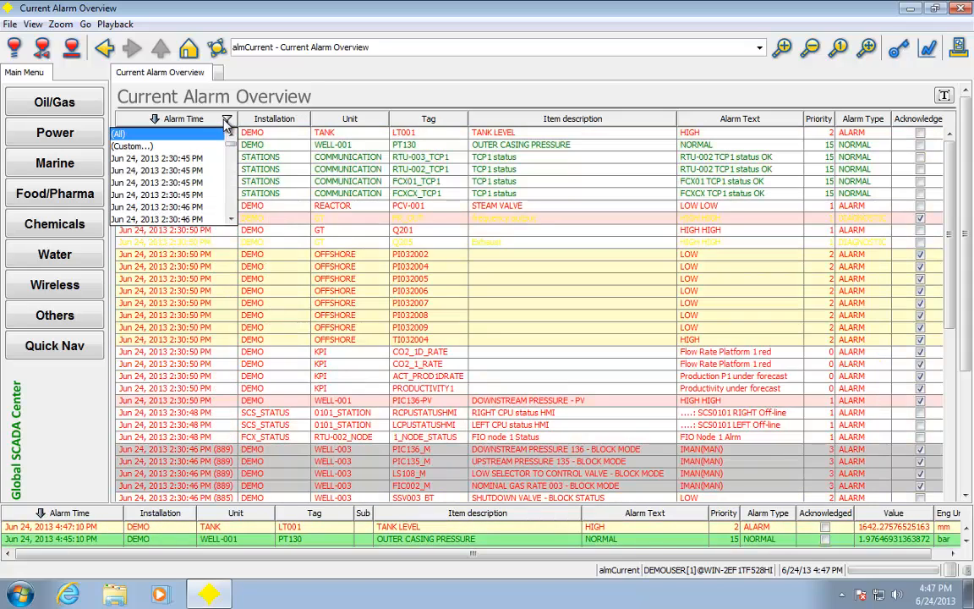
{"action": "left_click", "coordinate": [132, 146]}
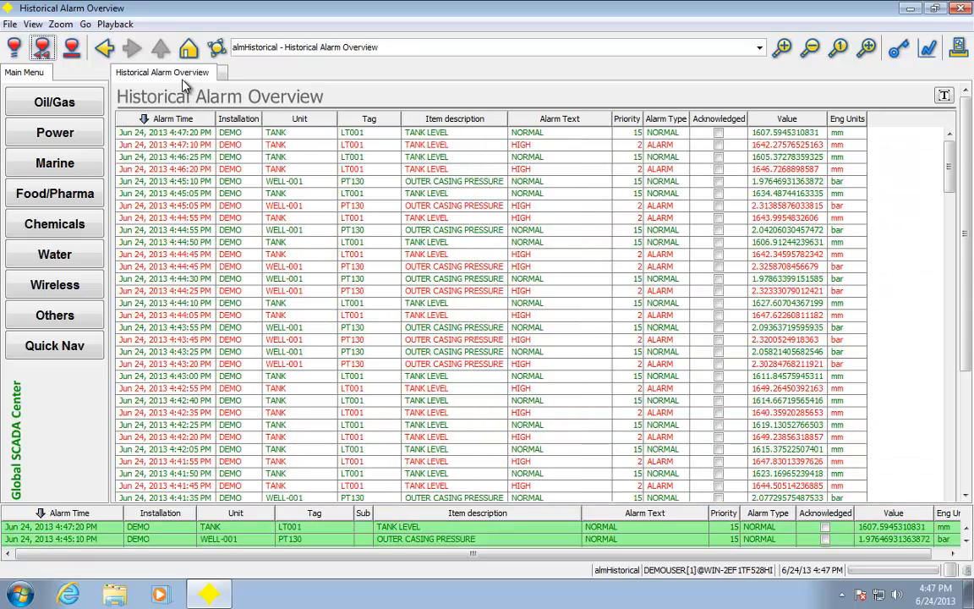
View the system and historical alarm overviews, then return to the current alarm list.
{"action": "left_click", "coordinate": [71, 47]}
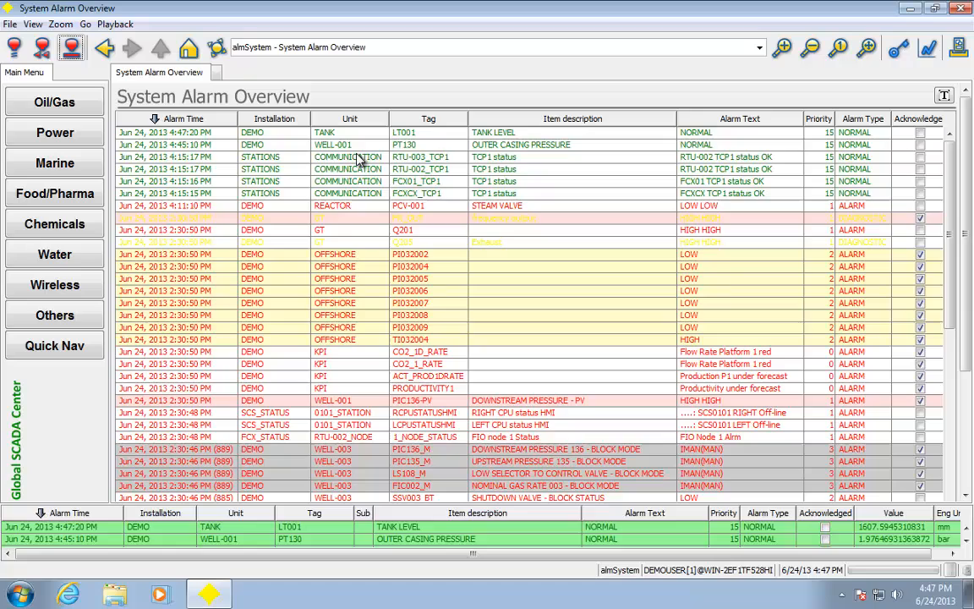
{"action": "left_click", "coordinate": [42, 47]}
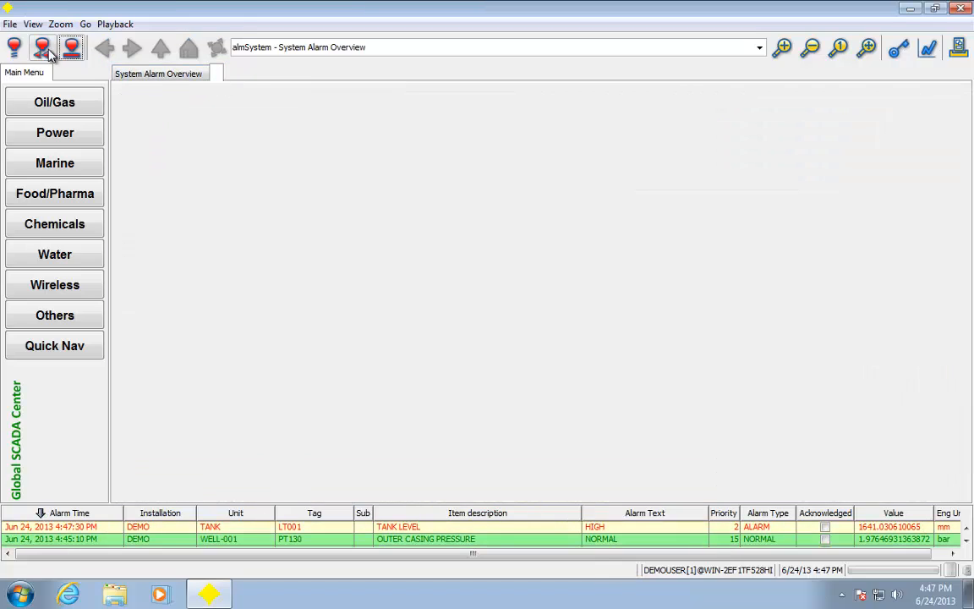
{"action": "left_click", "coordinate": [41, 47]}
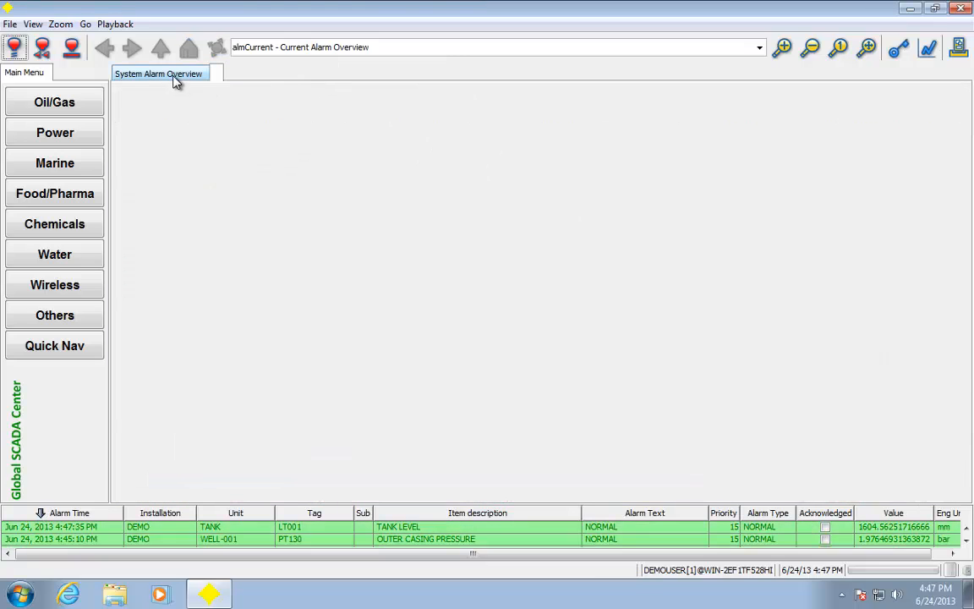
Return to the main world-map display and bring up the trend display.
{"action": "left_click", "coordinate": [189, 47]}
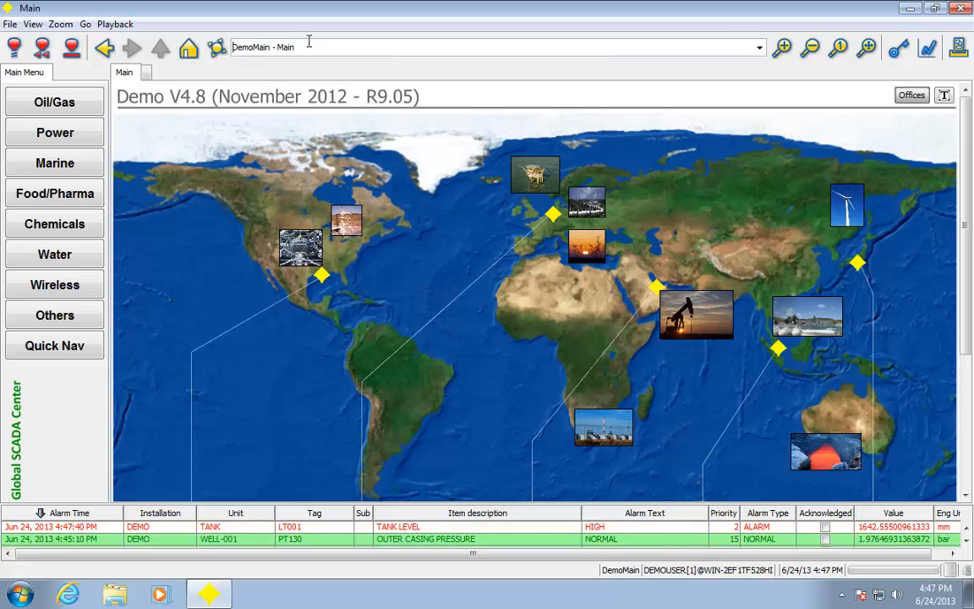
{"action": "left_click", "coordinate": [262, 48]}
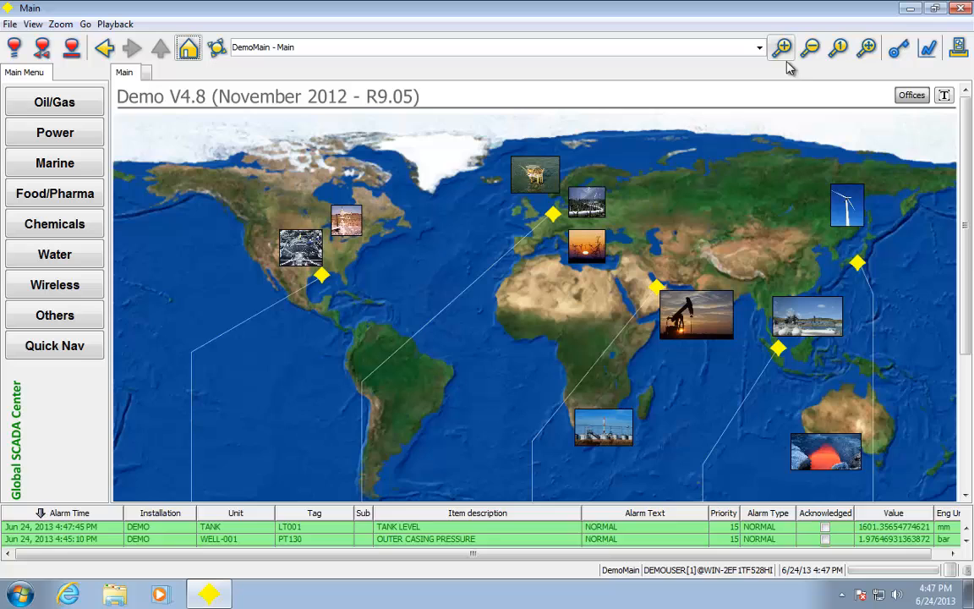
{"action": "left_click", "coordinate": [808, 48]}
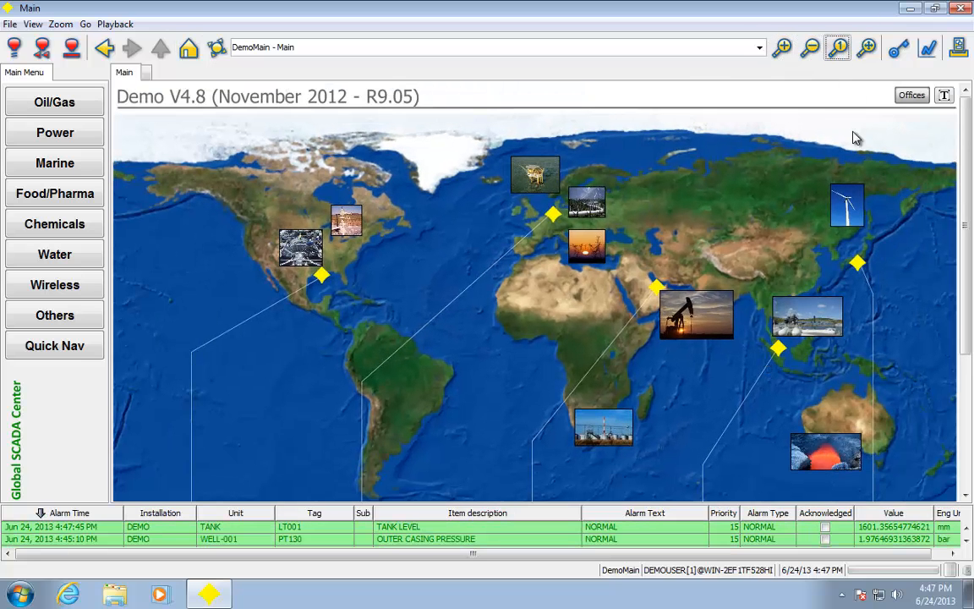
Log in again as DEMOUSER and confirm the login.
{"action": "left_click", "coordinate": [866, 47]}
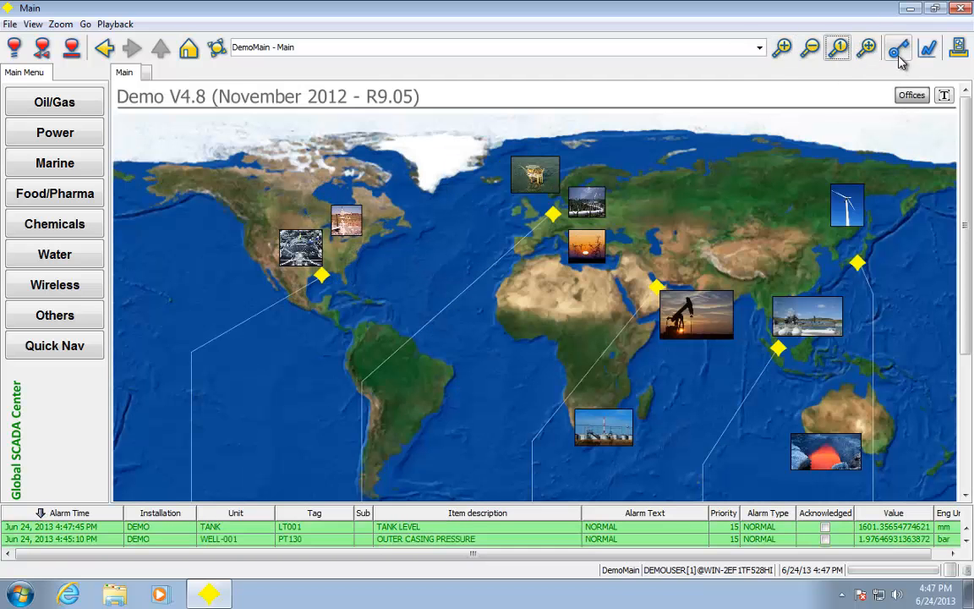
{"action": "left_click", "coordinate": [896, 48]}
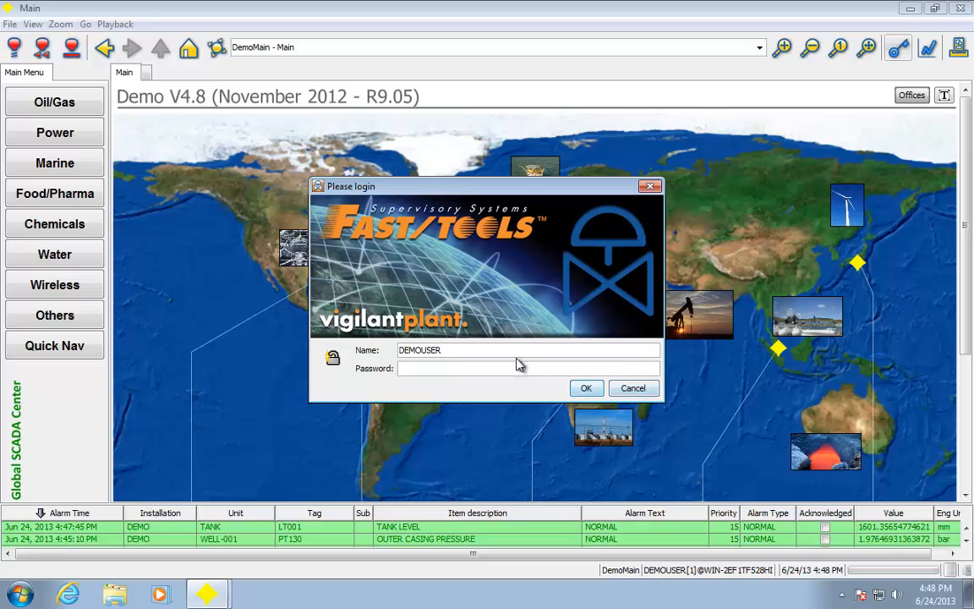
{"action": "left_click", "coordinate": [585, 387]}
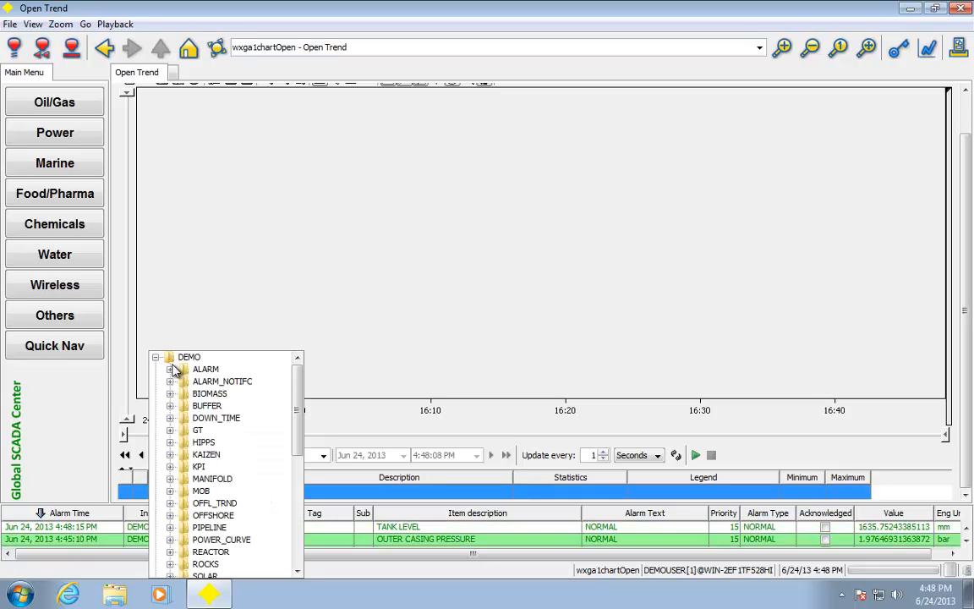
Plot DEMO.BUFFER_SINE on the trend and widen its period to the last day.
{"action": "left_click", "coordinate": [171, 406]}
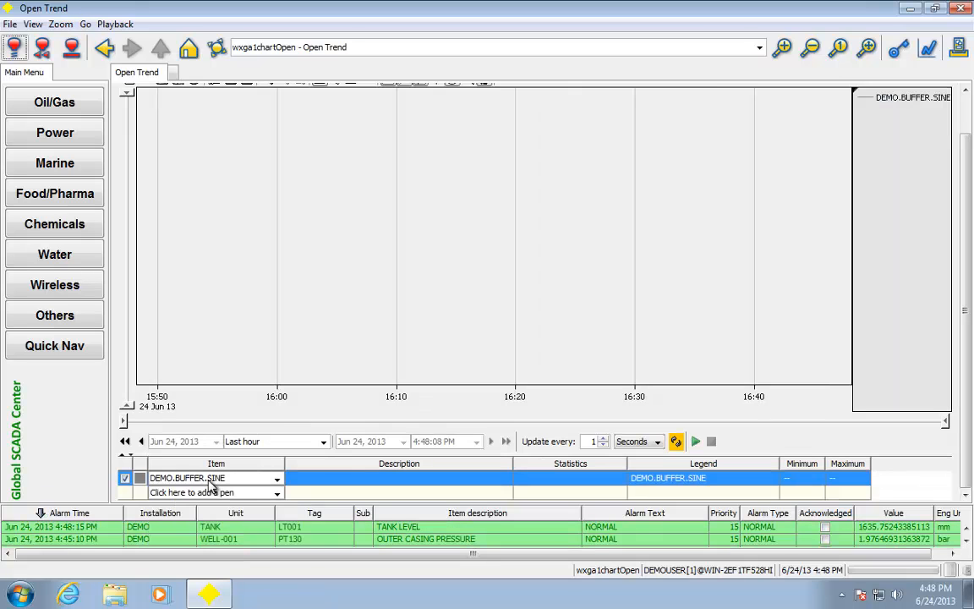
{"action": "left_click", "coordinate": [139, 477]}
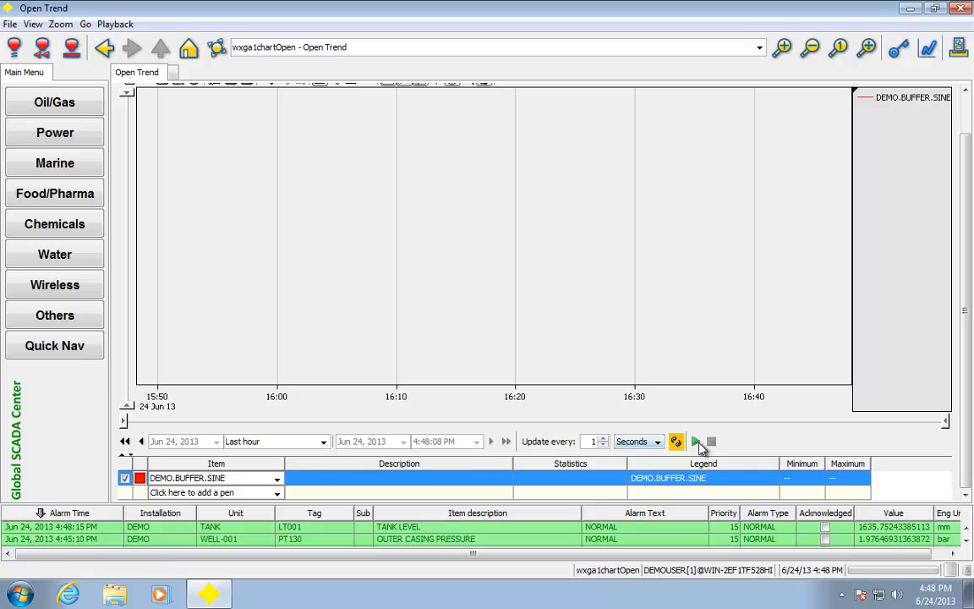
{"action": "left_click", "coordinate": [693, 439]}
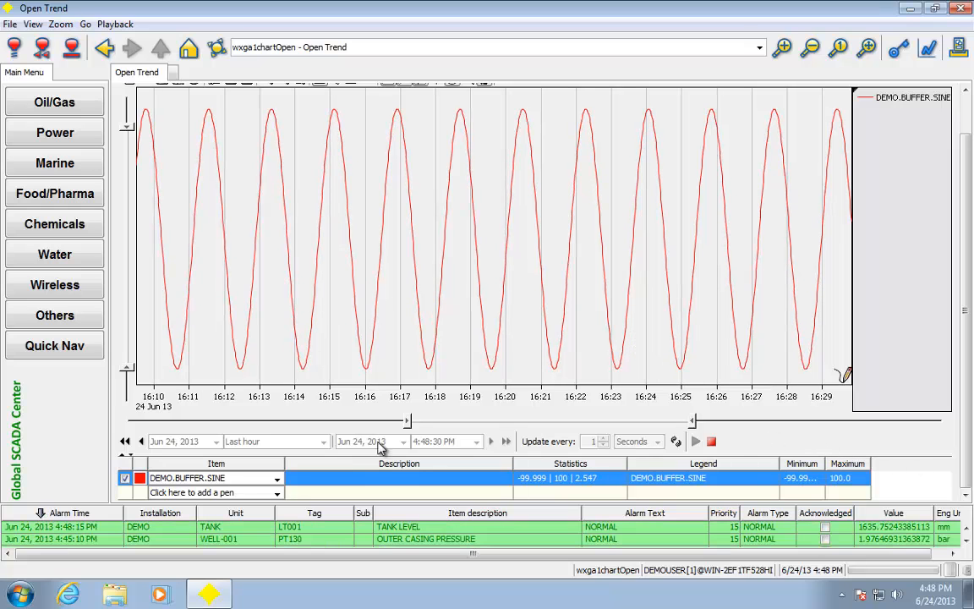
{"action": "left_click", "coordinate": [710, 439]}
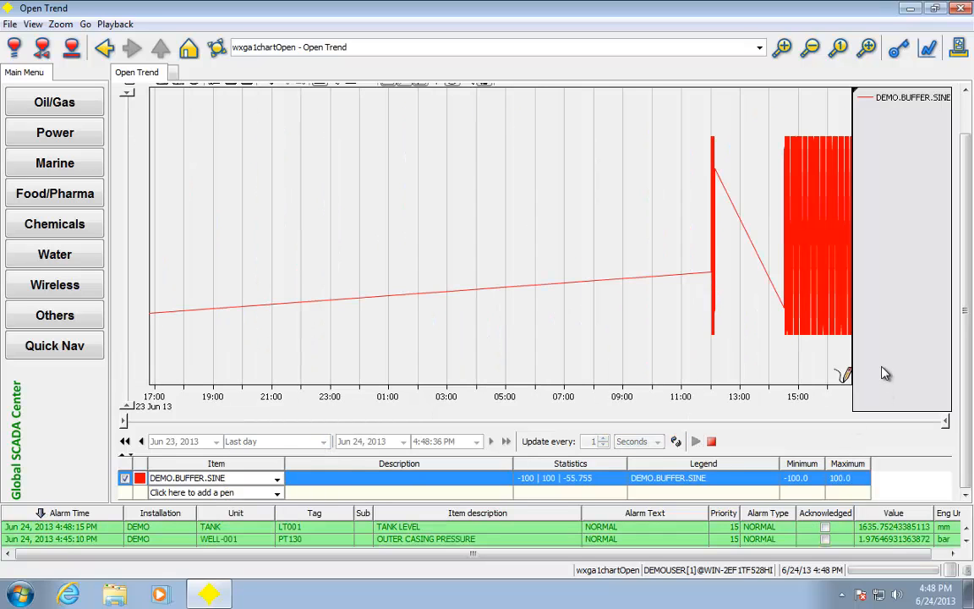
{"action": "mouse_move", "coordinate": [724, 329]}
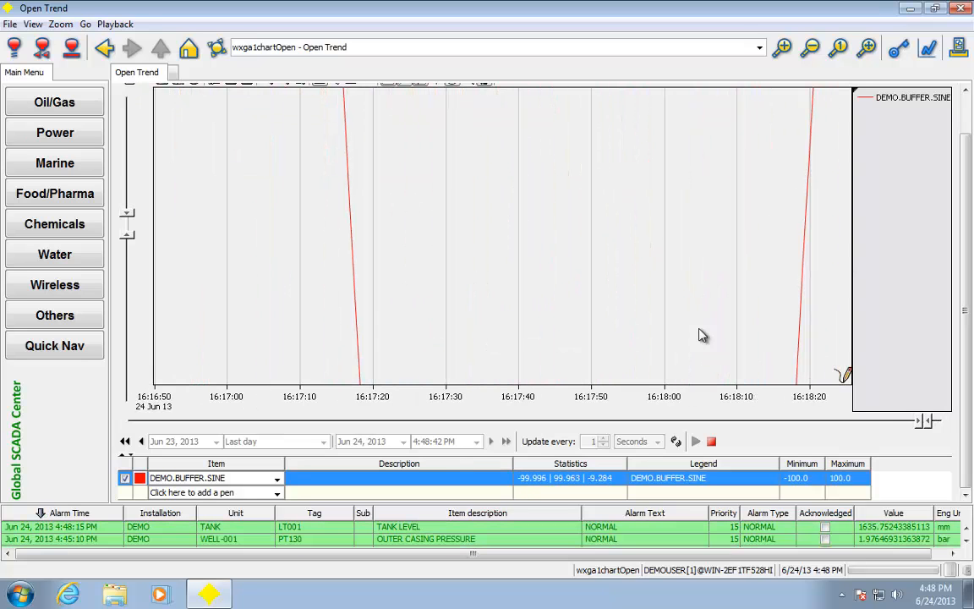
Fit the whole day of data in the window, then render the chart in 3D orthographic and oblique views.
{"action": "right_click", "coordinate": [702, 335]}
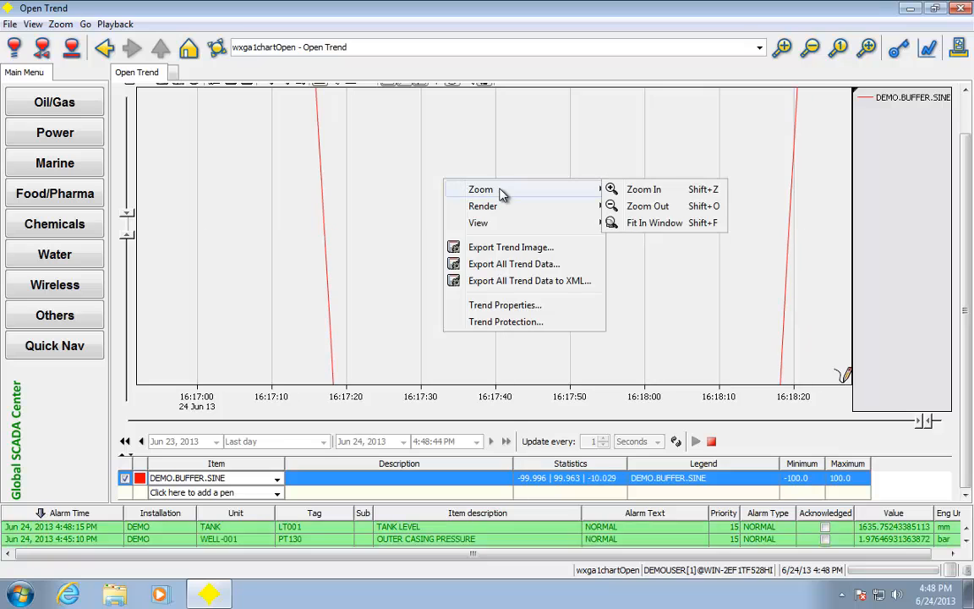
{"action": "left_click", "coordinate": [655, 223]}
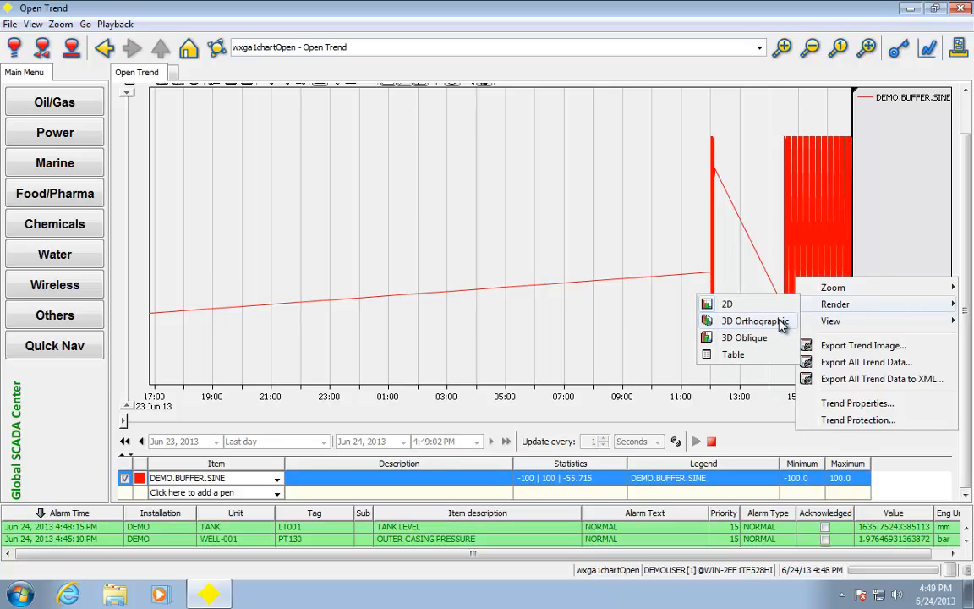
{"action": "left_click", "coordinate": [744, 338]}
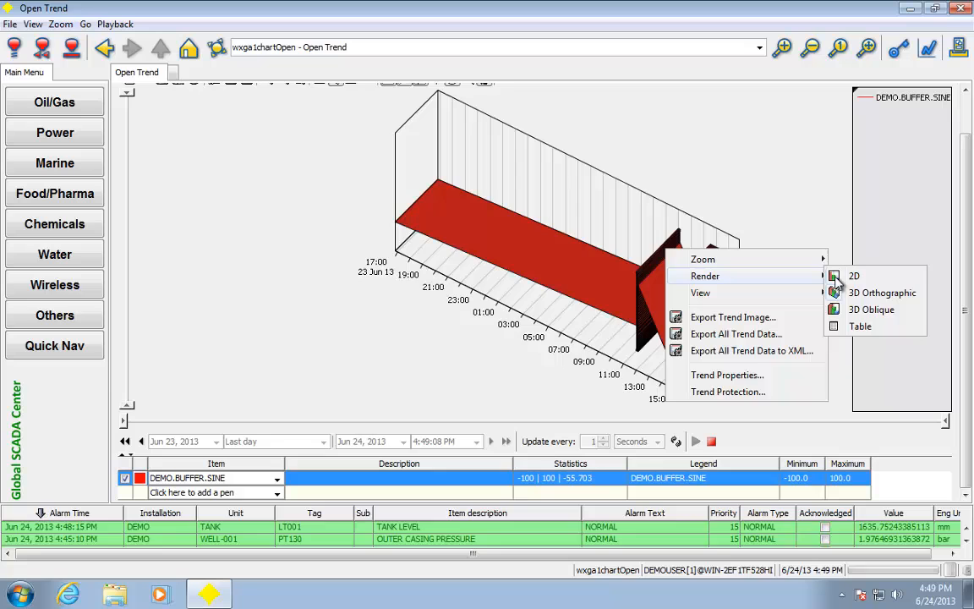
{"action": "left_click", "coordinate": [881, 293]}
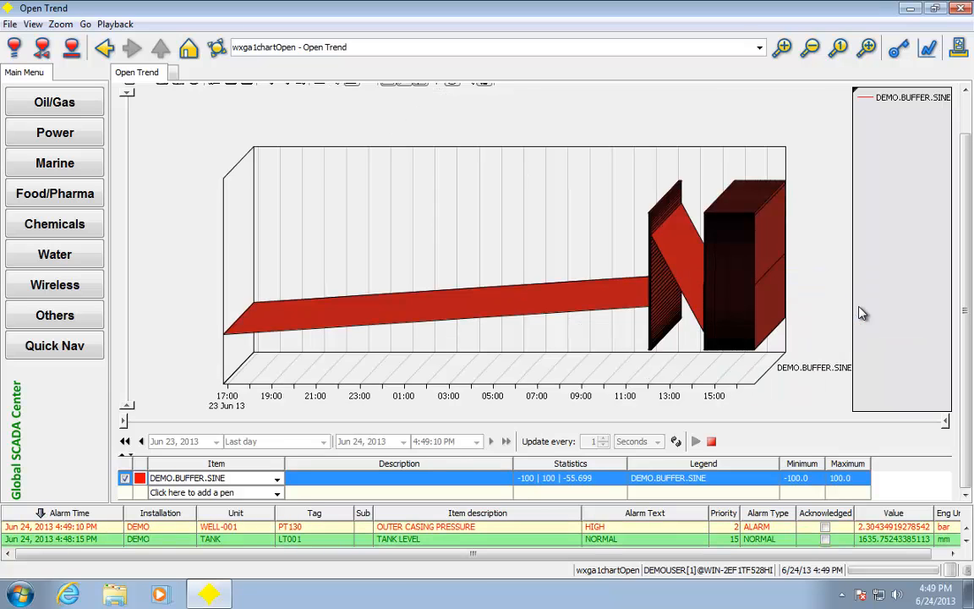
{"action": "right_click", "coordinate": [592, 271]}
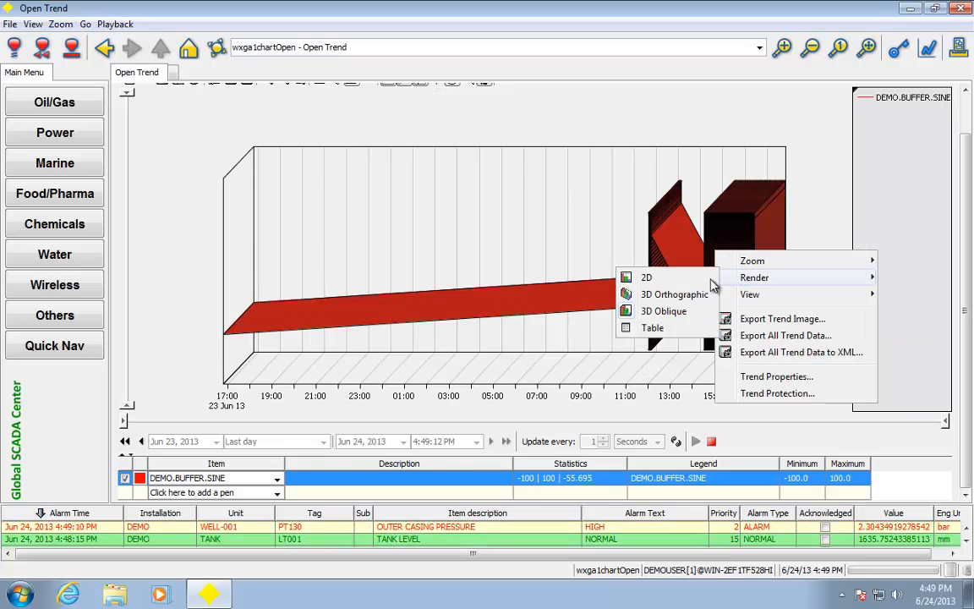
{"action": "left_click", "coordinate": [646, 277]}
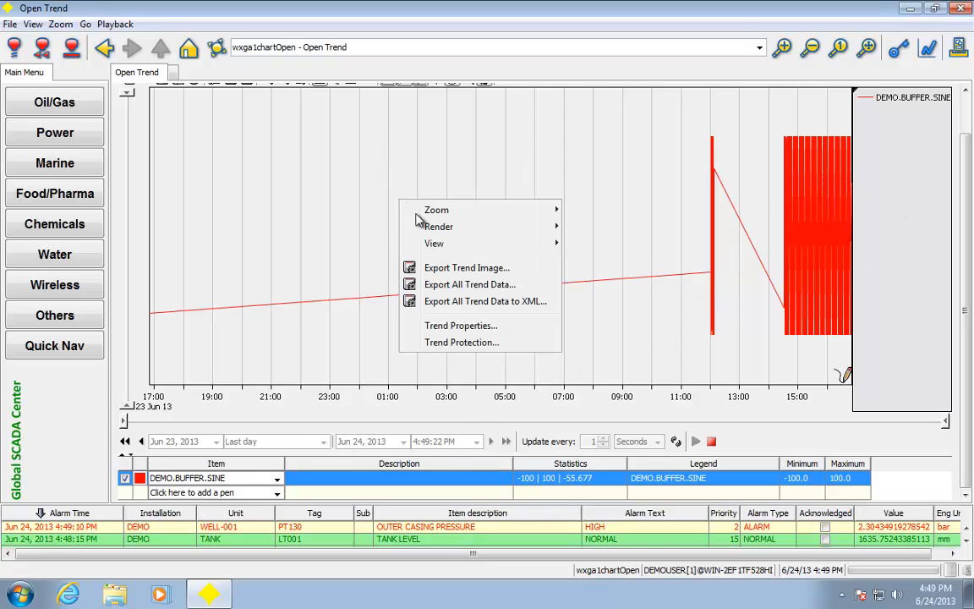
{"action": "mouse_move", "coordinate": [459, 325]}
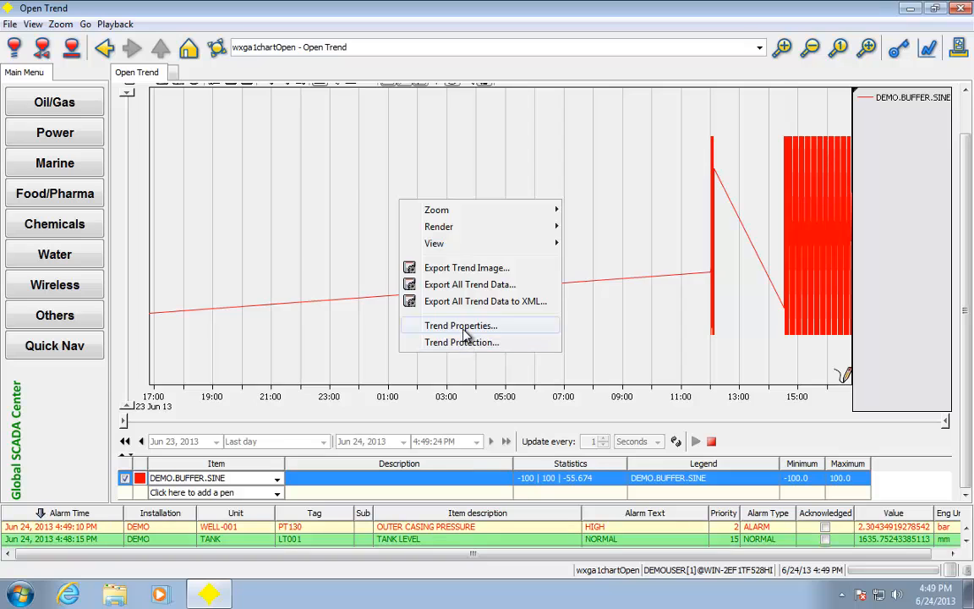
{"action": "left_click", "coordinate": [460, 325]}
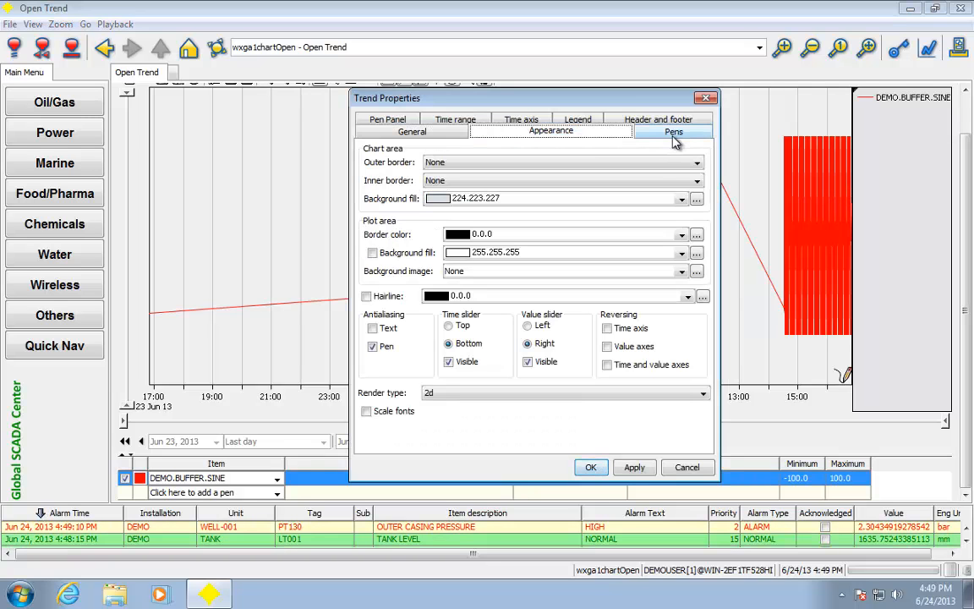
{"action": "left_click", "coordinate": [673, 132]}
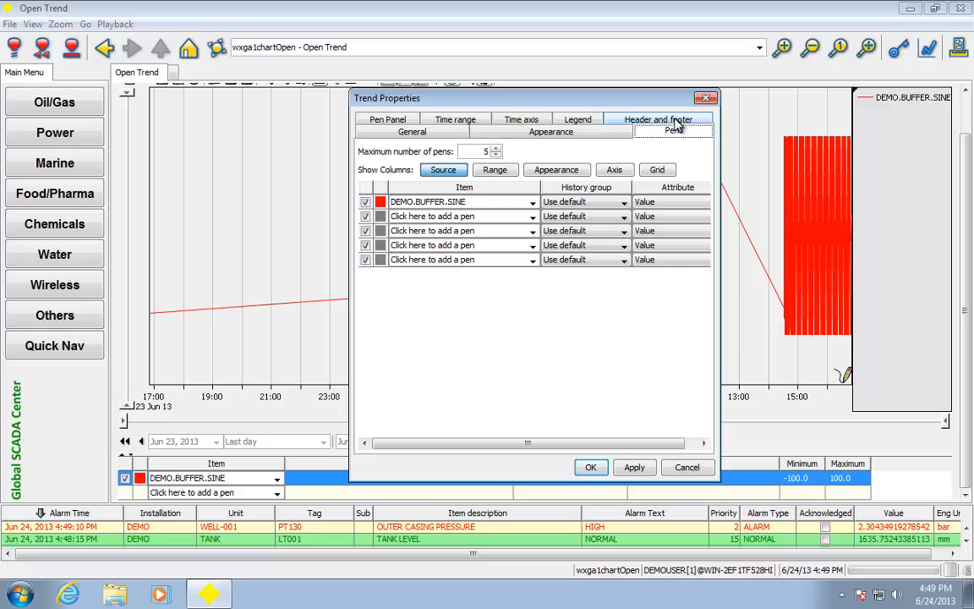
{"action": "left_click", "coordinate": [520, 131]}
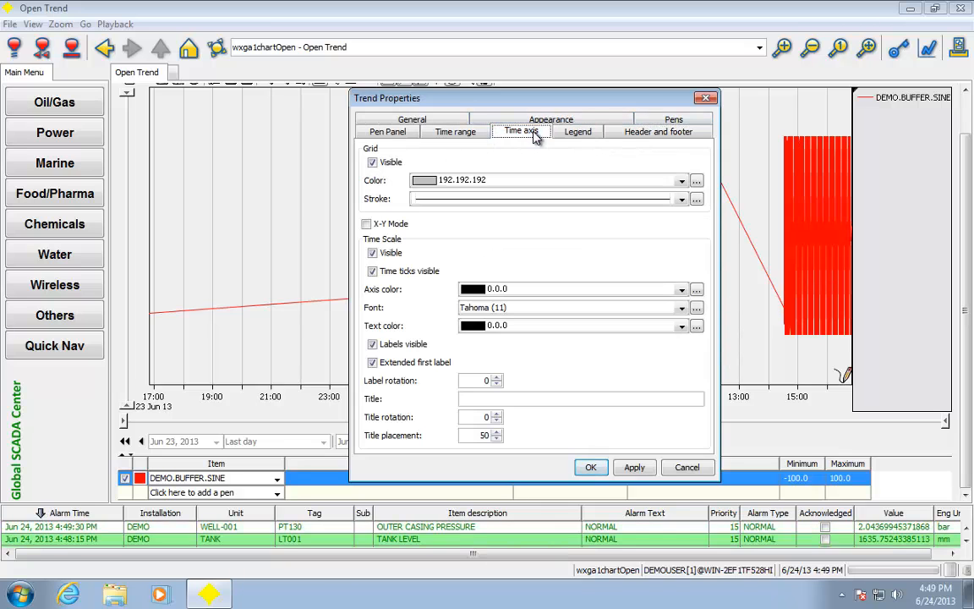
{"action": "left_click", "coordinate": [386, 132]}
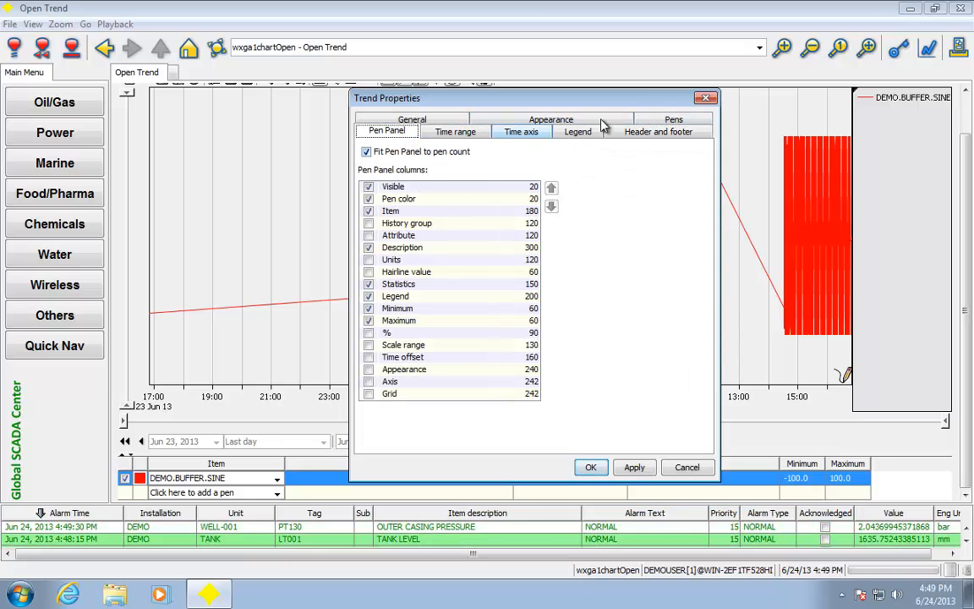
{"action": "left_click", "coordinate": [592, 466]}
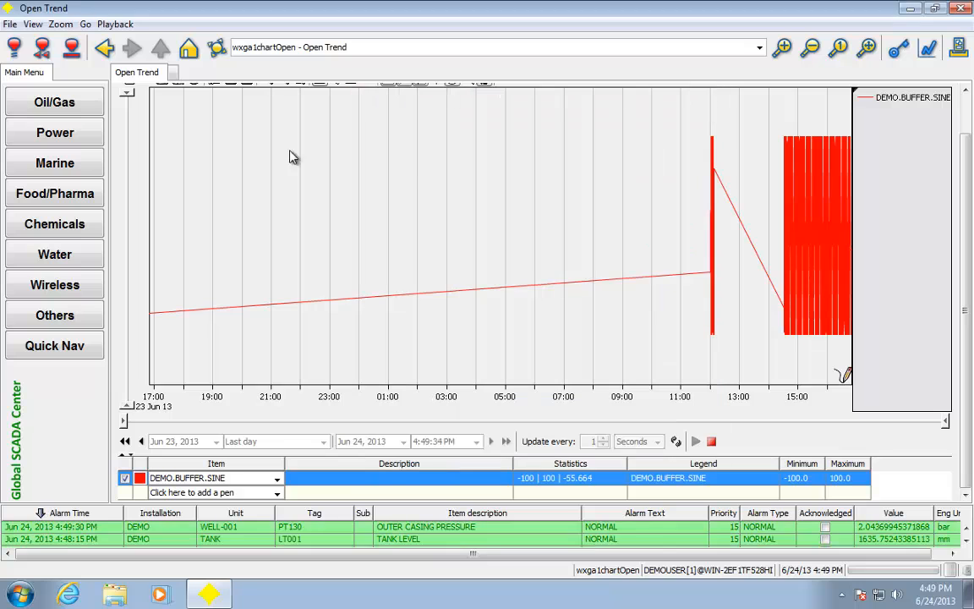
Go Home to the Demo V4.8 world-map main screen.
{"action": "left_click", "coordinate": [187, 47]}
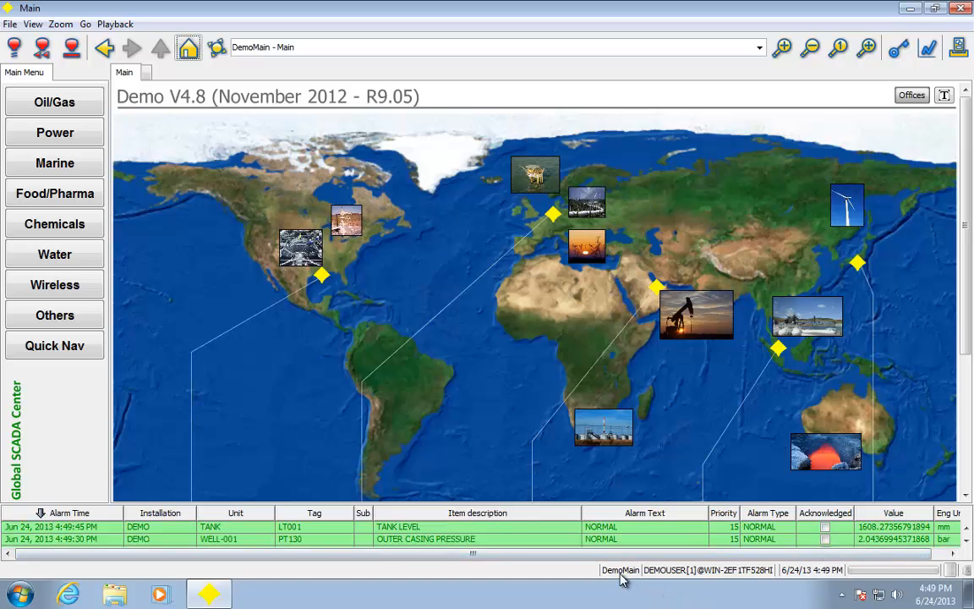
{"action": "mouse_move", "coordinate": [696, 583]}
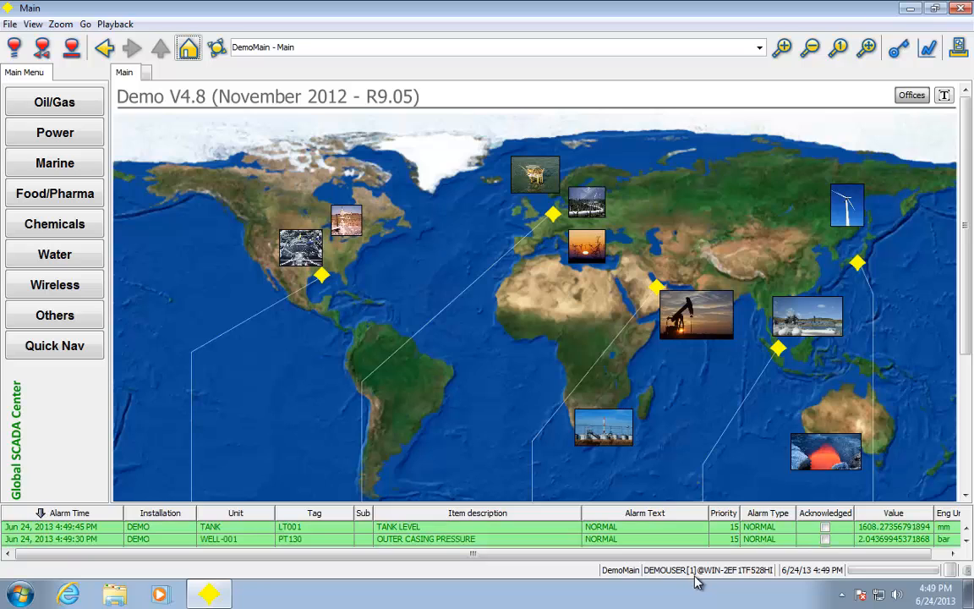
{"action": "mouse_move", "coordinate": [803, 582]}
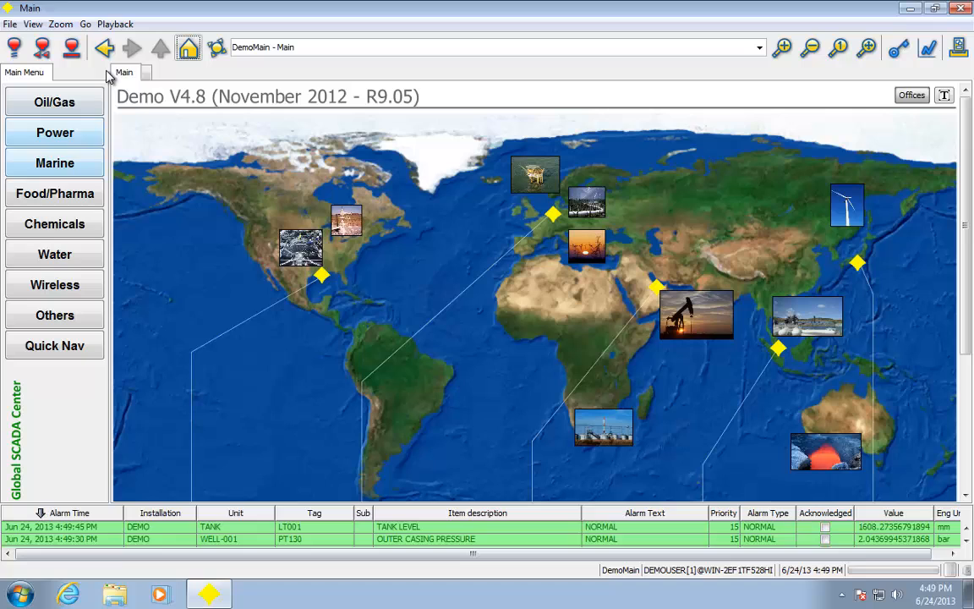
{"action": "mouse_move", "coordinate": [605, 321]}
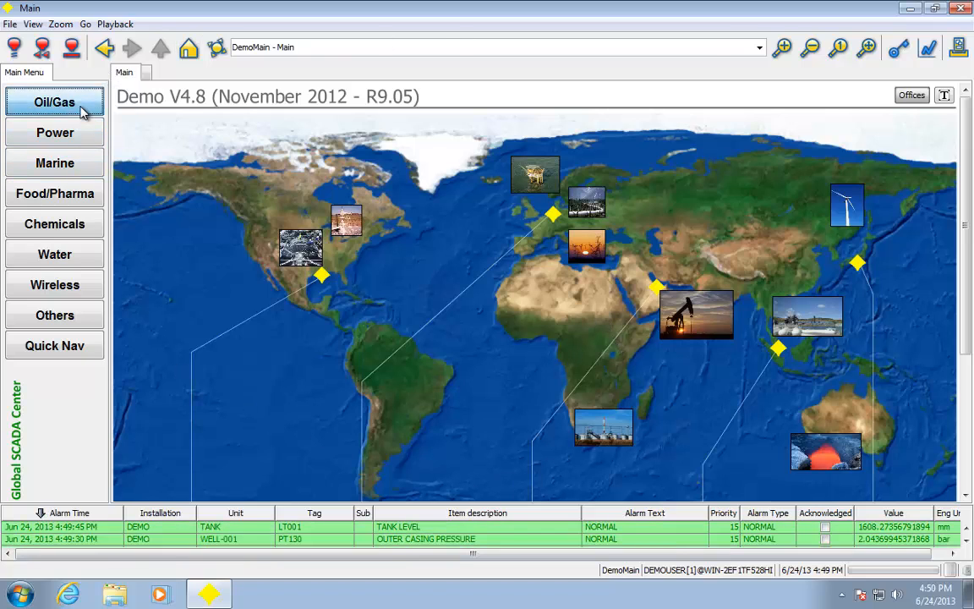
Show the Oil/Gas upstream menu listing wellsites, stations, Manifold and KPI.
{"action": "left_click", "coordinate": [54, 102]}
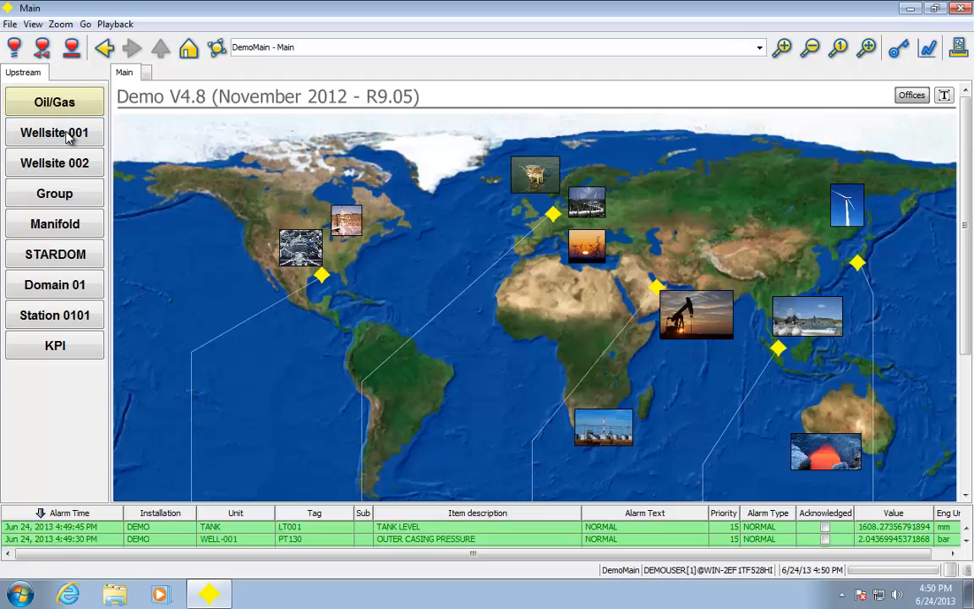
View Wellsite 001, raise the upstream pressure setpoint on its faceplate and inspect the trend.
{"action": "left_click", "coordinate": [54, 132]}
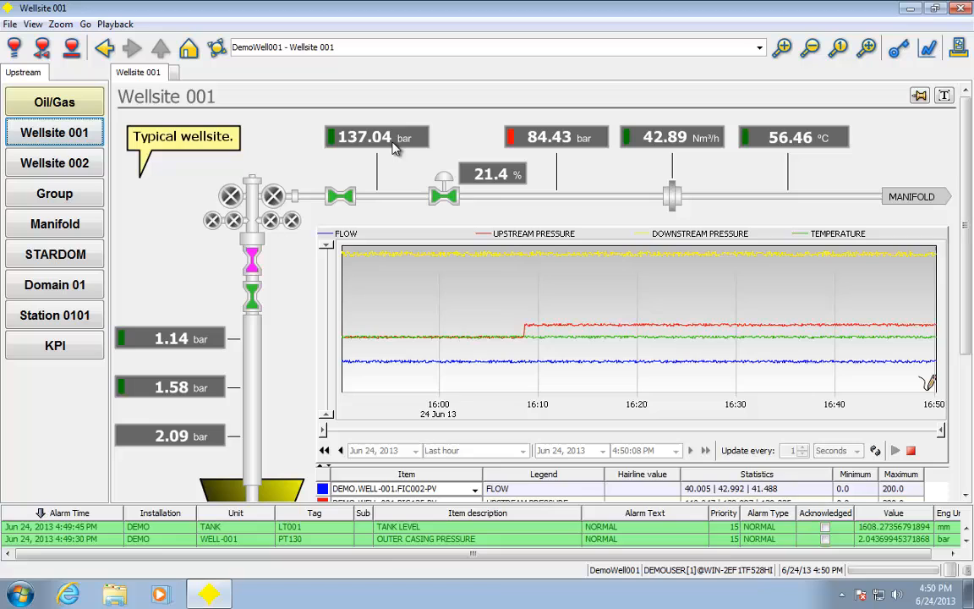
{"action": "left_click", "coordinate": [365, 136]}
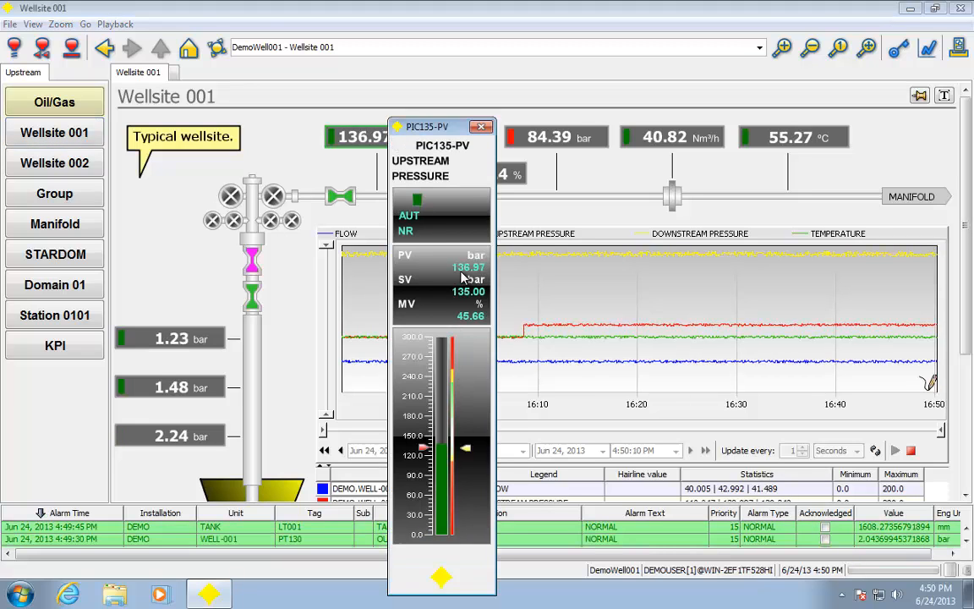
{"action": "left_click", "coordinate": [468, 291]}
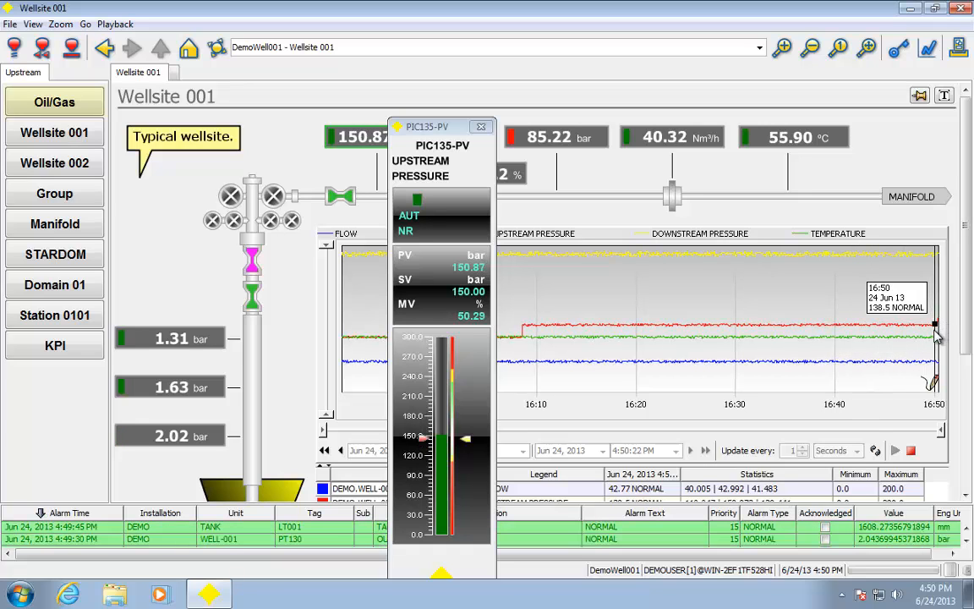
{"action": "left_click", "coordinate": [480, 125]}
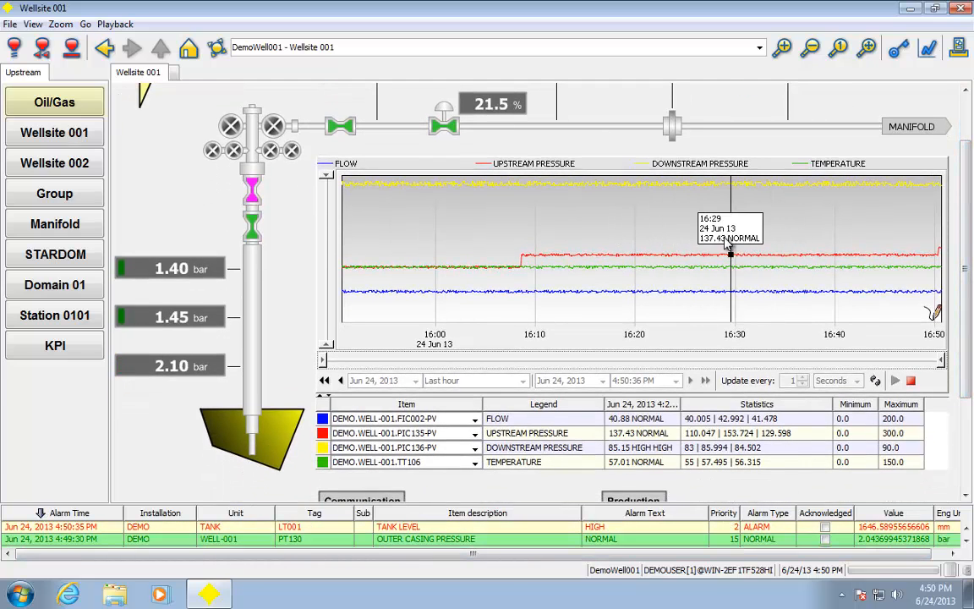
{"action": "mouse_move", "coordinate": [612, 271]}
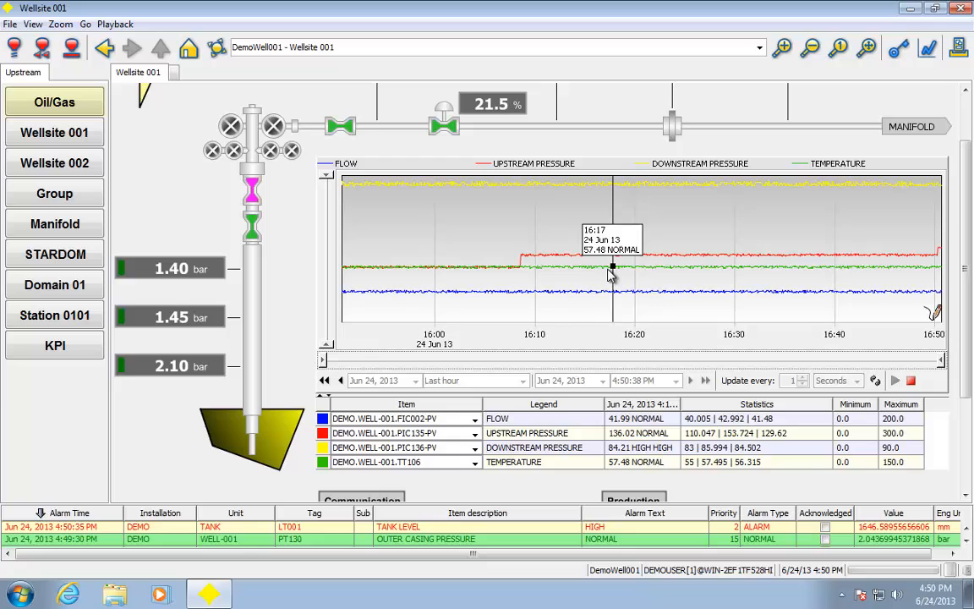
{"action": "mouse_move", "coordinate": [750, 273]}
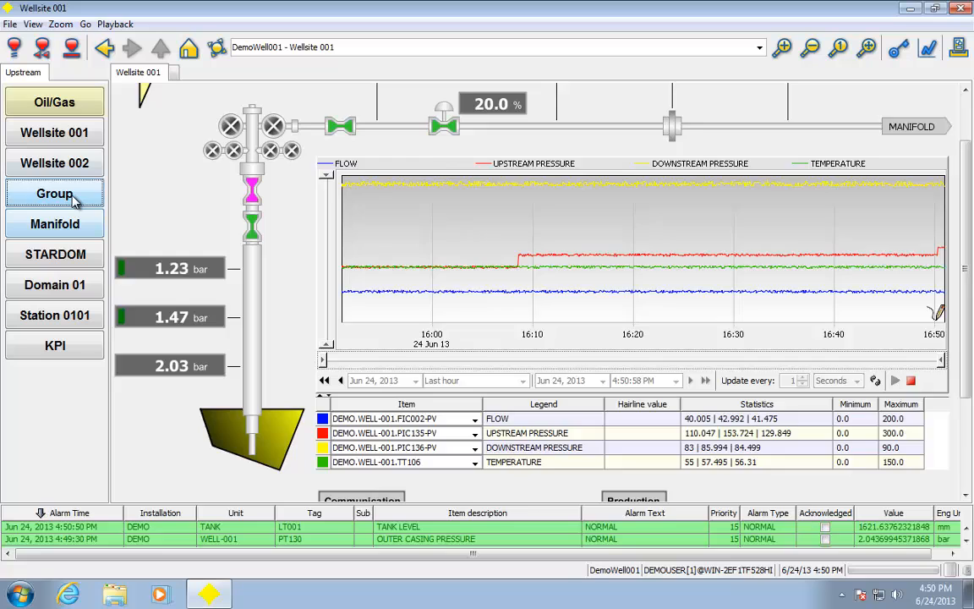
Show the Group 002 display with its controller faceplates.
{"action": "left_click", "coordinate": [54, 192]}
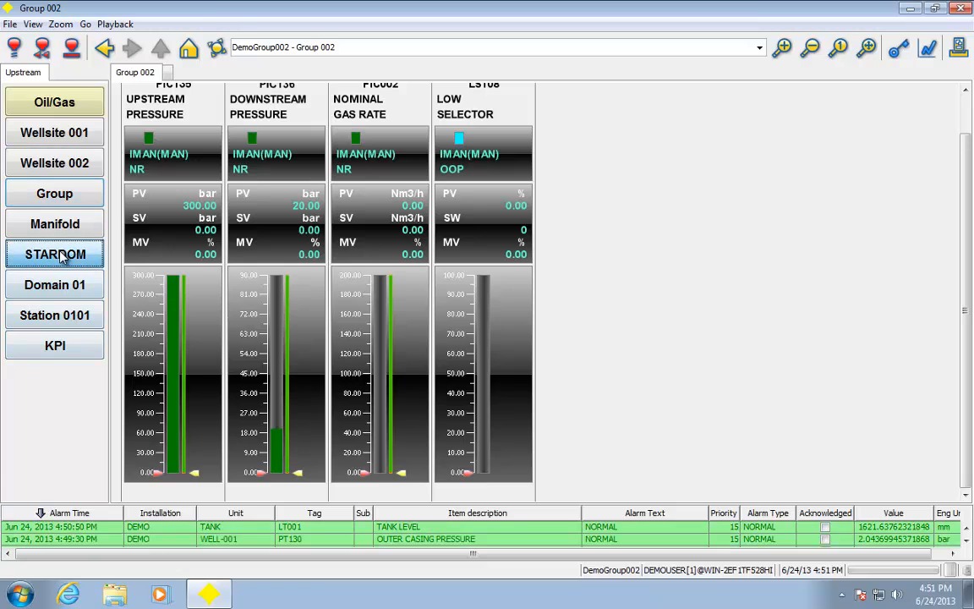
Show the STARDOM Station Status Display for RTU-002.
{"action": "left_click", "coordinate": [54, 254]}
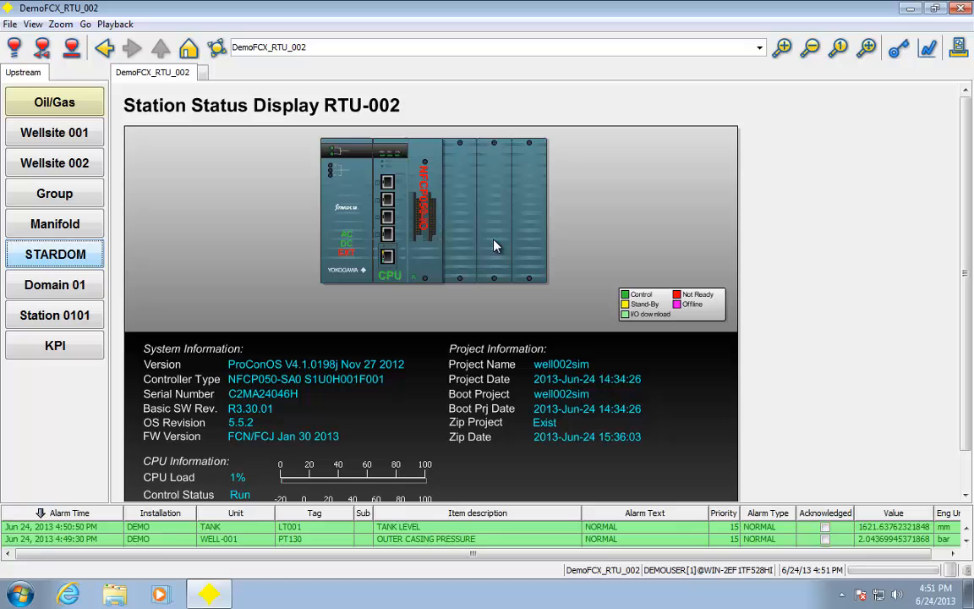
{"action": "mouse_move", "coordinate": [457, 210]}
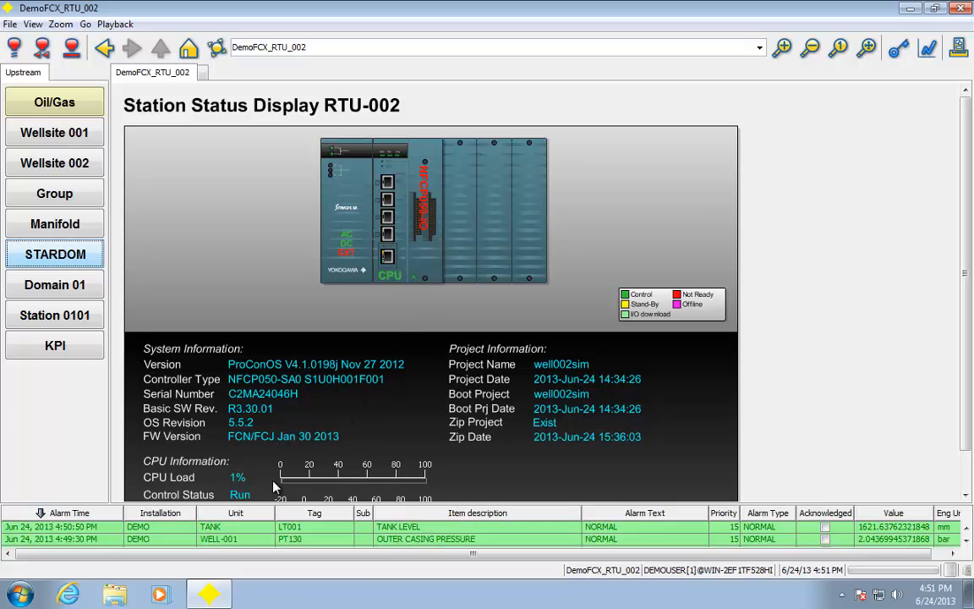
{"action": "mouse_move", "coordinate": [246, 481]}
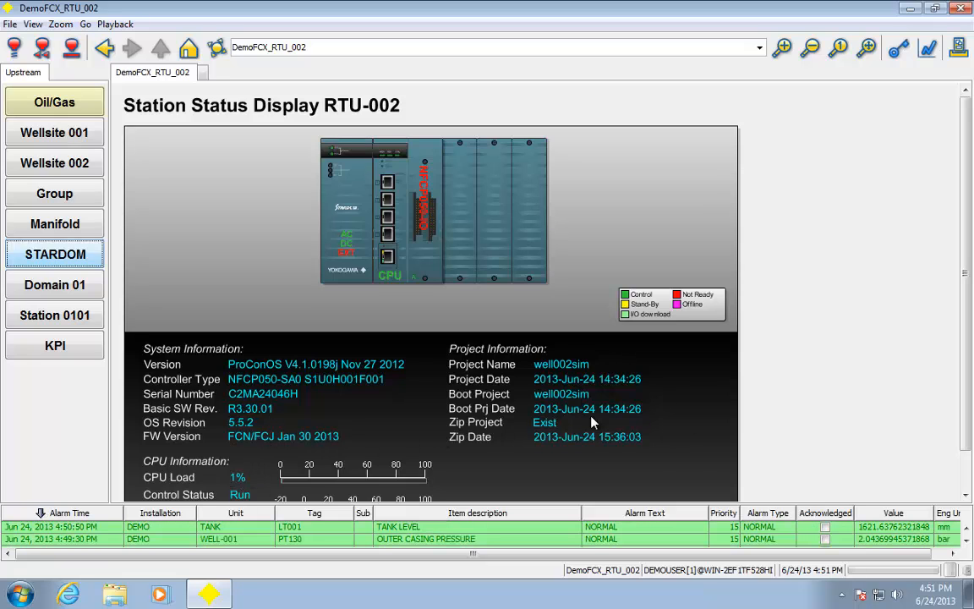
{"action": "mouse_move", "coordinate": [423, 267]}
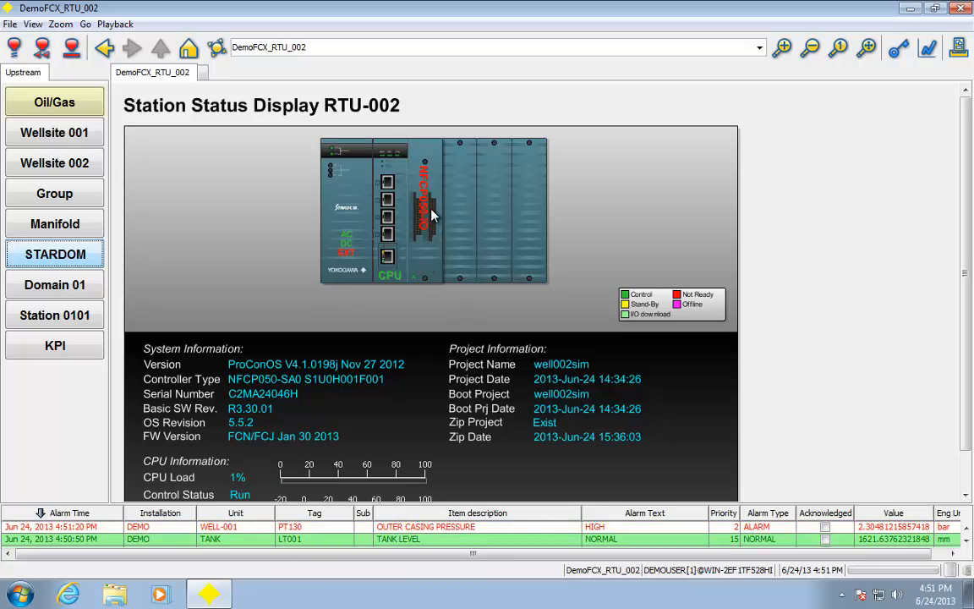
{"action": "mouse_move", "coordinate": [83, 325]}
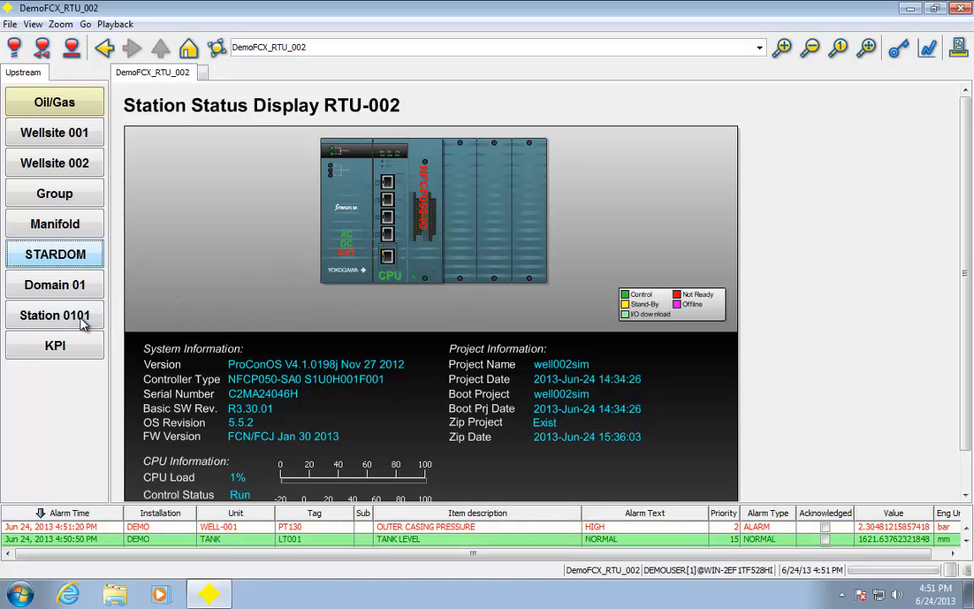
Show the Station Status Display for SCS0101 with its station details.
{"action": "left_click", "coordinate": [54, 315]}
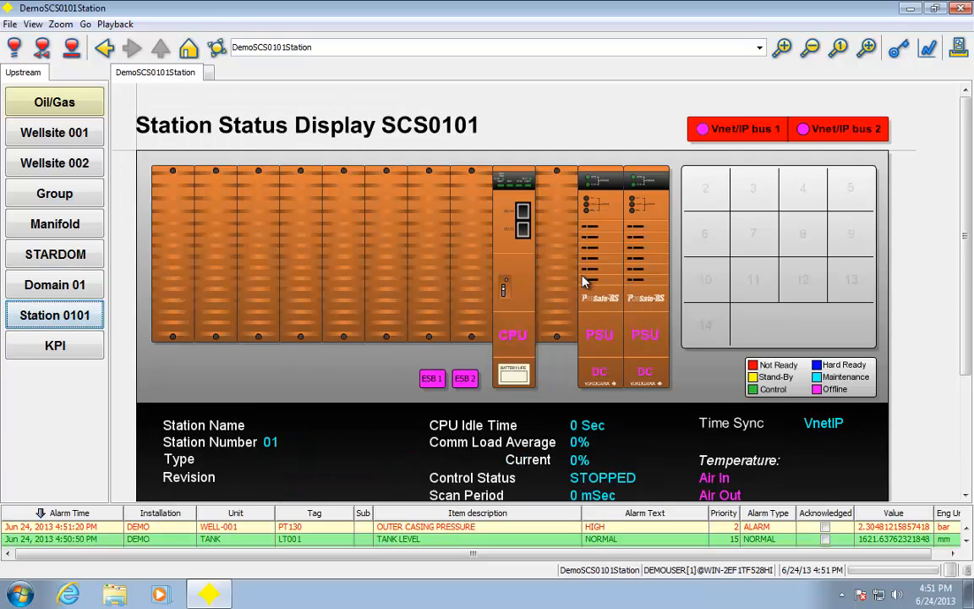
{"action": "mouse_move", "coordinate": [711, 281]}
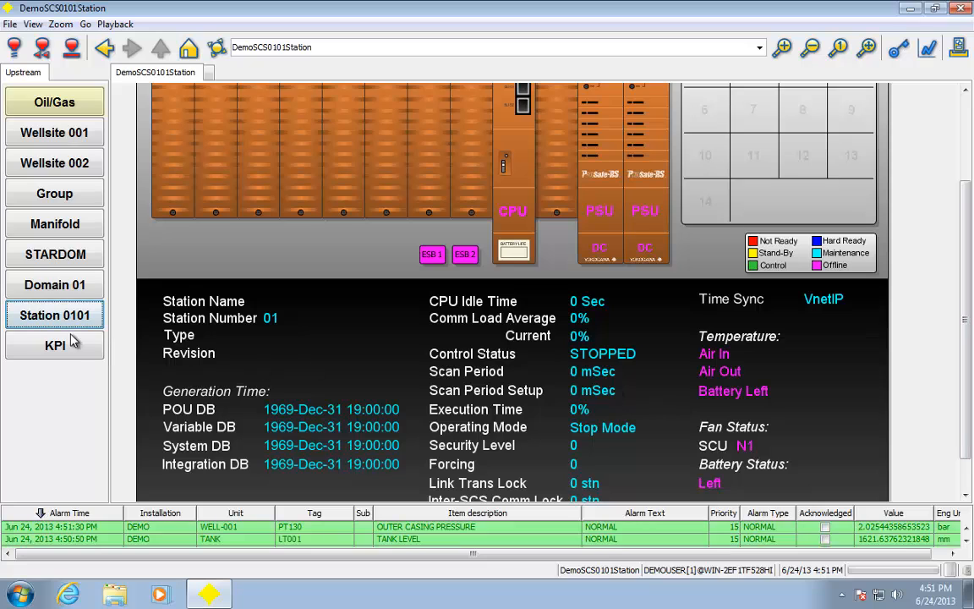
Show the KPI Overview and scroll down through its production gauges.
{"action": "left_click", "coordinate": [54, 345]}
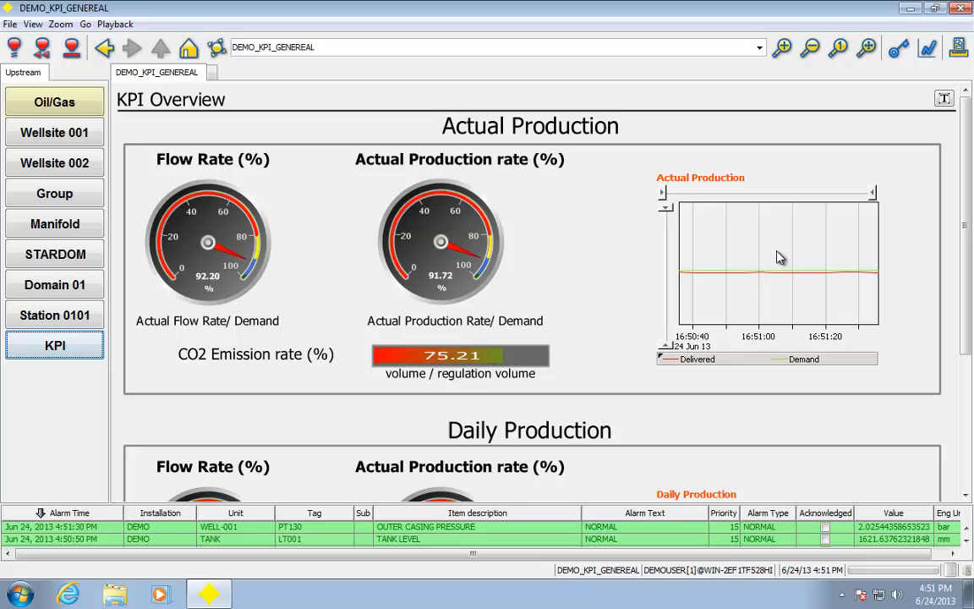
{"action": "mouse_move", "coordinate": [342, 322]}
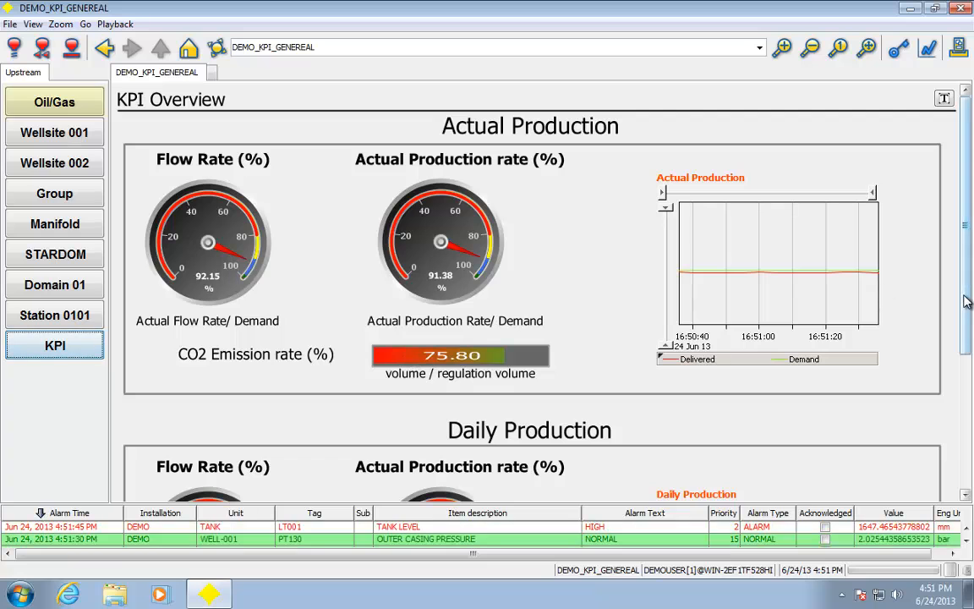
{"action": "scroll", "scroll_direction": "down", "scroll_amount": 3}
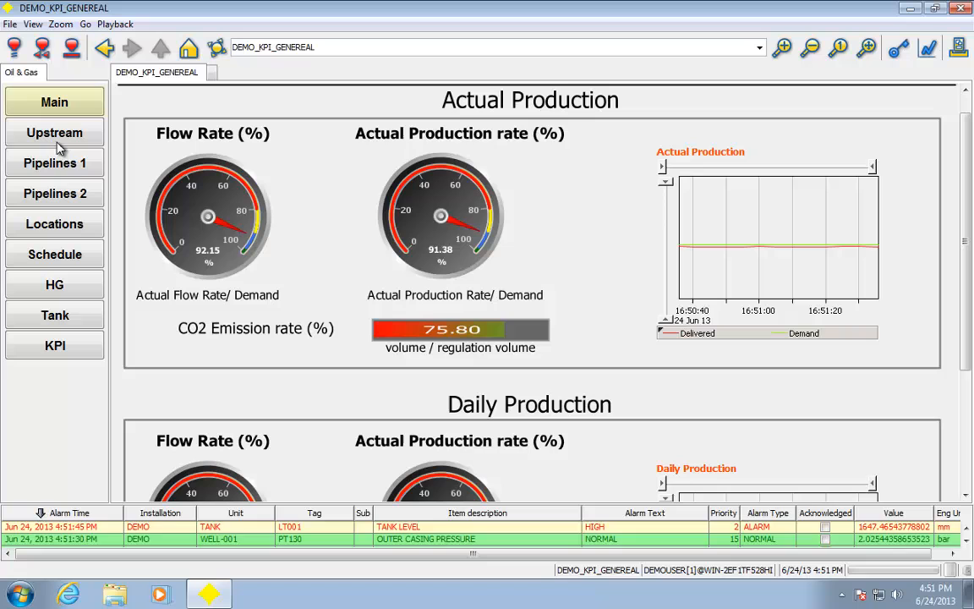
Show the pipeline schedule, then the Hydraulic Gradient Mainline profile.
{"action": "left_click", "coordinate": [54, 254]}
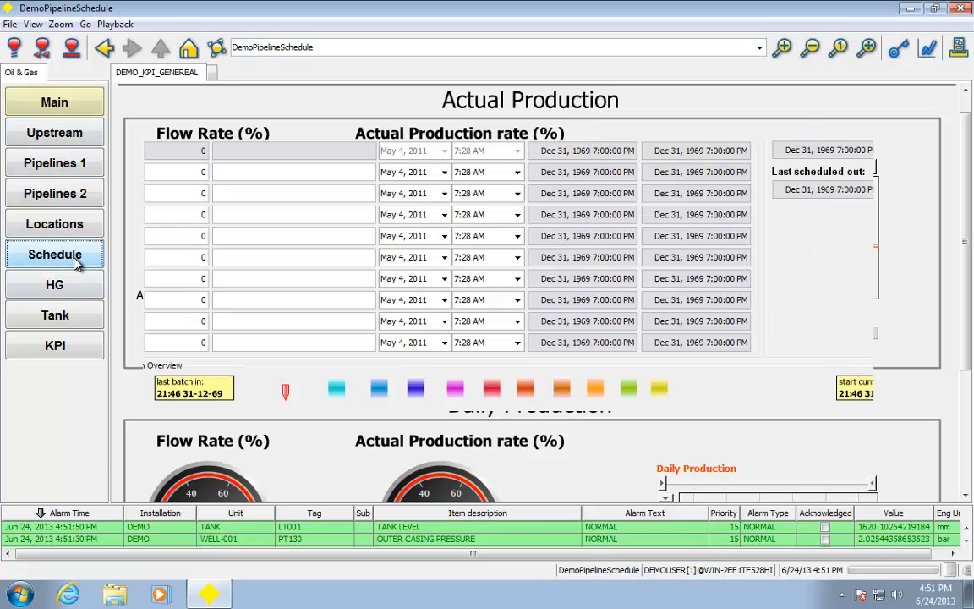
{"action": "left_click", "coordinate": [54, 253]}
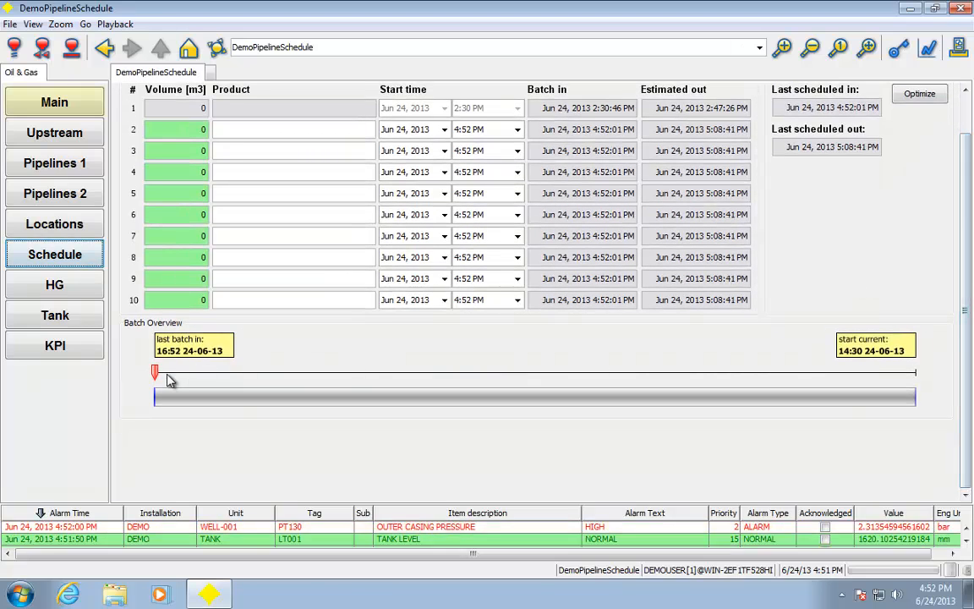
{"action": "left_click", "coordinate": [54, 284]}
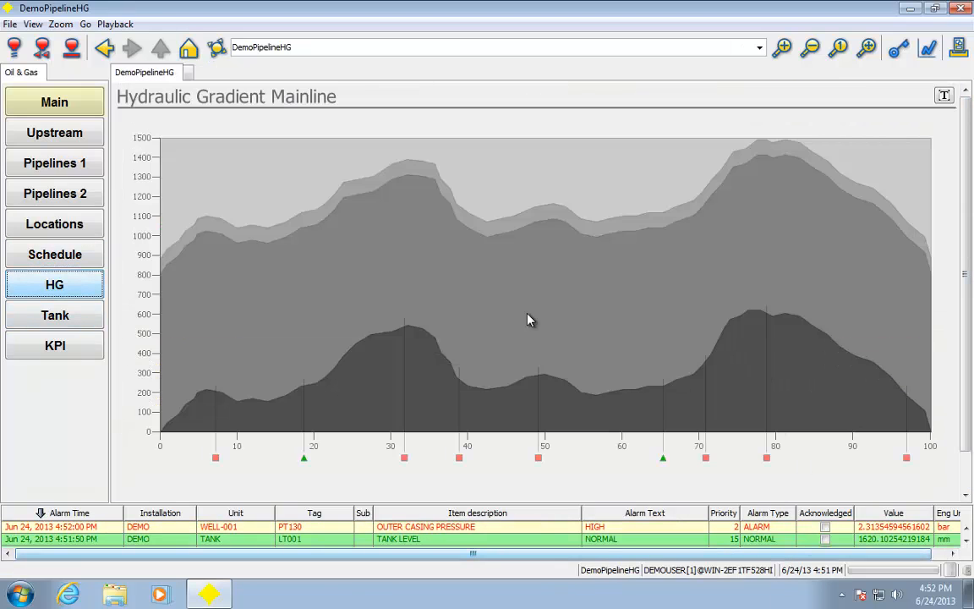
{"action": "mouse_move", "coordinate": [108, 347]}
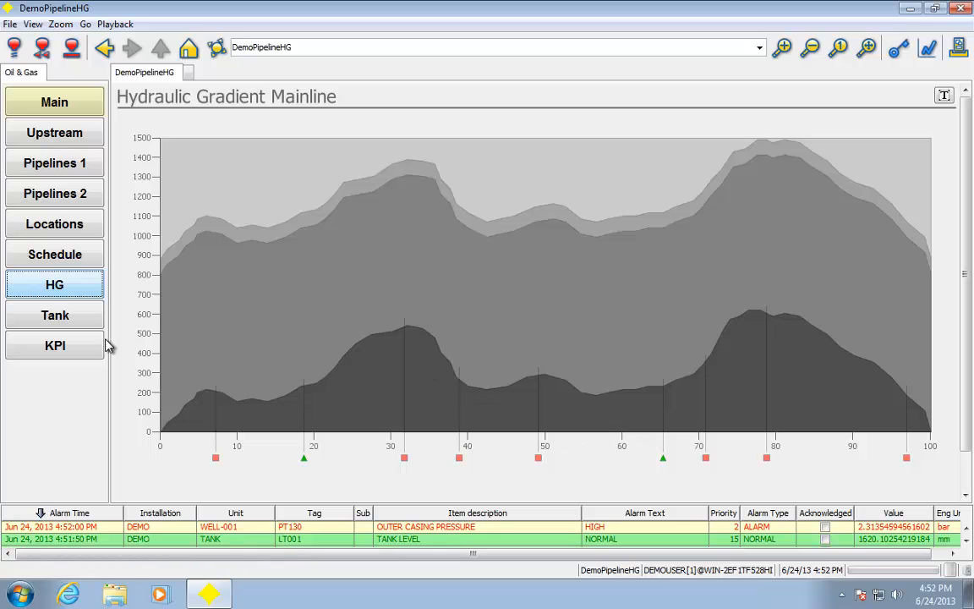
Show the Tank Farm display and return to the Oil & Gas KPI Overview.
{"action": "left_click", "coordinate": [54, 315]}
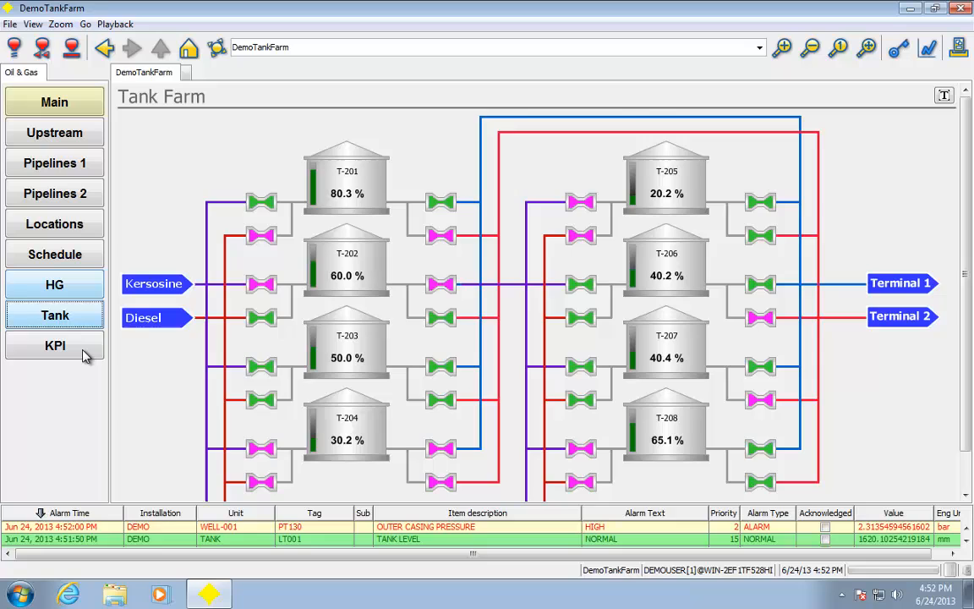
{"action": "left_click", "coordinate": [54, 344]}
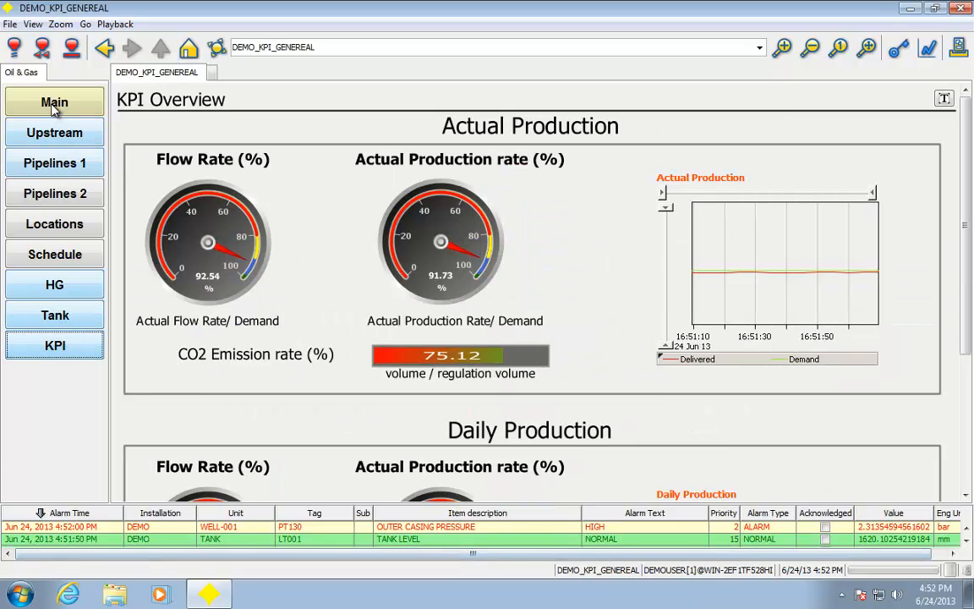
Navigate Main > Power > Geothermal to the Plant Overview and scroll through its readings.
{"action": "left_click", "coordinate": [54, 101]}
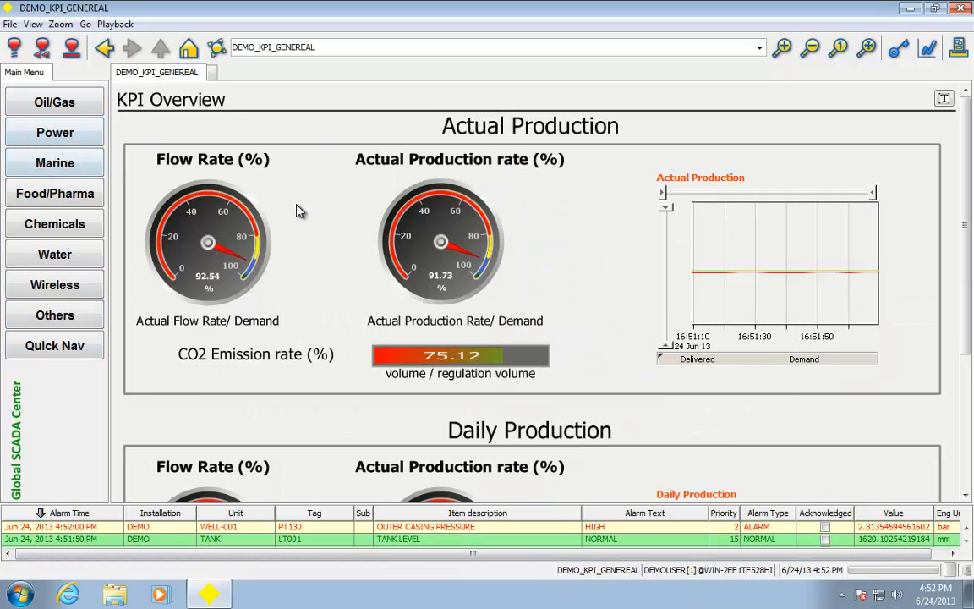
{"action": "left_click", "coordinate": [54, 132]}
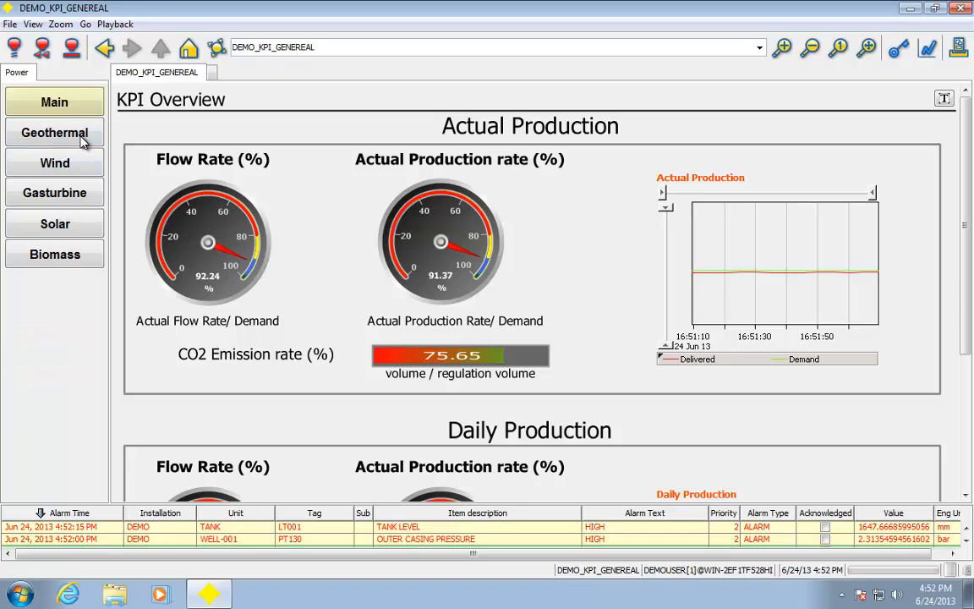
{"action": "left_click", "coordinate": [55, 132]}
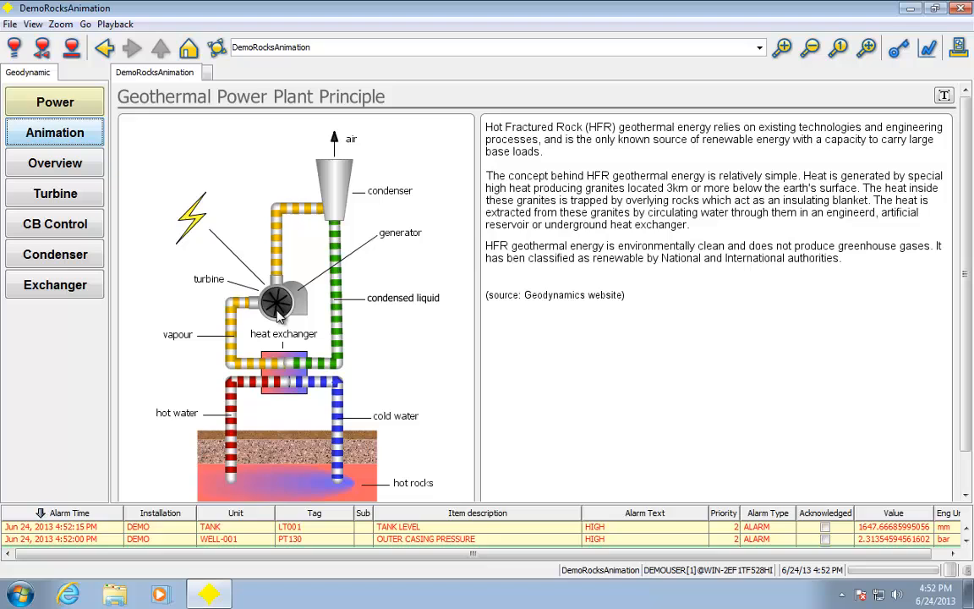
{"action": "left_click", "coordinate": [54, 162]}
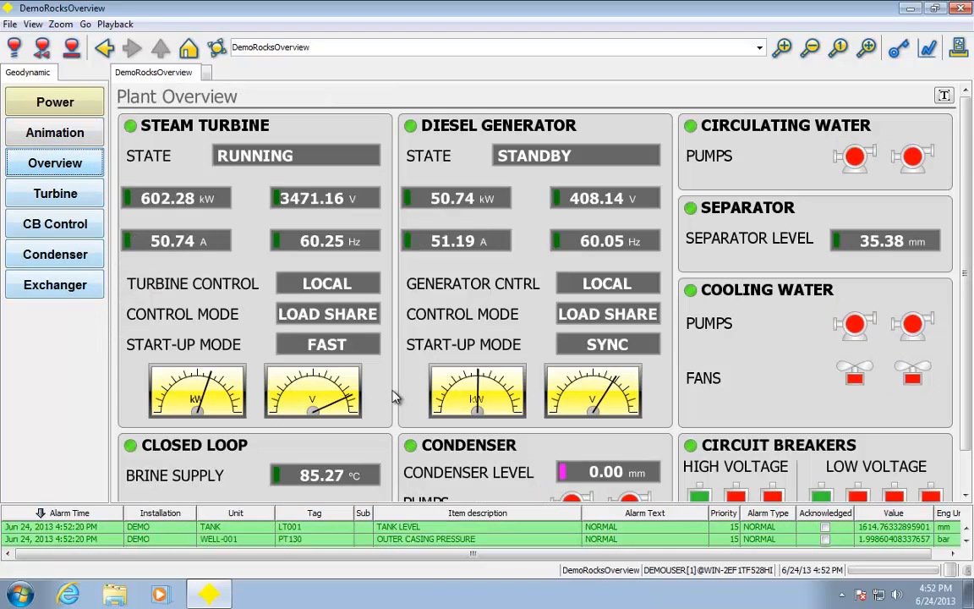
{"action": "mouse_move", "coordinate": [271, 405]}
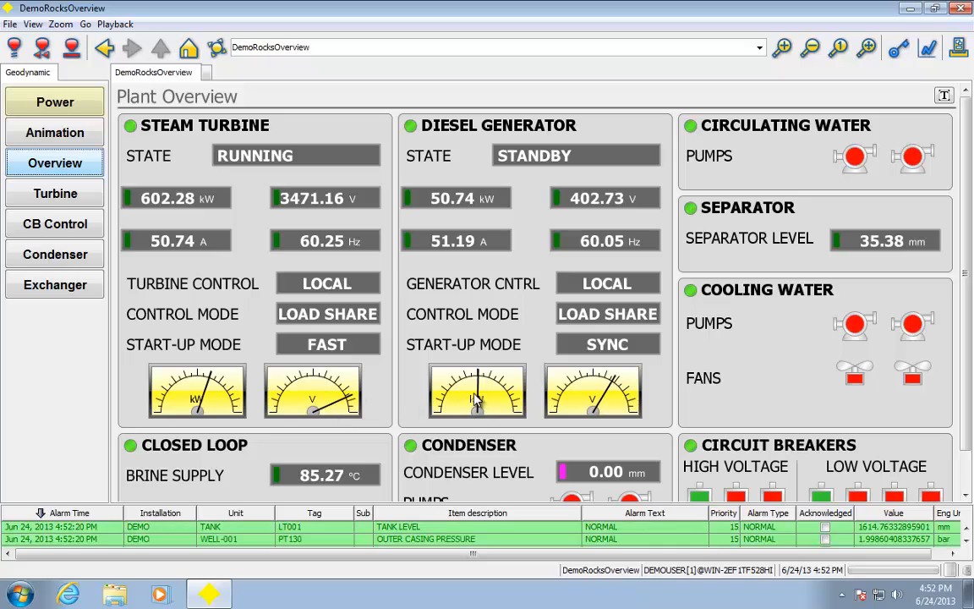
{"action": "scroll", "scroll_direction": "down", "scroll_amount": 3}
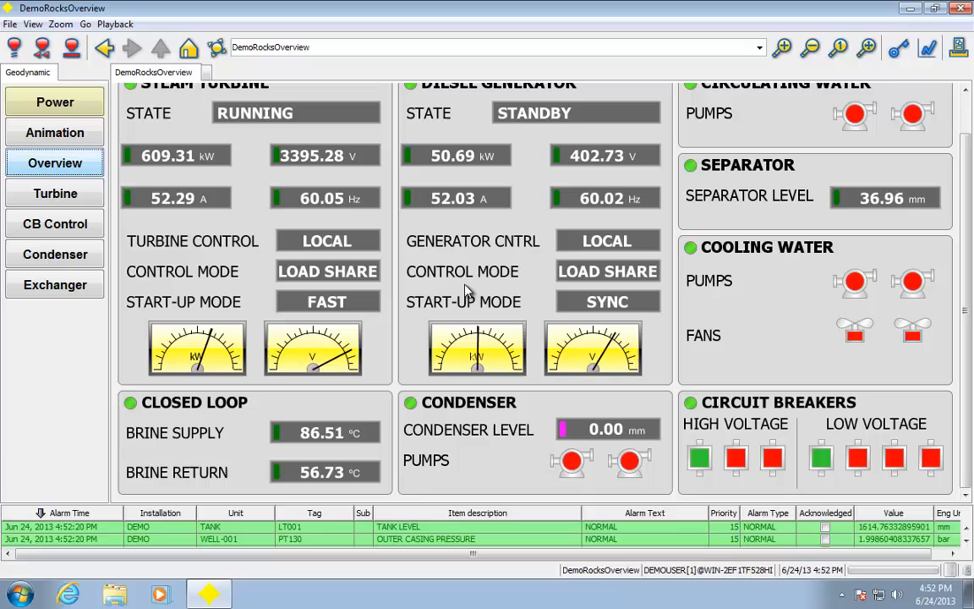
Show the geothermal Condenser diagram and toggle off the hot water lines around its heat exchangers.
{"action": "left_click", "coordinate": [54, 254]}
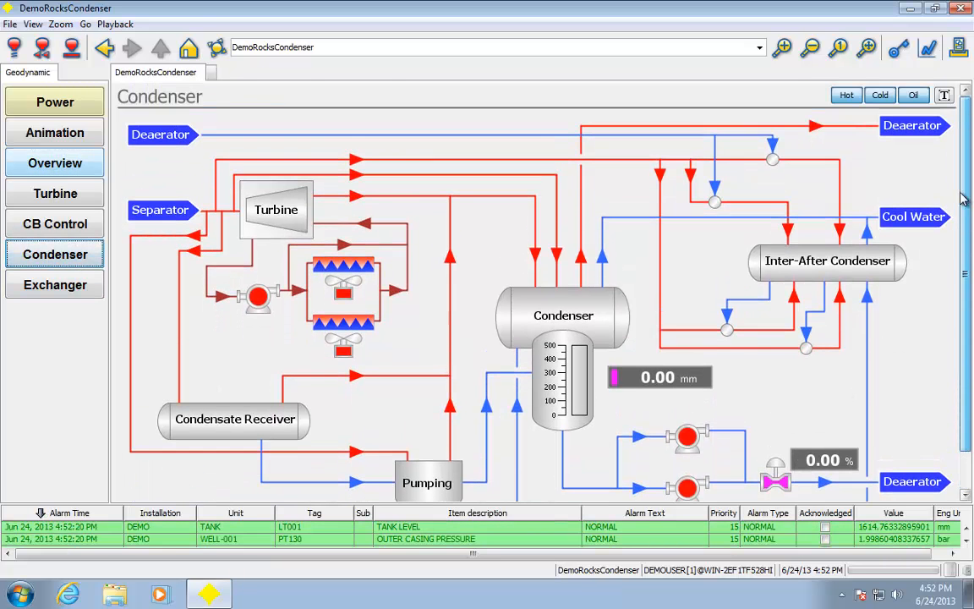
{"action": "left_click", "coordinate": [845, 95]}
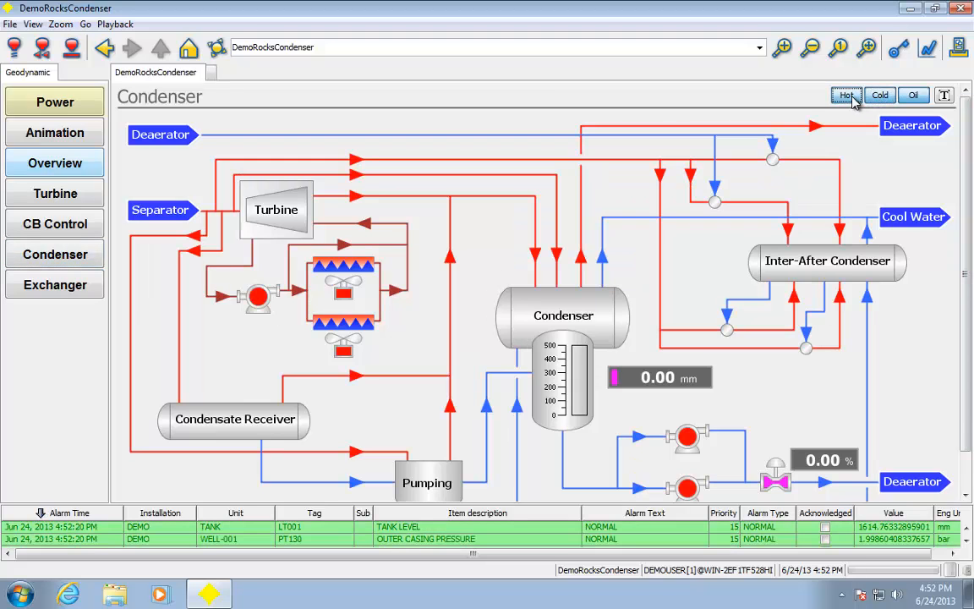
{"action": "left_click", "coordinate": [913, 94]}
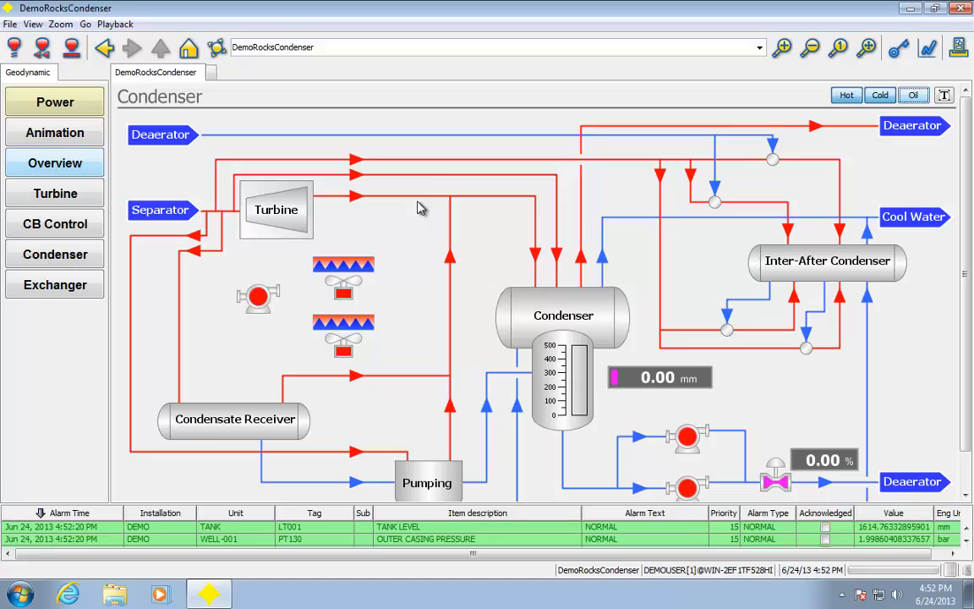
{"action": "mouse_move", "coordinate": [453, 183]}
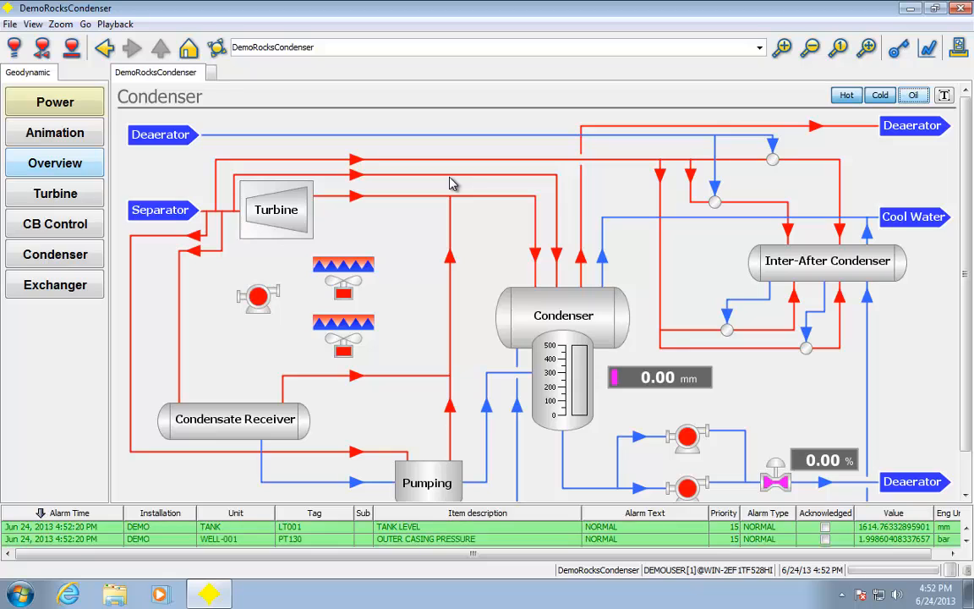
{"action": "mouse_move", "coordinate": [216, 196]}
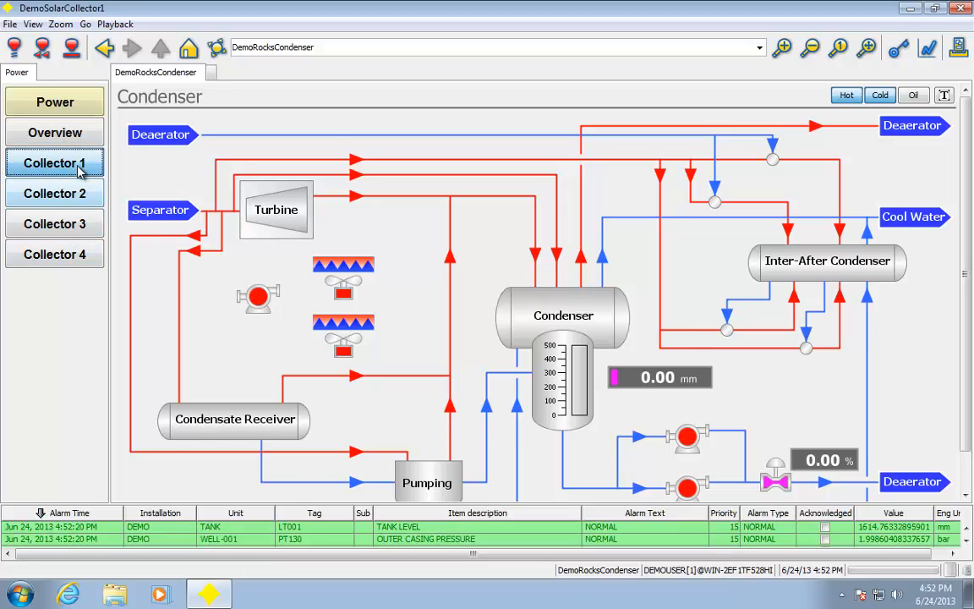
Show Collector 1 and drag the Sun Angle to about 50 so its trough tracks the sun.
{"action": "left_click", "coordinate": [54, 162]}
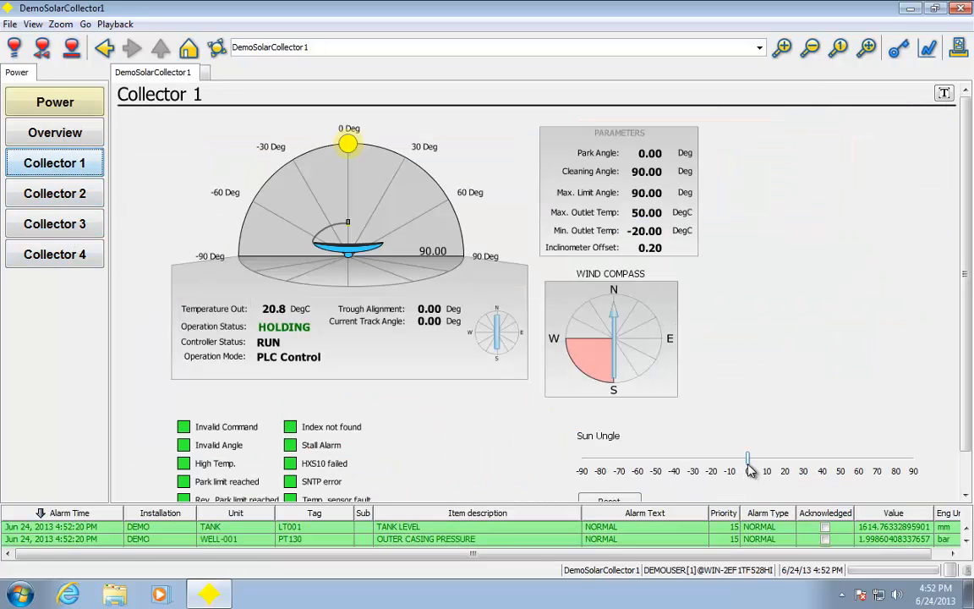
{"action": "left_click_drag", "start_coordinate": [747, 460], "coordinate": [809, 460]}
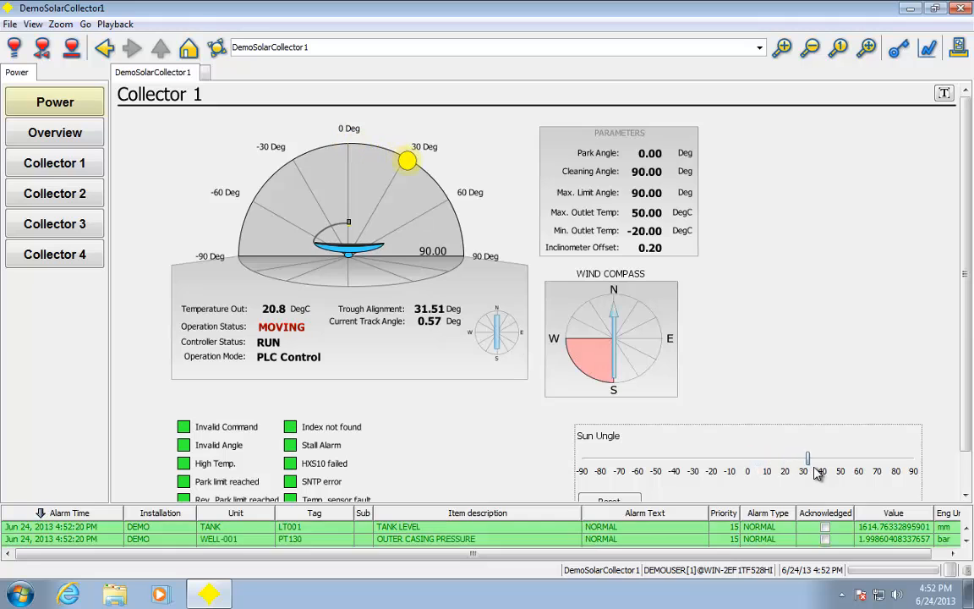
{"action": "left_click_drag", "start_coordinate": [806, 458], "coordinate": [845, 458]}
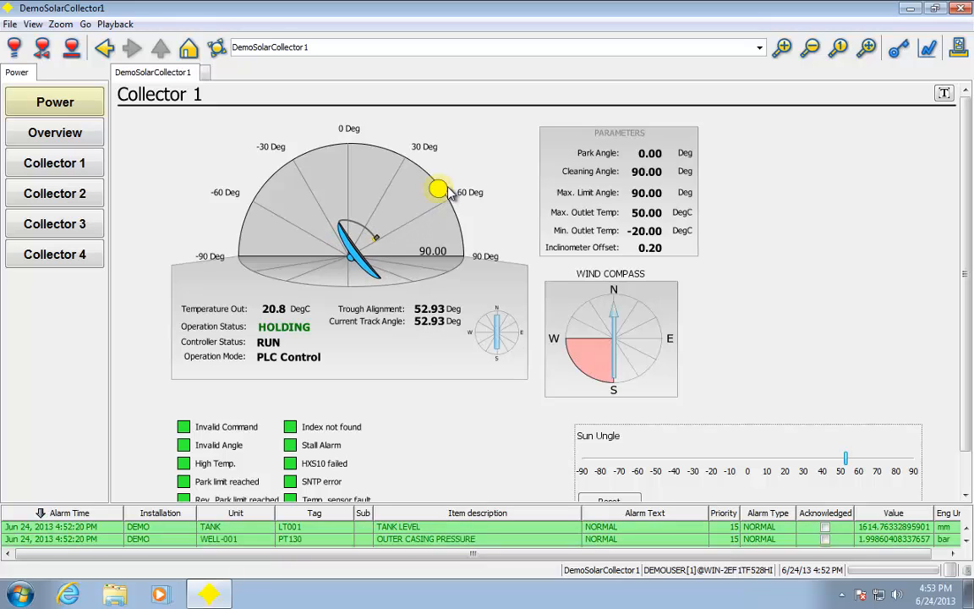
View Collector 3 and Collector 4, then show the solar Collectors Overview.
{"action": "left_click", "coordinate": [54, 223]}
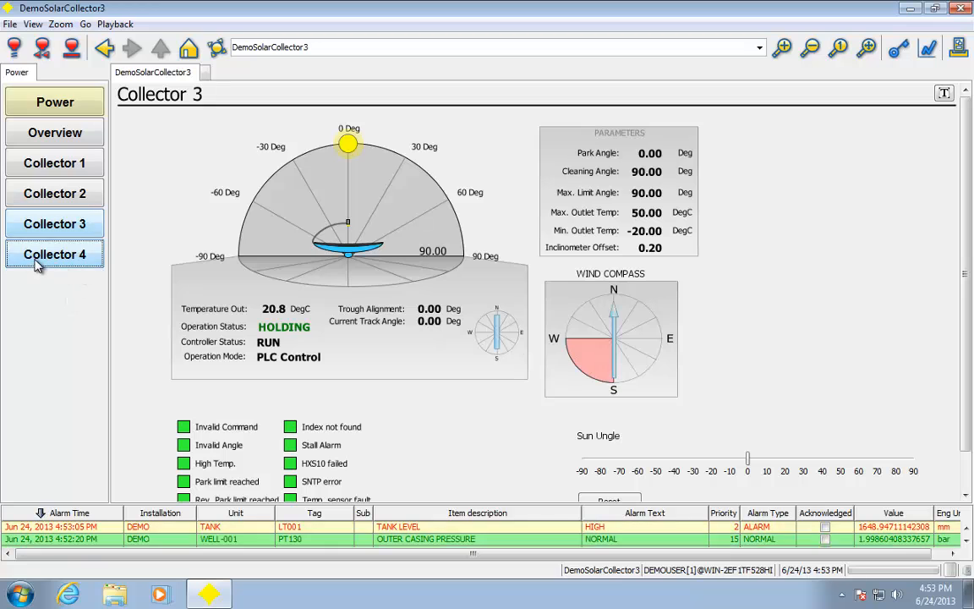
{"action": "left_click", "coordinate": [54, 254]}
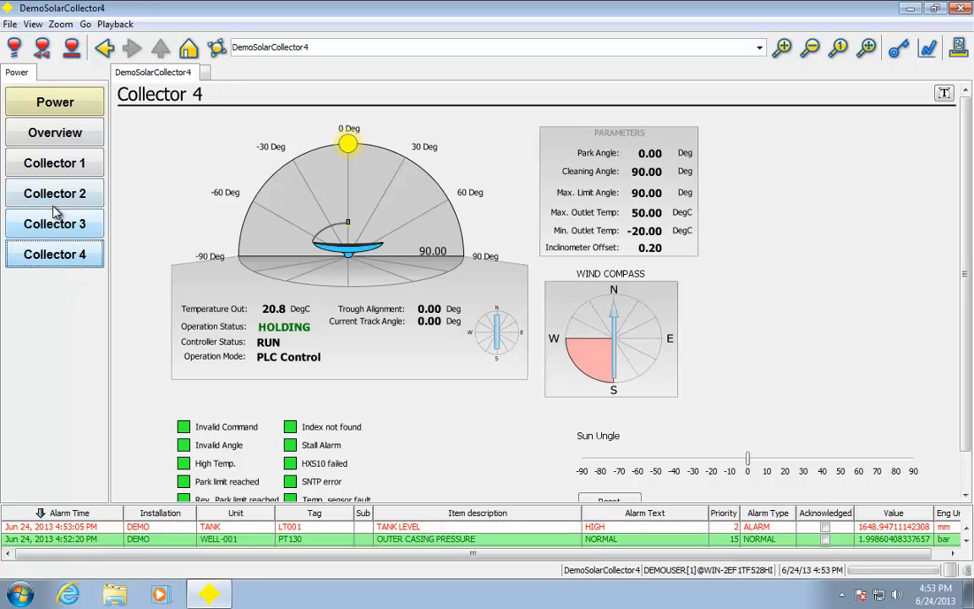
{"action": "left_click", "coordinate": [54, 132]}
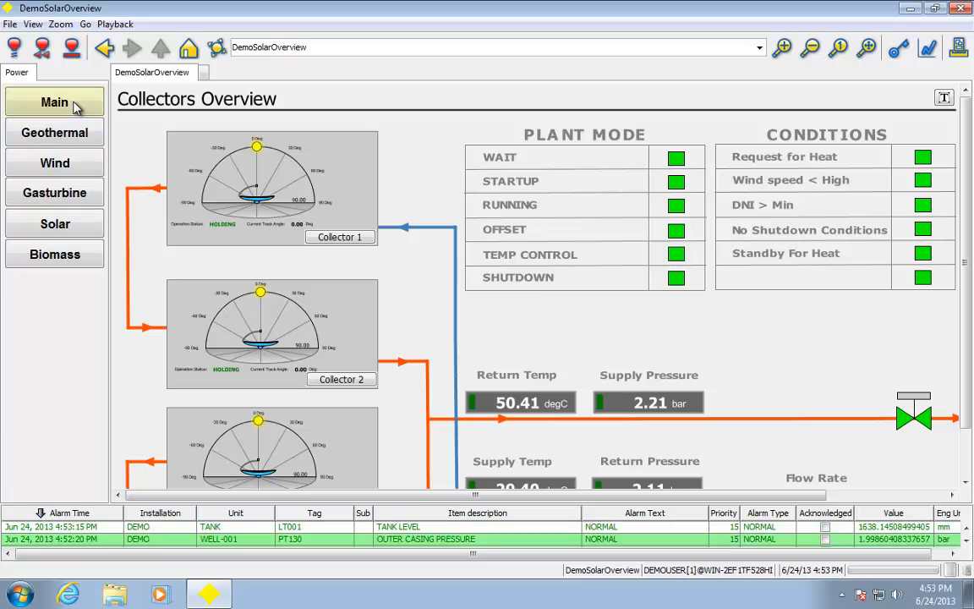
Scroll through the Demo BioMass Plant Overview, then switch to the Food & Pharma bottling demo.
{"action": "left_click", "coordinate": [54, 253]}
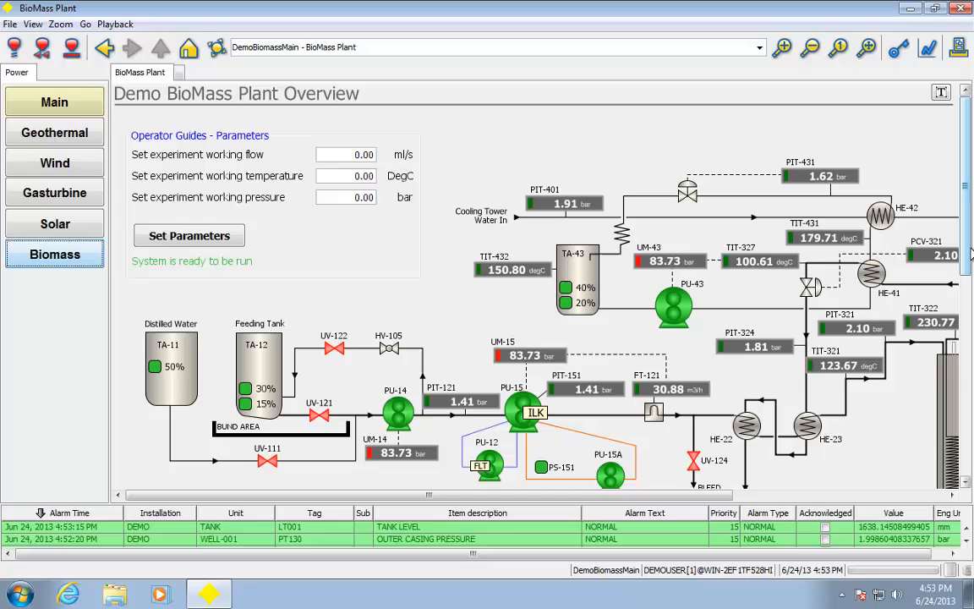
{"action": "scroll", "scroll_direction": "down", "scroll_amount": 3}
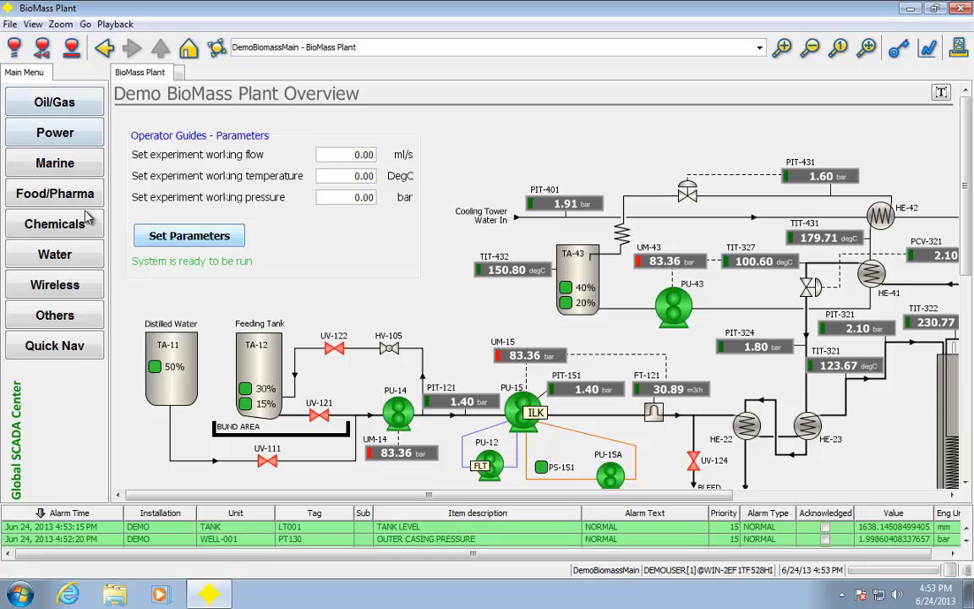
{"action": "left_click", "coordinate": [54, 192]}
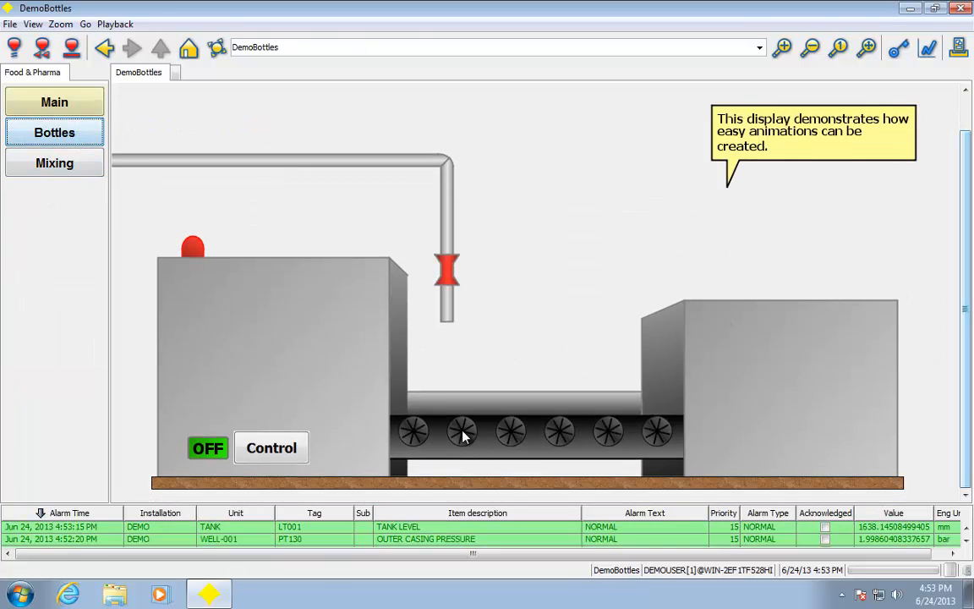
Start and stop the bottle filling line from its control dialog, then switch to the mixing factory.
{"action": "left_click", "coordinate": [270, 447]}
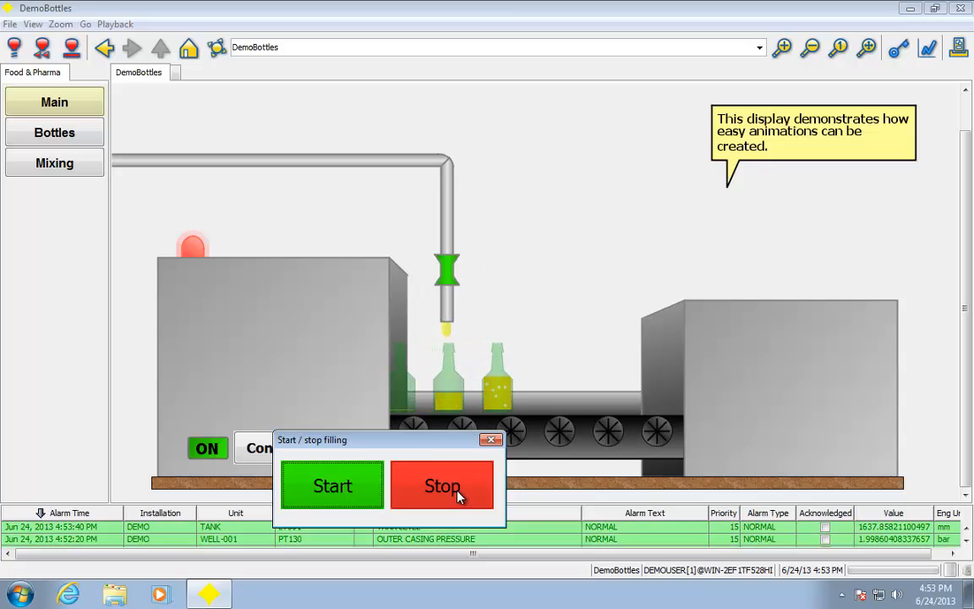
{"action": "left_click", "coordinate": [442, 485]}
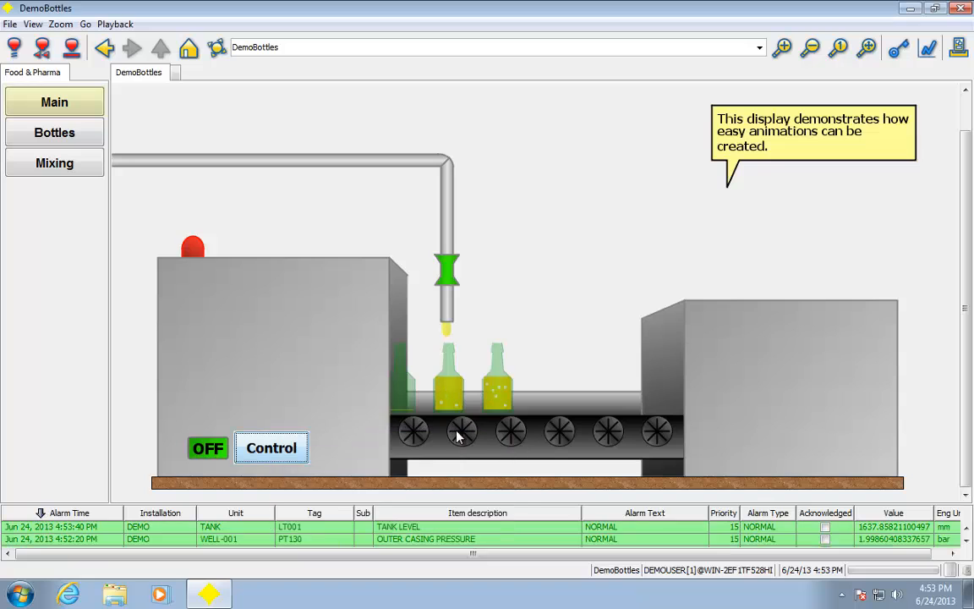
{"action": "left_click", "coordinate": [54, 162]}
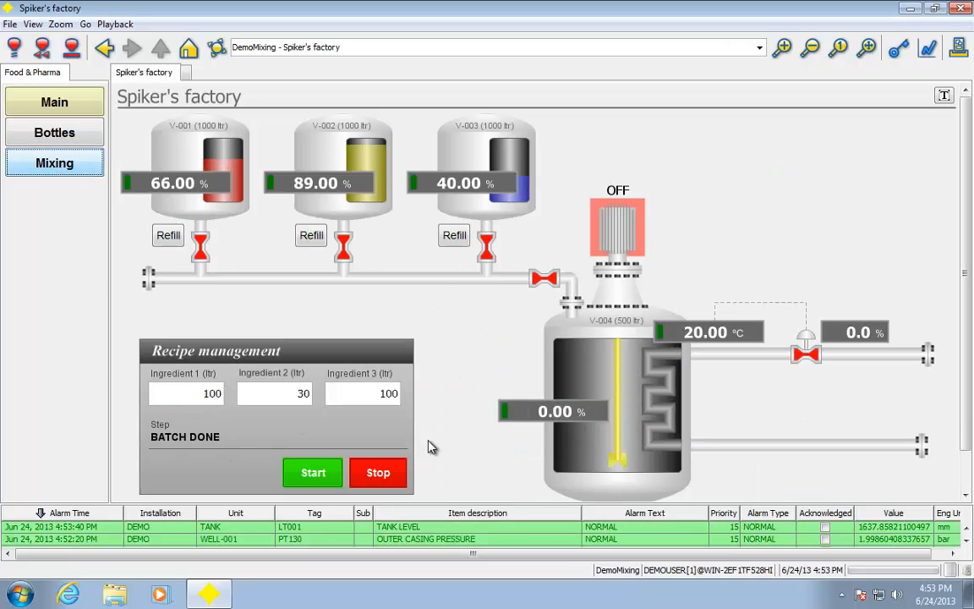
Start the Spiker's factory recipe batch, then go to the water DMA overall map.
{"action": "left_click", "coordinate": [312, 472]}
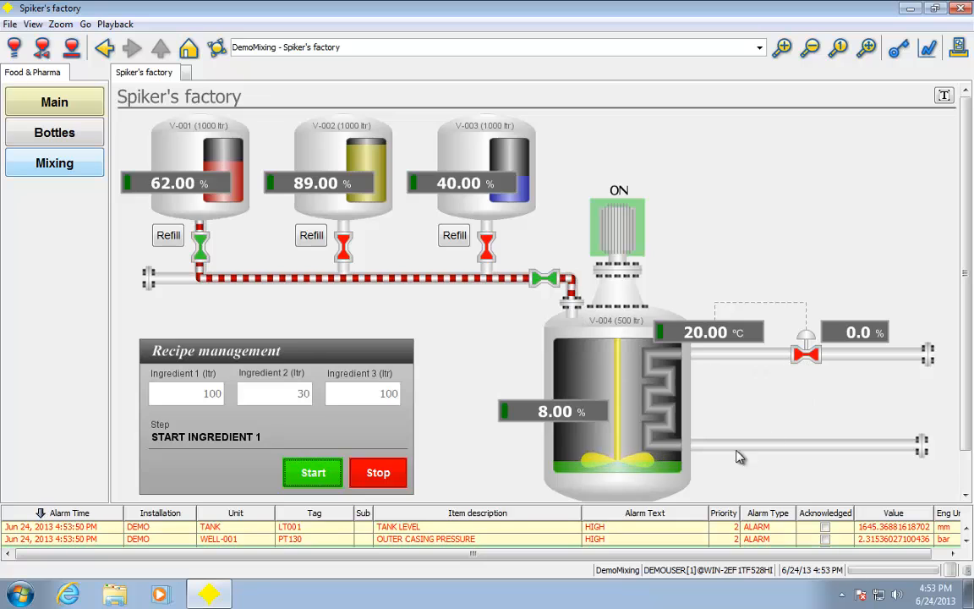
{"action": "left_click", "coordinate": [377, 472]}
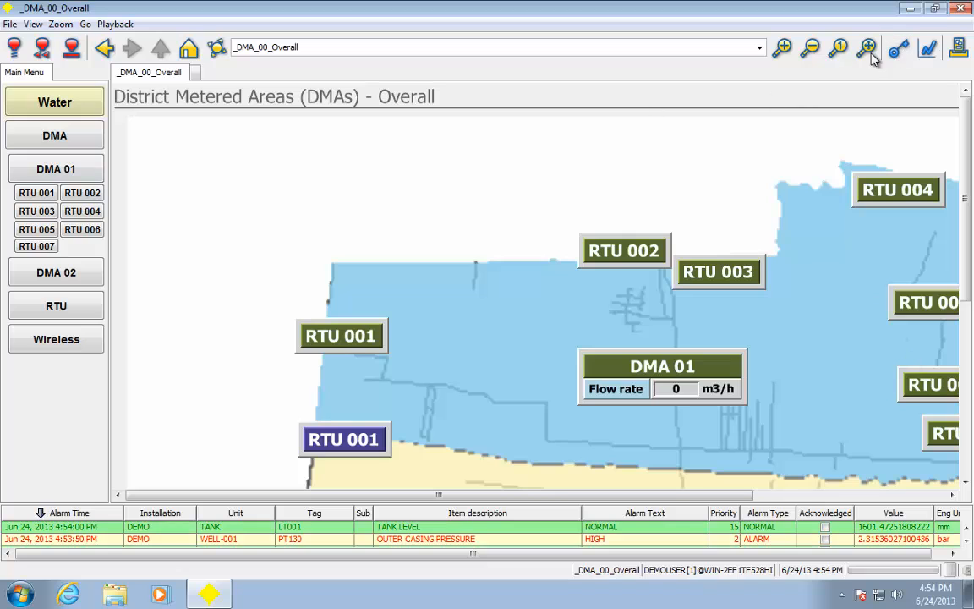
View the full DMA 01 district map and the RTU 007, RTU 003 and RTU 001 detail maps.
{"action": "left_click", "coordinate": [866, 47]}
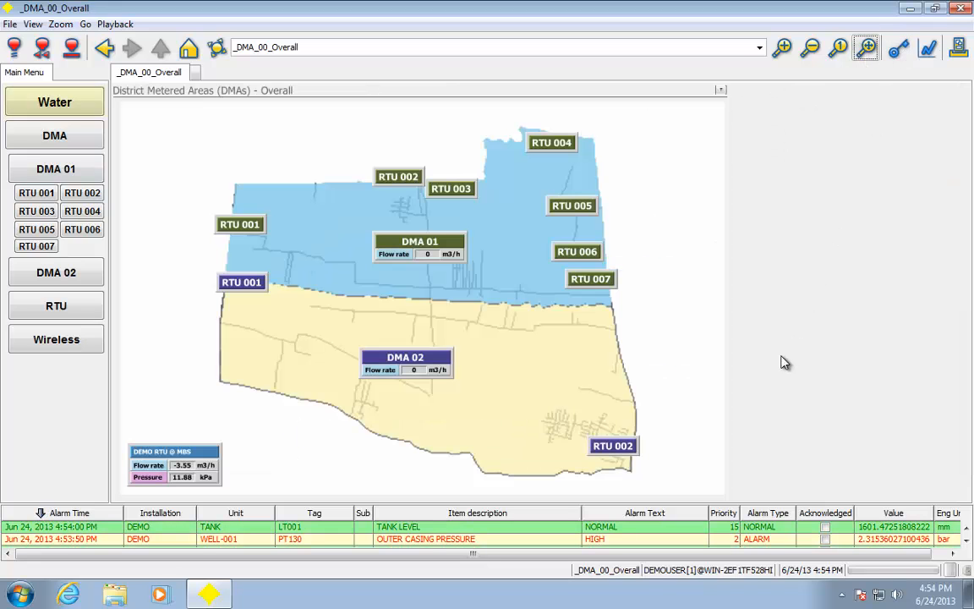
{"action": "left_click", "coordinate": [590, 277]}
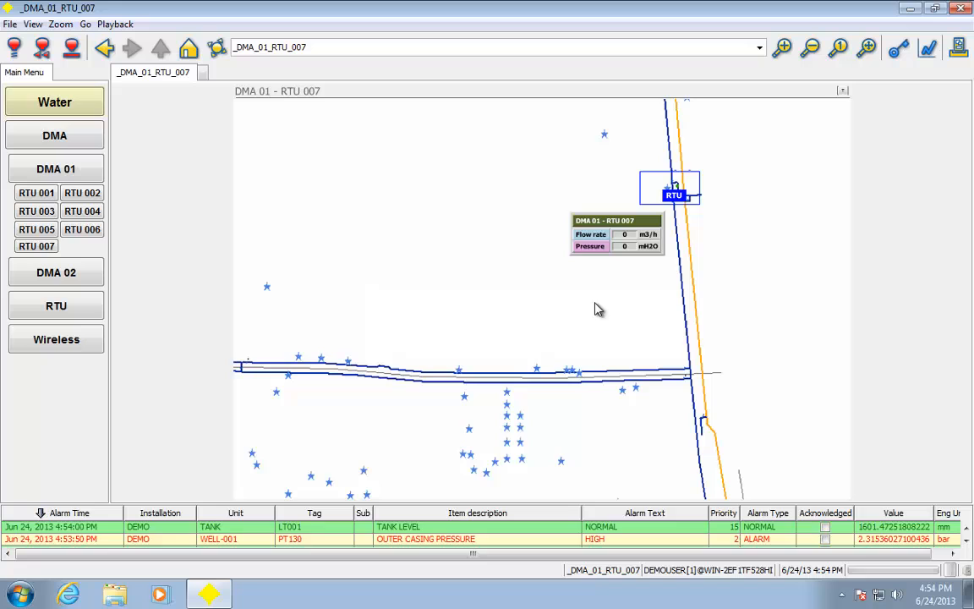
{"action": "mouse_move", "coordinate": [627, 244]}
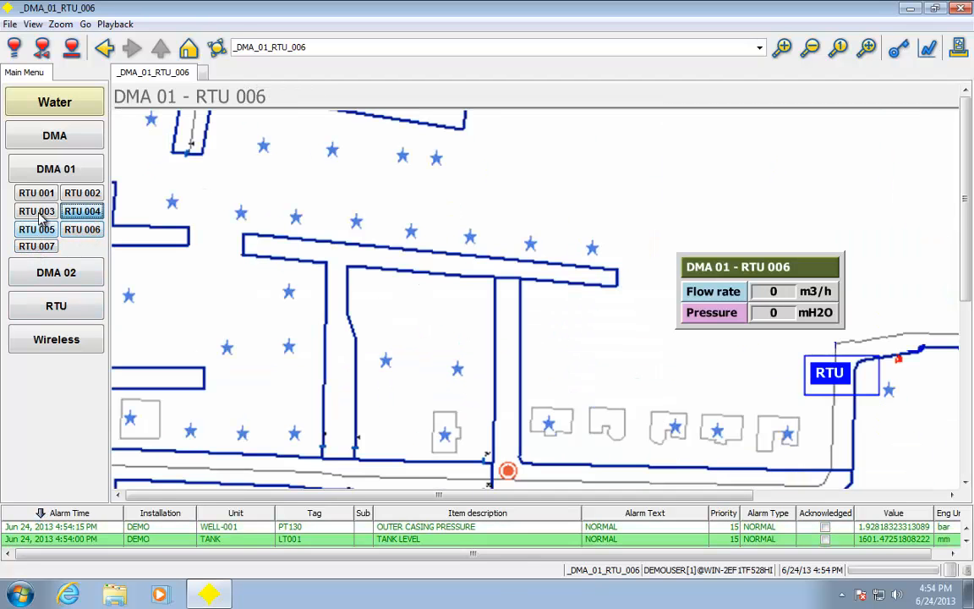
{"action": "left_click", "coordinate": [36, 210]}
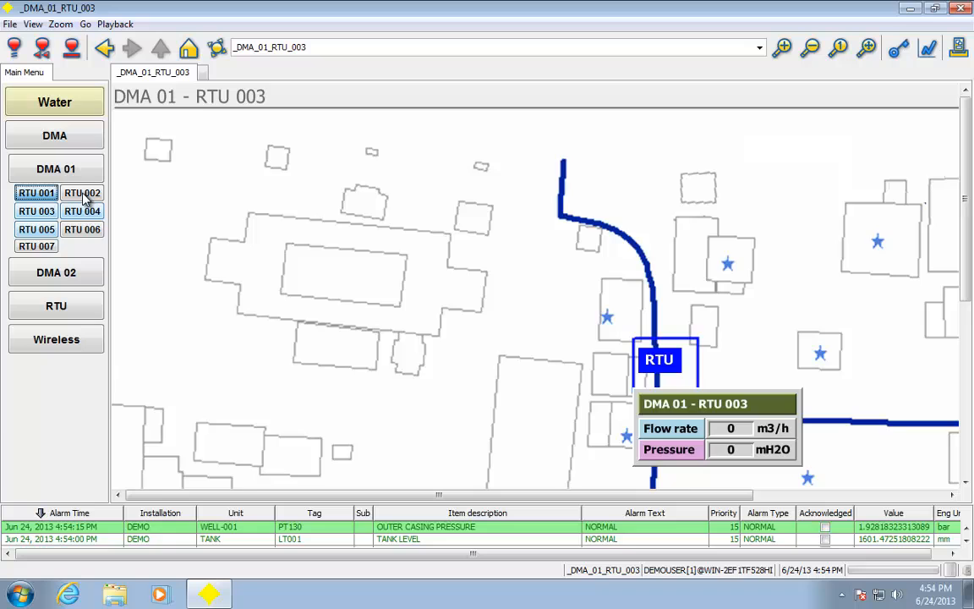
{"action": "left_click", "coordinate": [35, 193]}
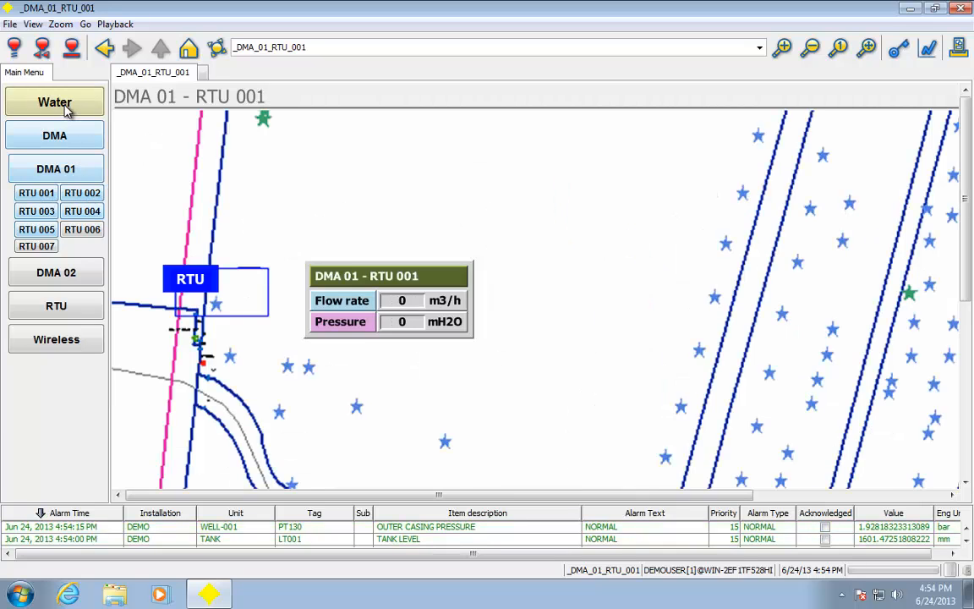
Return to the industry list and enter the Others demos, showing Alarm to Email.
{"action": "left_click", "coordinate": [81, 193]}
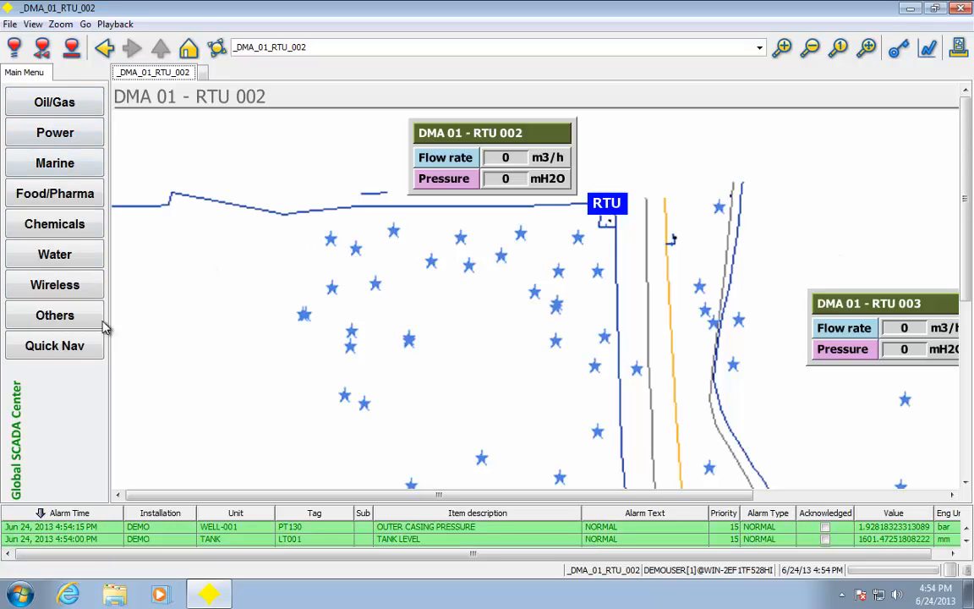
{"action": "left_click", "coordinate": [54, 315]}
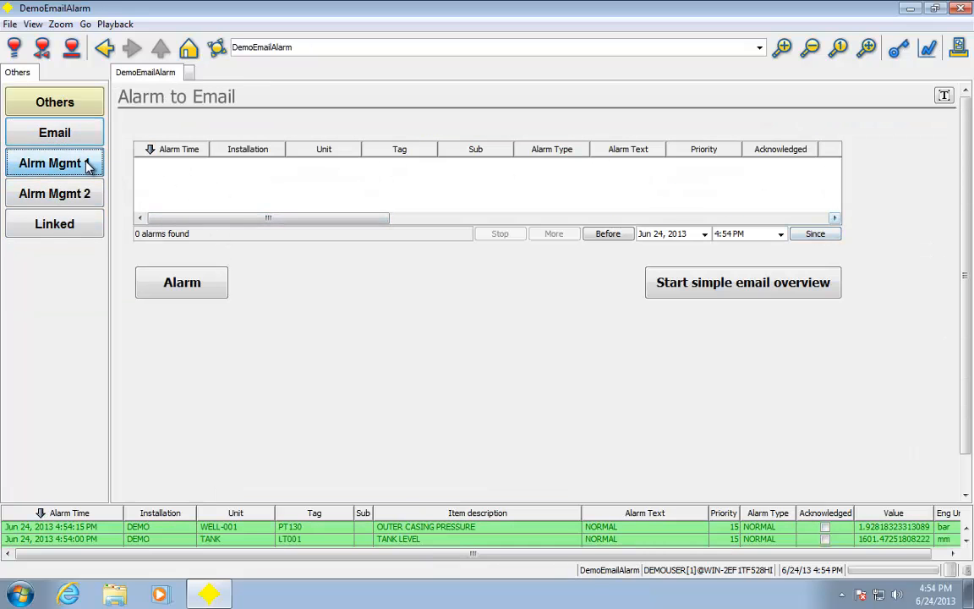
Scroll through Alarm Management 1's priority and suppression panels, then show Alarm Management 2 and the trend alarm display.
{"action": "left_click", "coordinate": [54, 163]}
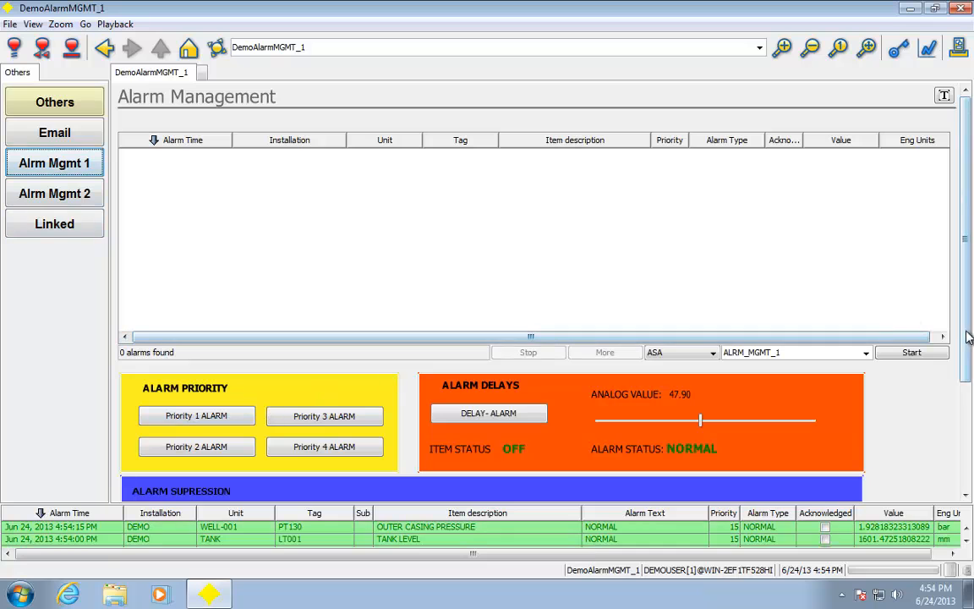
{"action": "scroll", "scroll_direction": "down", "scroll_amount": 3}
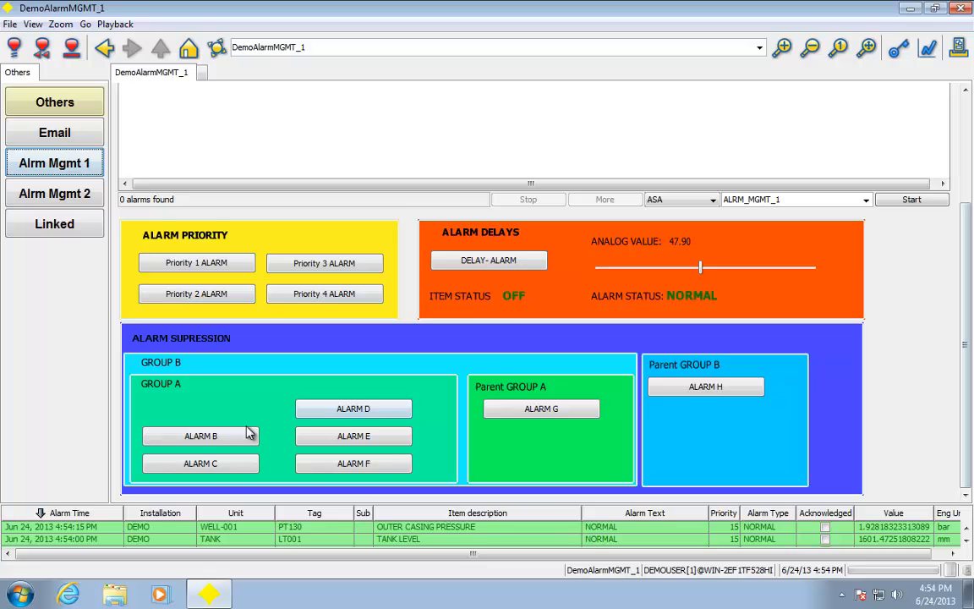
{"action": "mouse_move", "coordinate": [686, 446]}
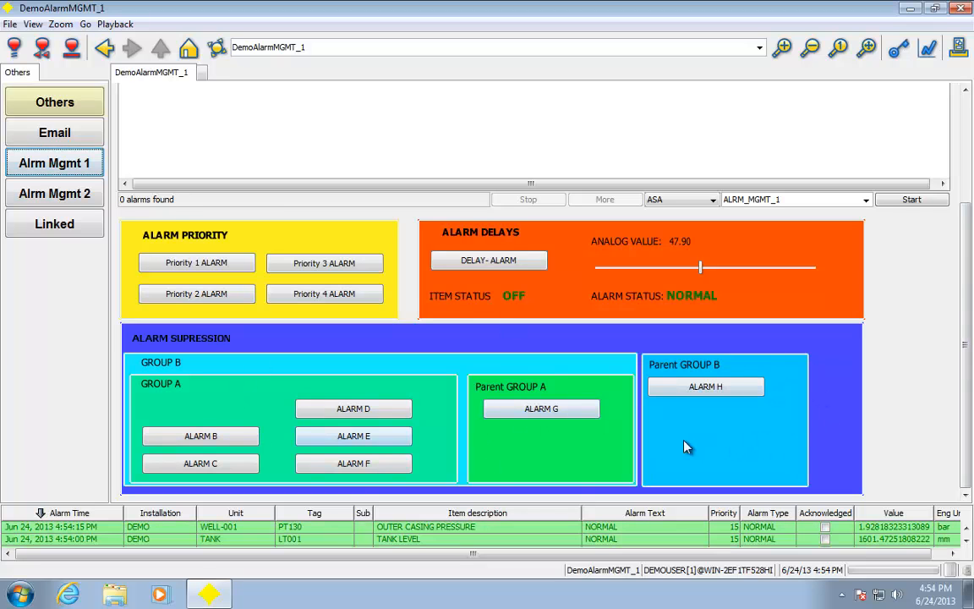
{"action": "left_click", "coordinate": [54, 193]}
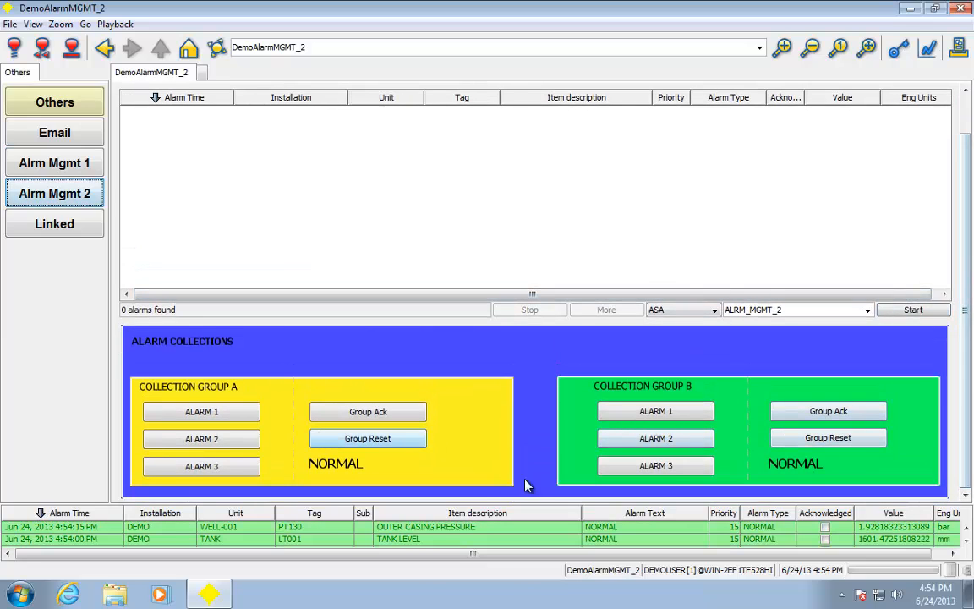
{"action": "left_click", "coordinate": [54, 223]}
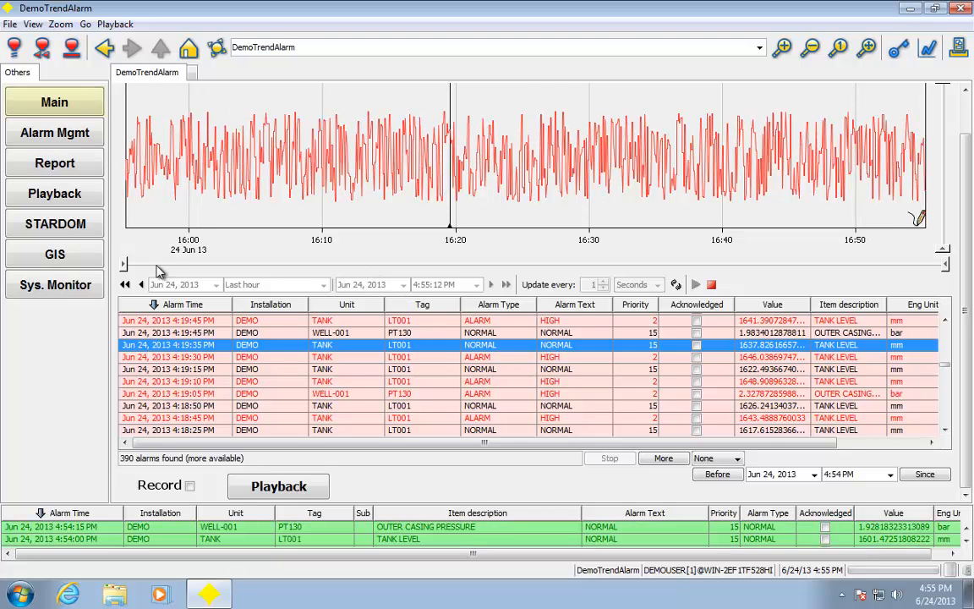
Show the Reports display listing the available report types.
{"action": "left_click", "coordinate": [54, 162]}
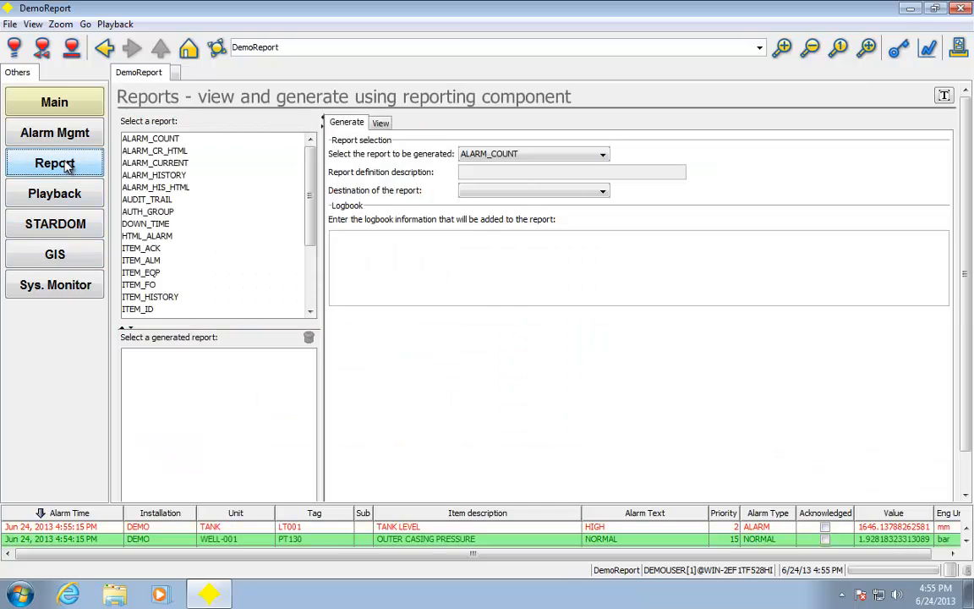
Generate the AUDIT_TRAIL report with parameters Hours and 2, then scroll its login/logout listing.
{"action": "left_click", "coordinate": [602, 152]}
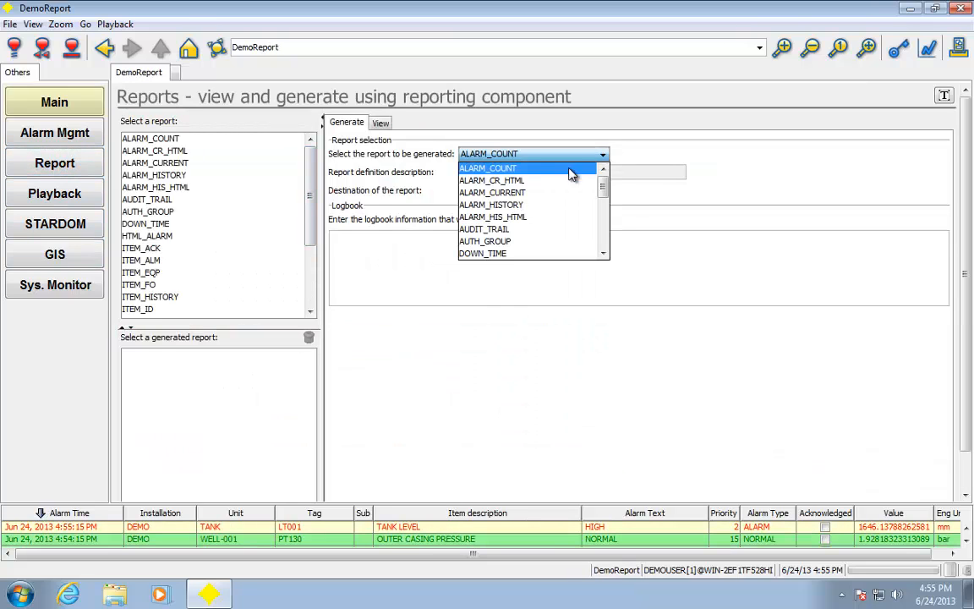
{"action": "left_click", "coordinate": [484, 229]}
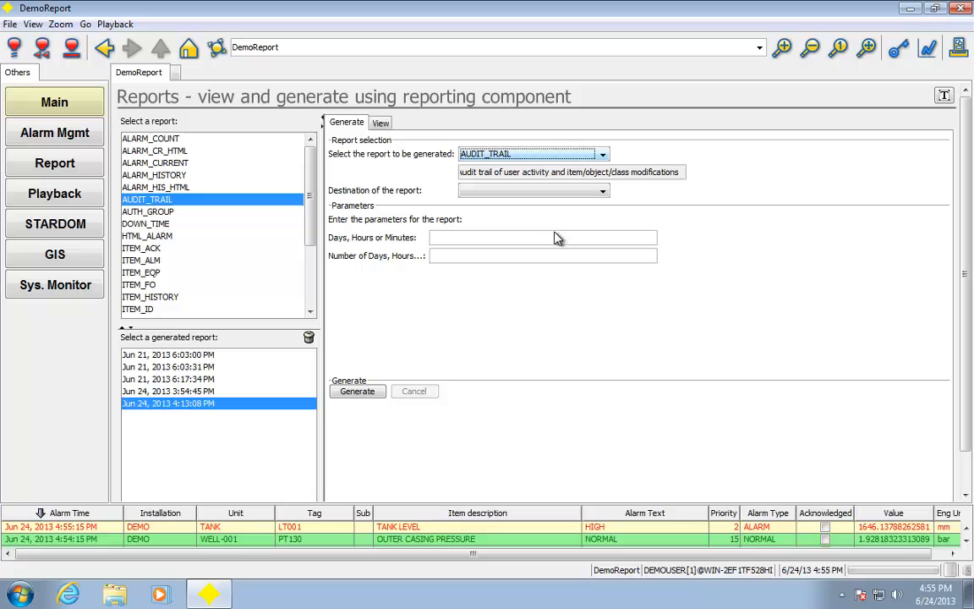
{"action": "left_click", "coordinate": [602, 189]}
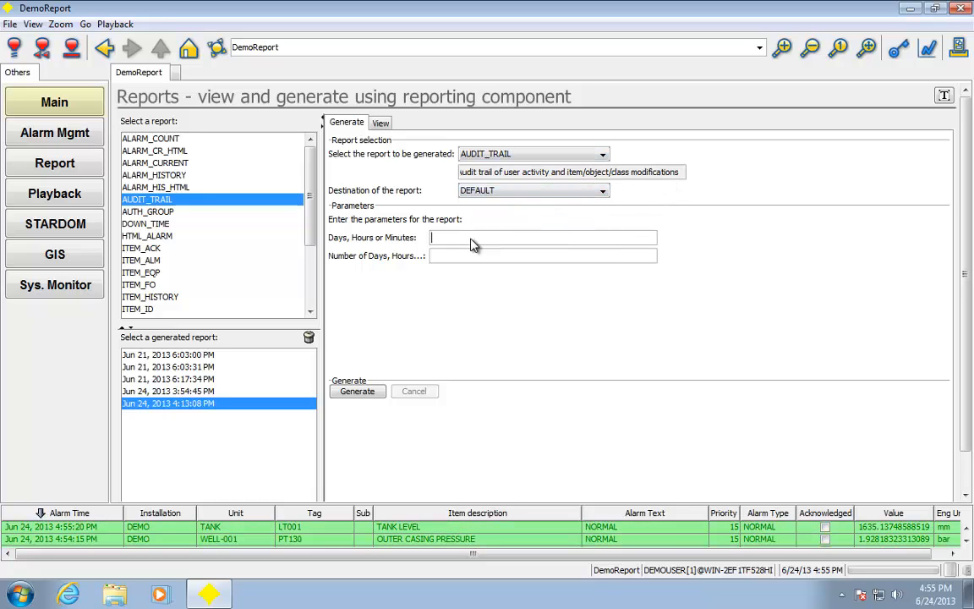
{"action": "type", "text": "Hours"}
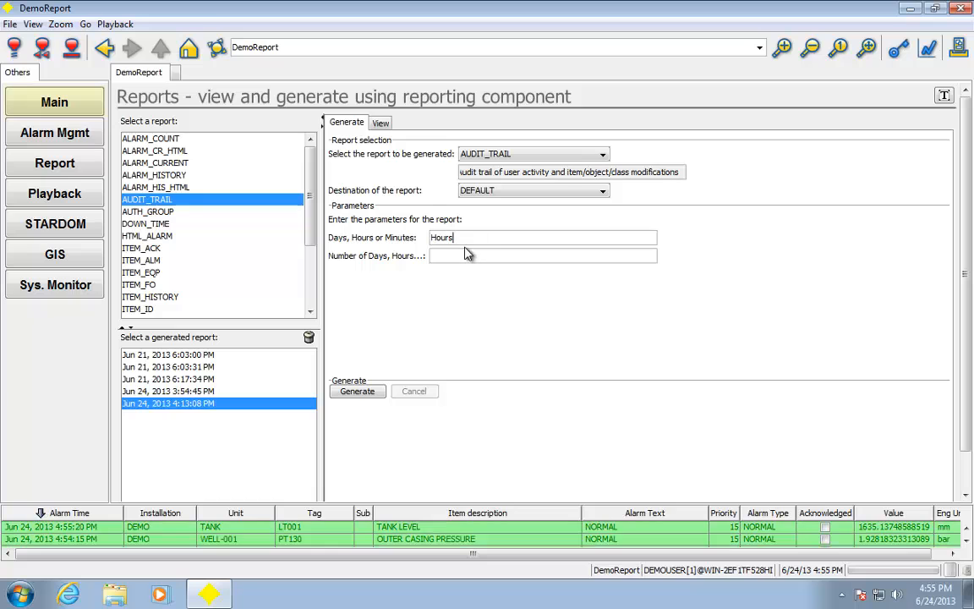
{"action": "type", "text": "2"}
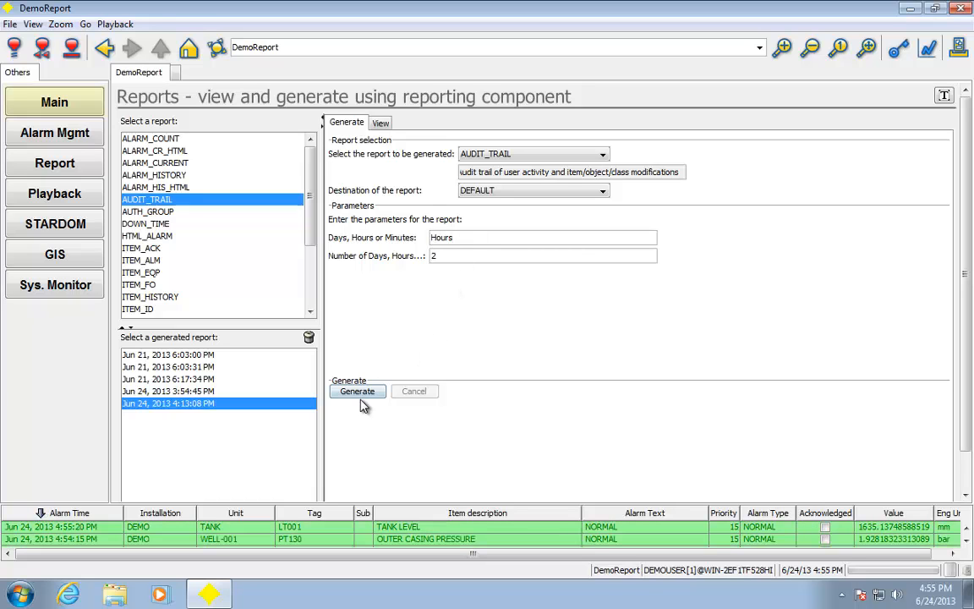
{"action": "left_click", "coordinate": [357, 391]}
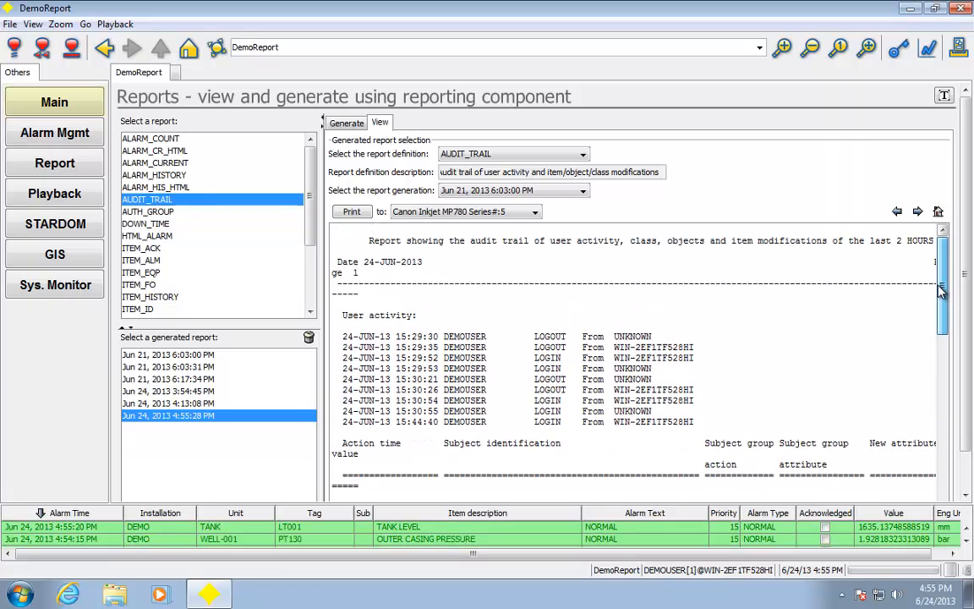
{"action": "scroll", "scroll_direction": "down", "scroll_amount": 3}
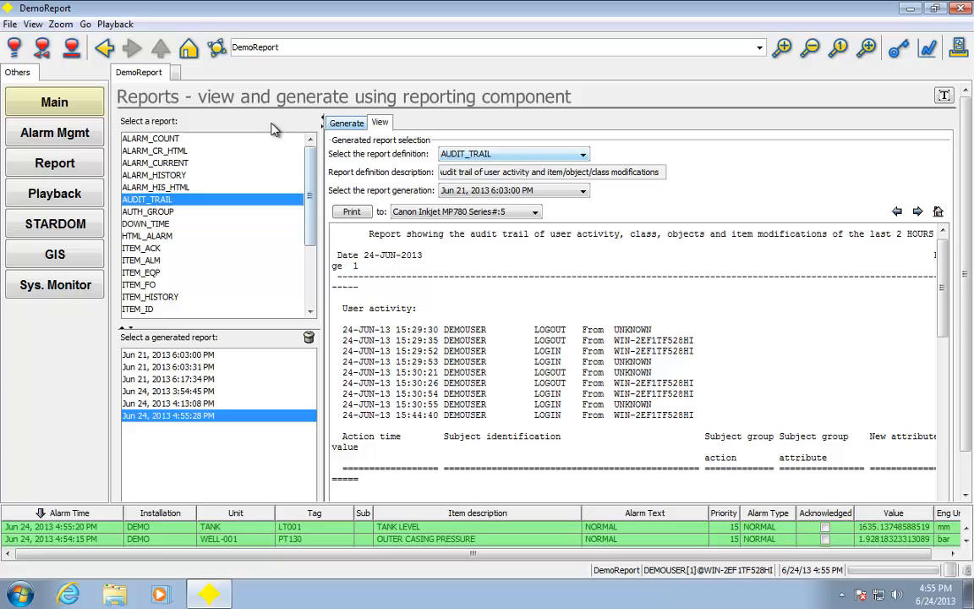
Review the DOWN_TIME report output, then switch to the alarm Playback demo display.
{"action": "left_click", "coordinate": [345, 122]}
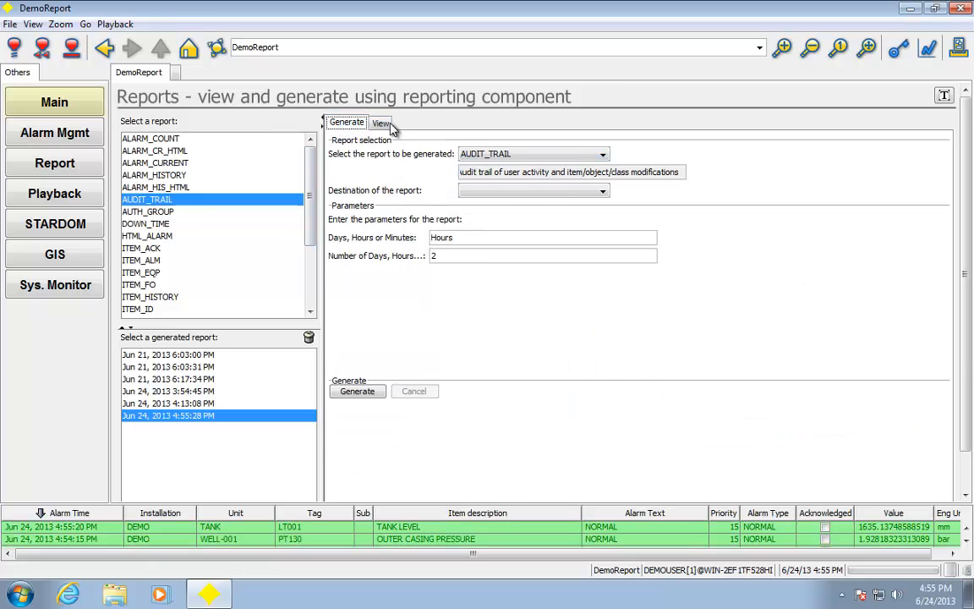
{"action": "left_click", "coordinate": [380, 122]}
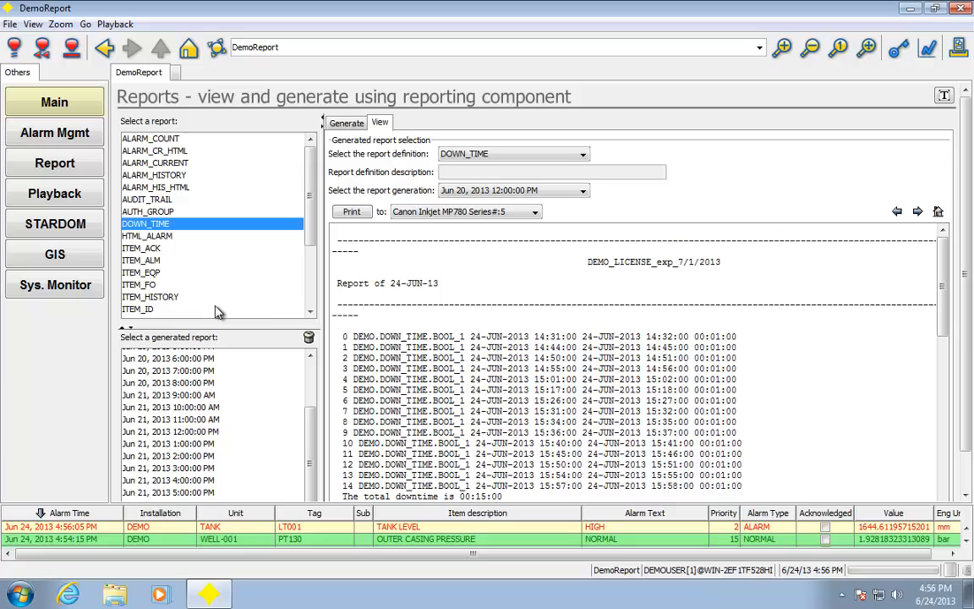
{"action": "mouse_move", "coordinate": [399, 284]}
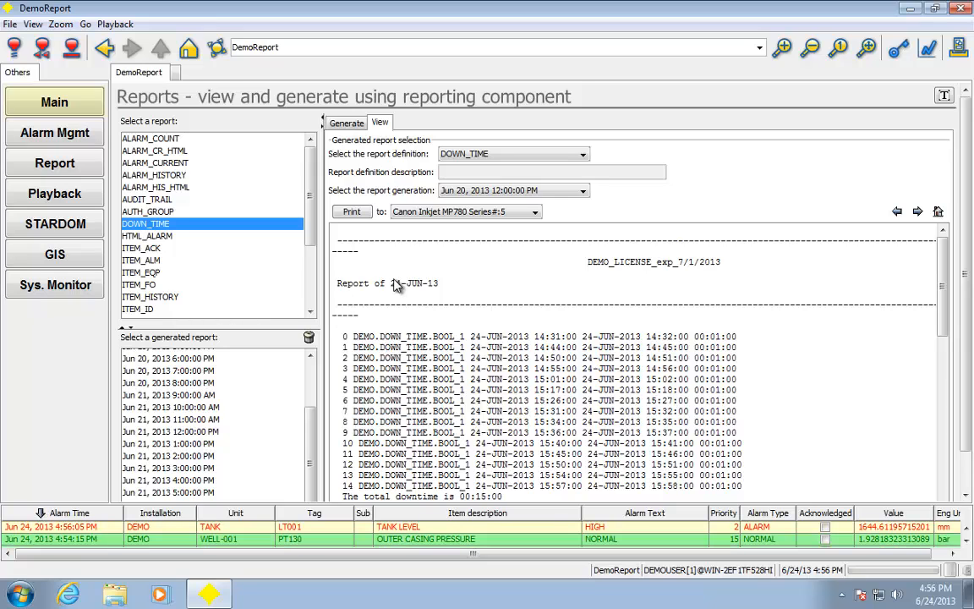
{"action": "mouse_move", "coordinate": [423, 271]}
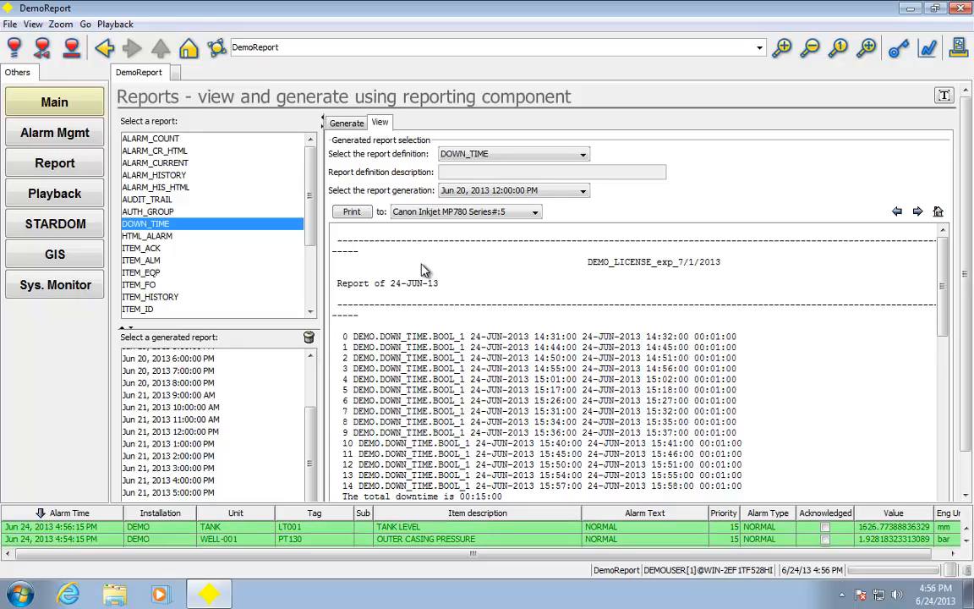
{"action": "mouse_move", "coordinate": [409, 260]}
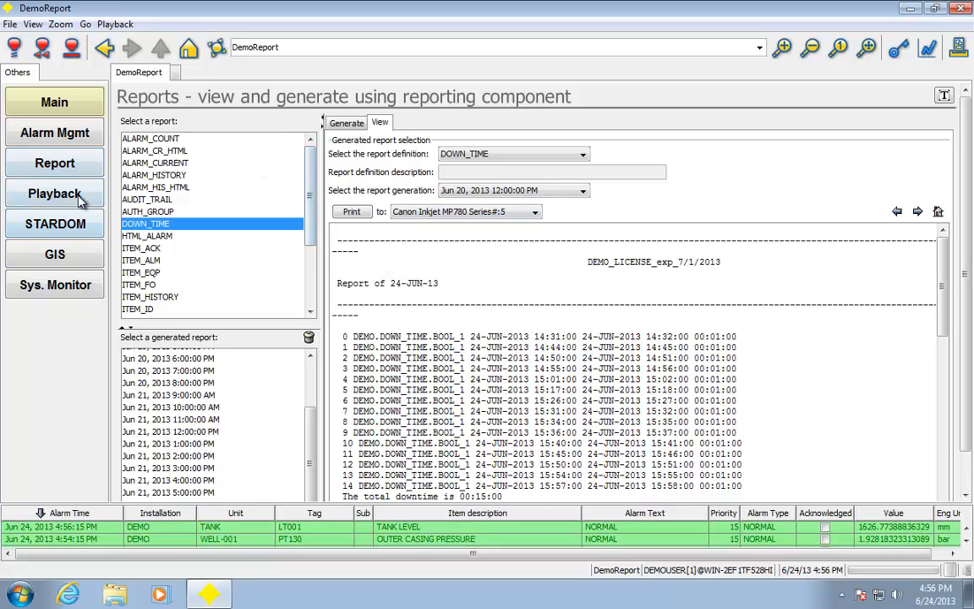
{"action": "left_click", "coordinate": [54, 192]}
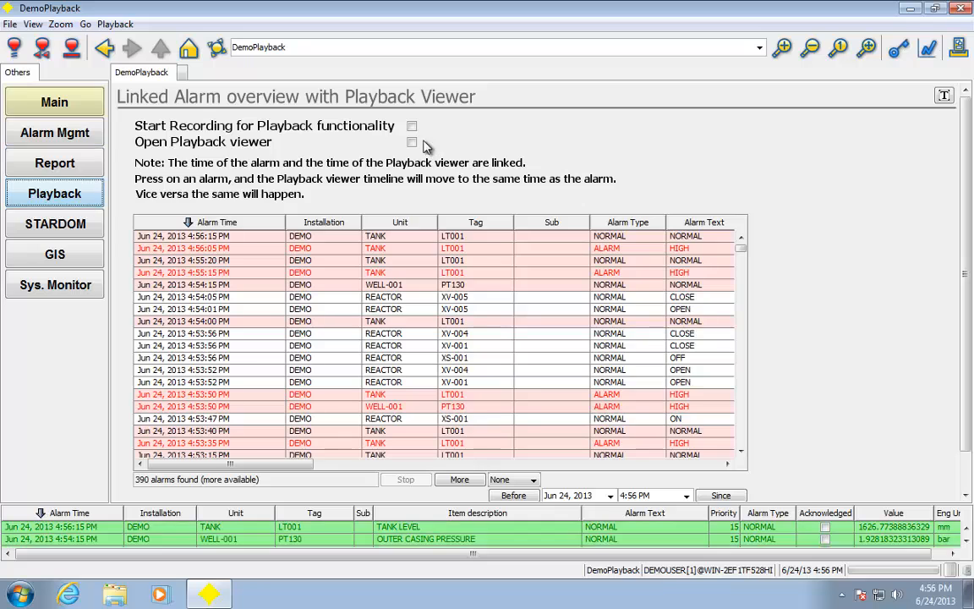
Enable the Open Playback viewer option to bring up the recording selection timeline.
{"action": "left_click", "coordinate": [413, 125]}
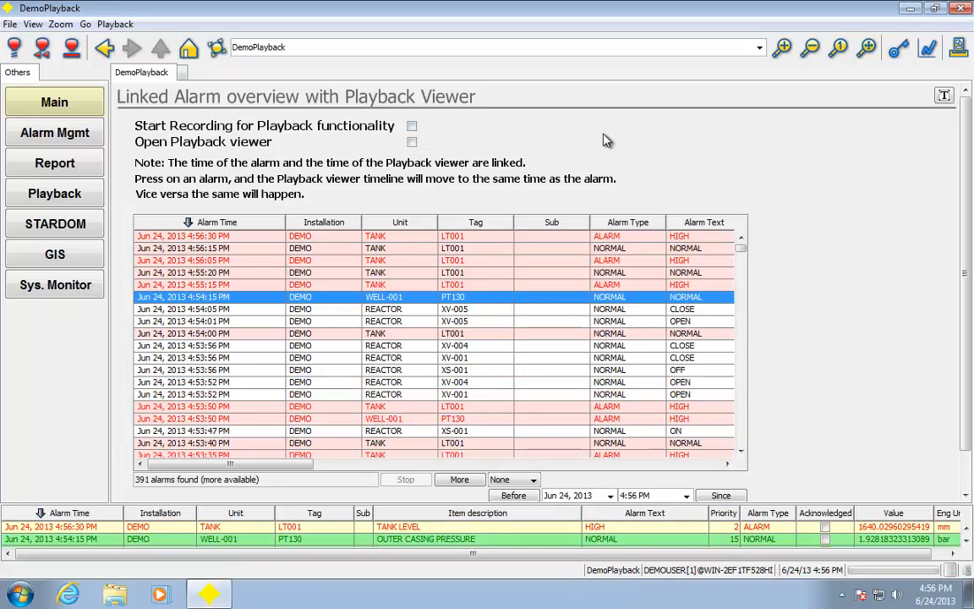
{"action": "left_click", "coordinate": [413, 142]}
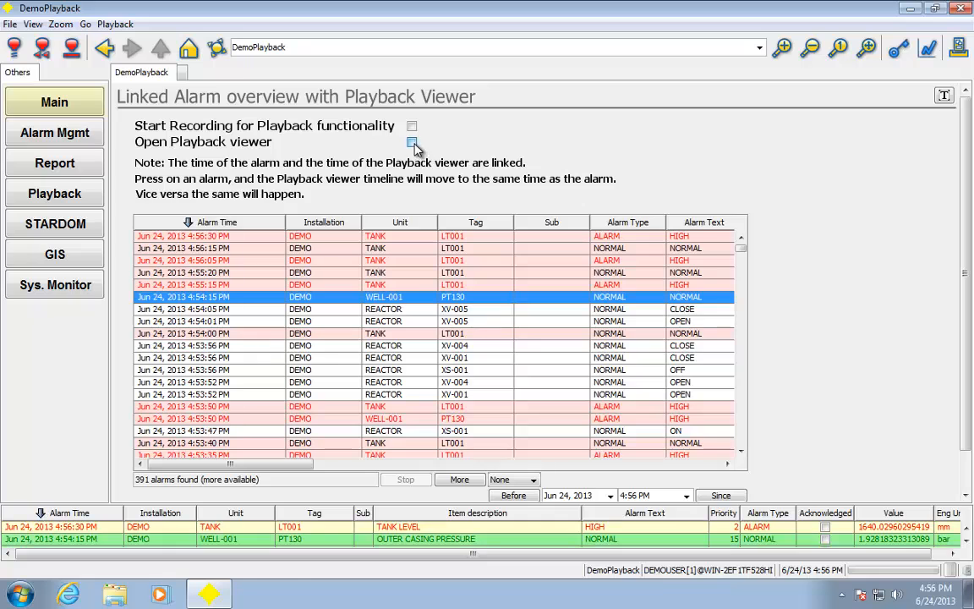
{"action": "left_click", "coordinate": [412, 142]}
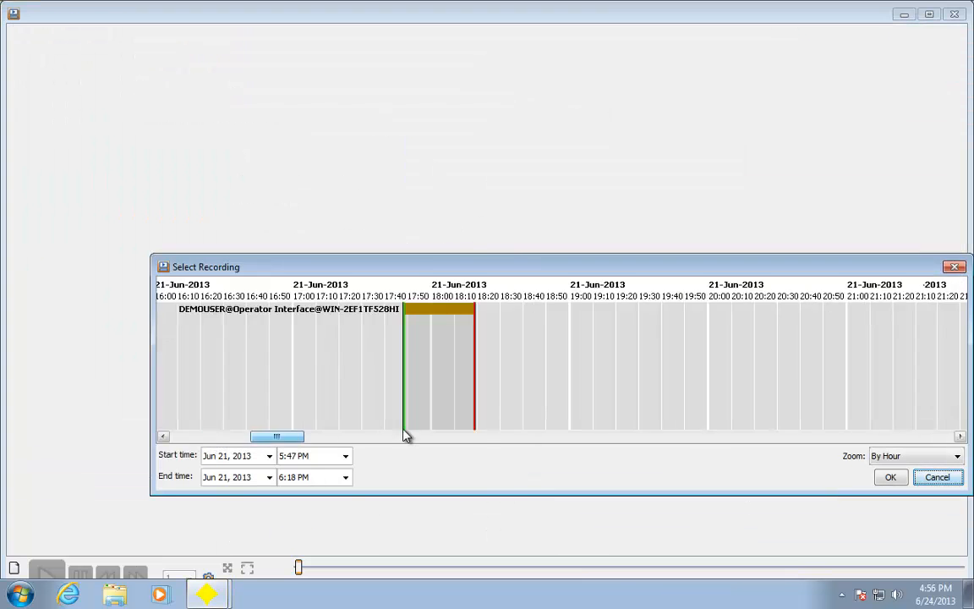
Scroll the timeline to 24-Jun-2013, confirm the 3:53–4:56 PM recording and return to live alarms.
{"action": "left_click_drag", "start_coordinate": [277, 436], "coordinate": [927, 436]}
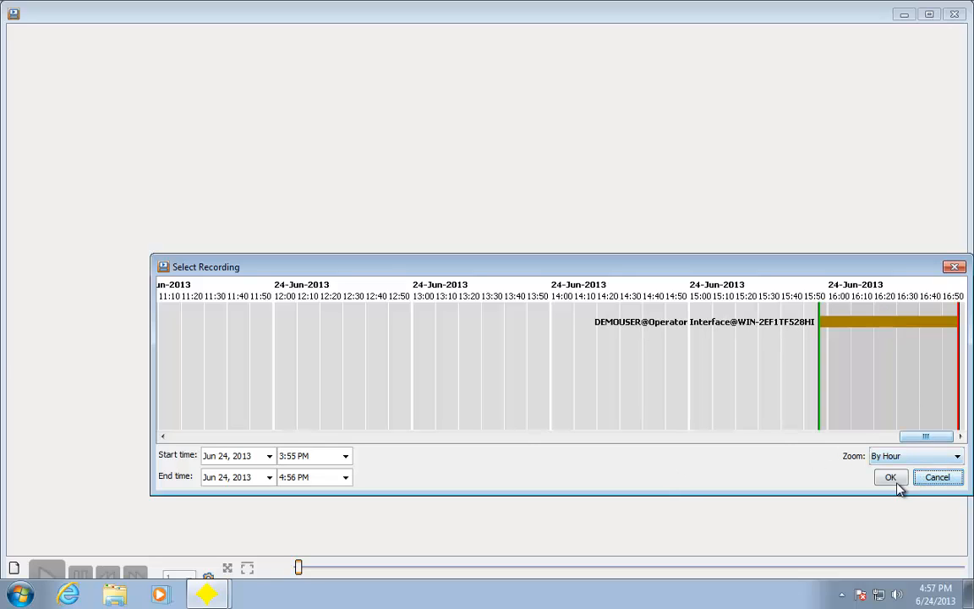
{"action": "left_click", "coordinate": [889, 477]}
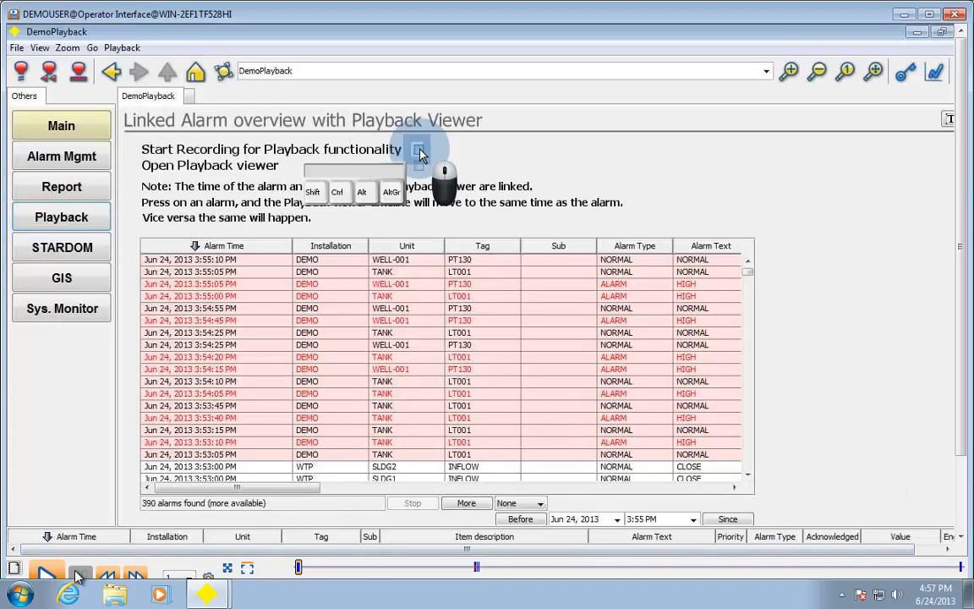
{"action": "left_click", "coordinate": [418, 149]}
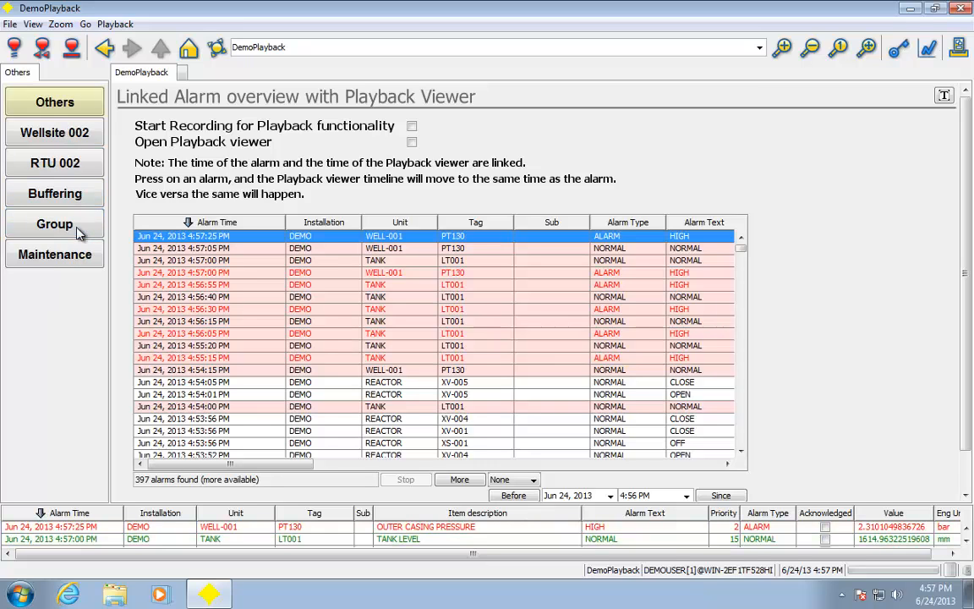
Show the Event Buffering display with the STARDOM sine trend and analog/digital inputs.
{"action": "left_click", "coordinate": [54, 193]}
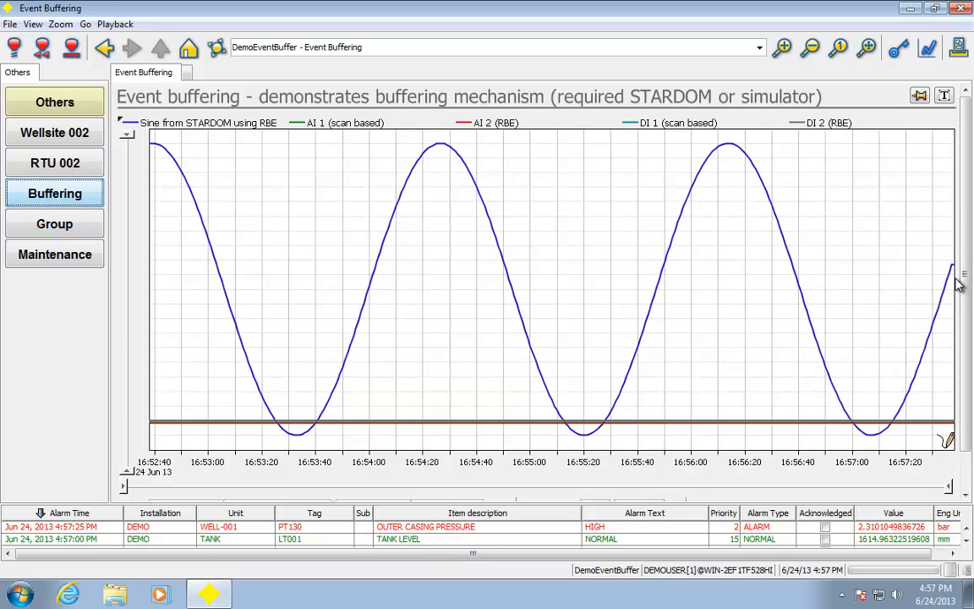
{"action": "mouse_move", "coordinate": [602, 338]}
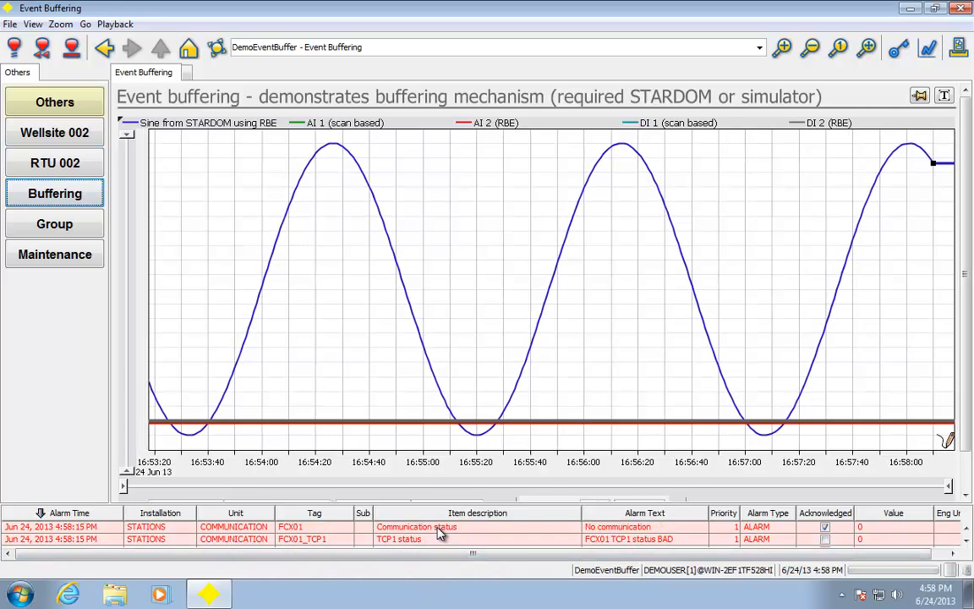
{"action": "mouse_move", "coordinate": [934, 163]}
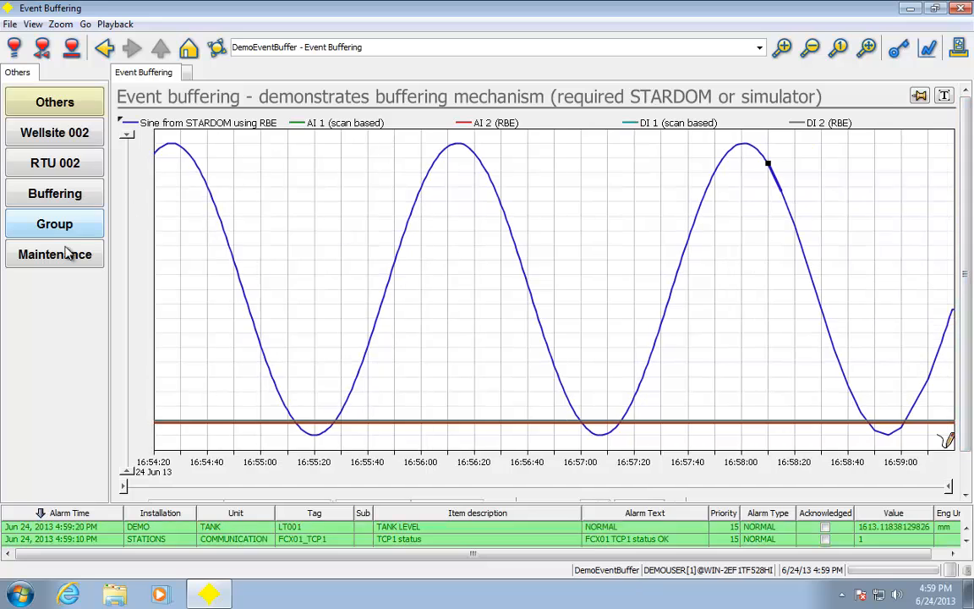
Show the RTU 002 STARDOM FCX web page and navigate to its Maintenance Menu.
{"action": "left_click", "coordinate": [54, 254]}
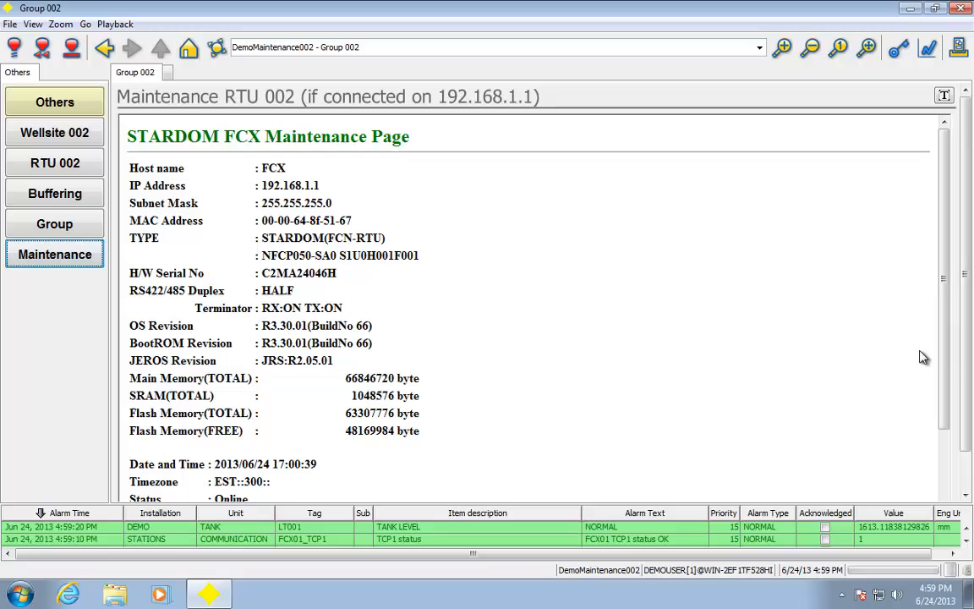
{"action": "scroll", "scroll_direction": "down", "scroll_amount": 3}
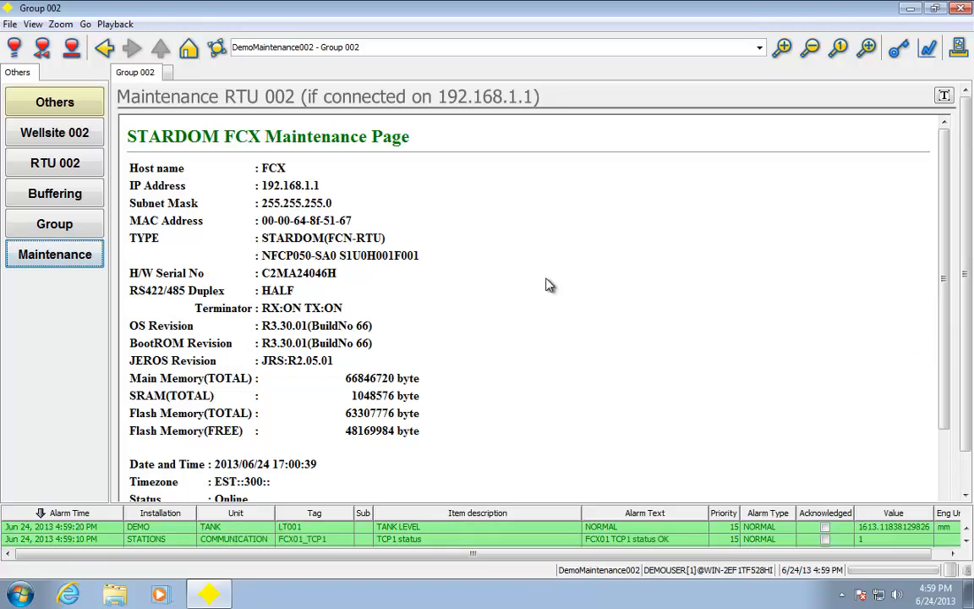
{"action": "mouse_move", "coordinate": [579, 397]}
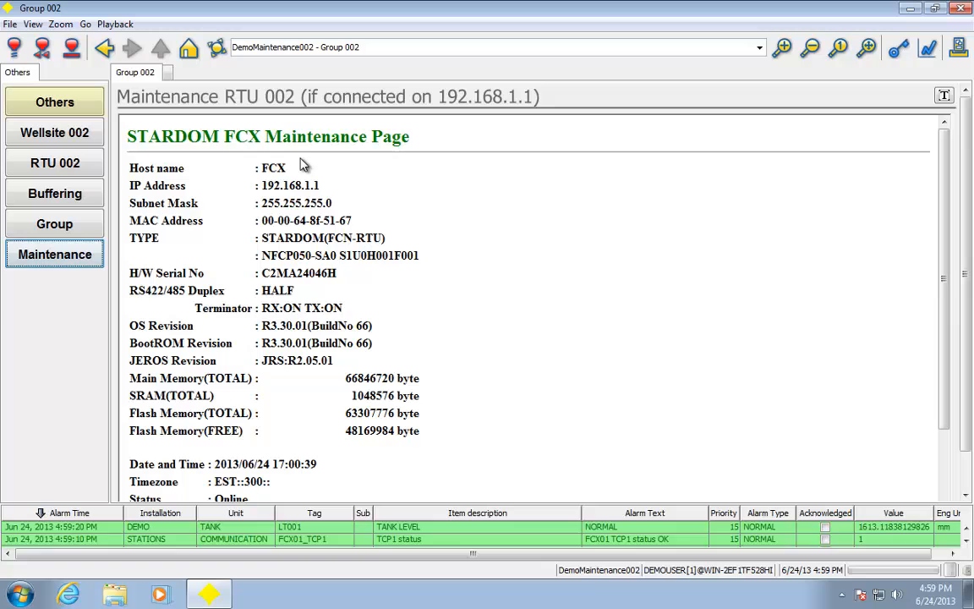
{"action": "mouse_move", "coordinate": [947, 362]}
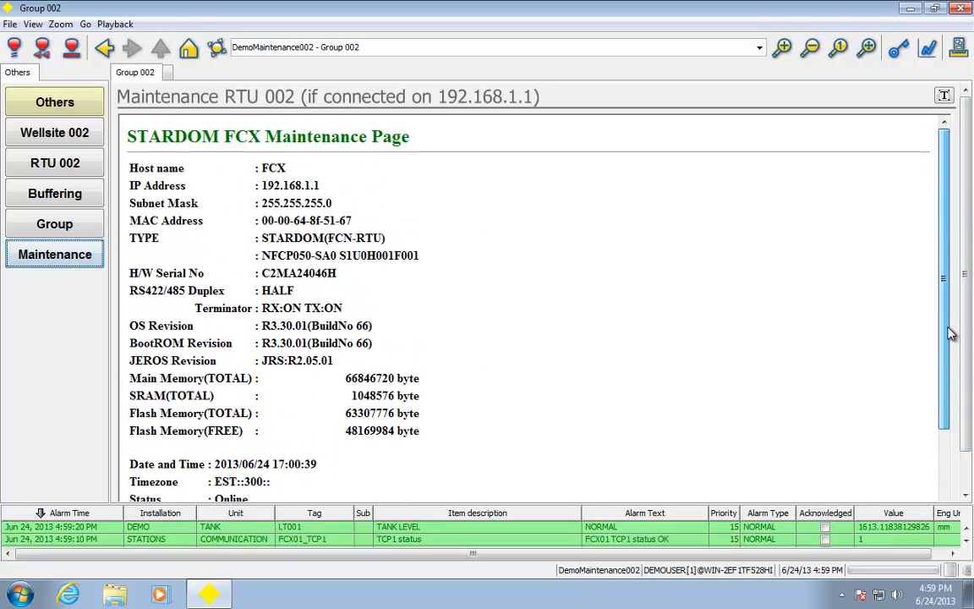
{"action": "scroll", "scroll_direction": "down", "scroll_amount": 3}
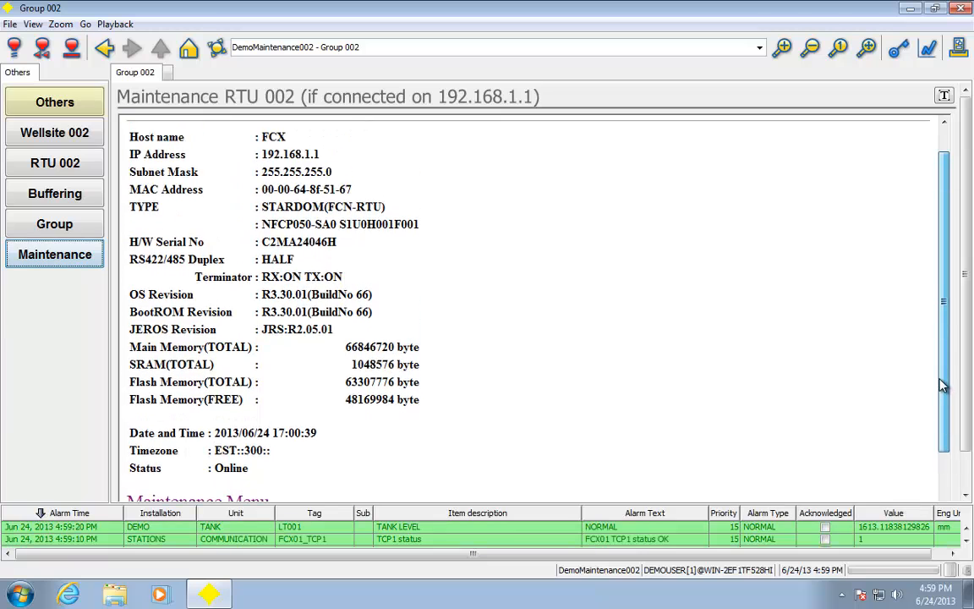
{"action": "scroll", "scroll_direction": "down", "scroll_amount": 3}
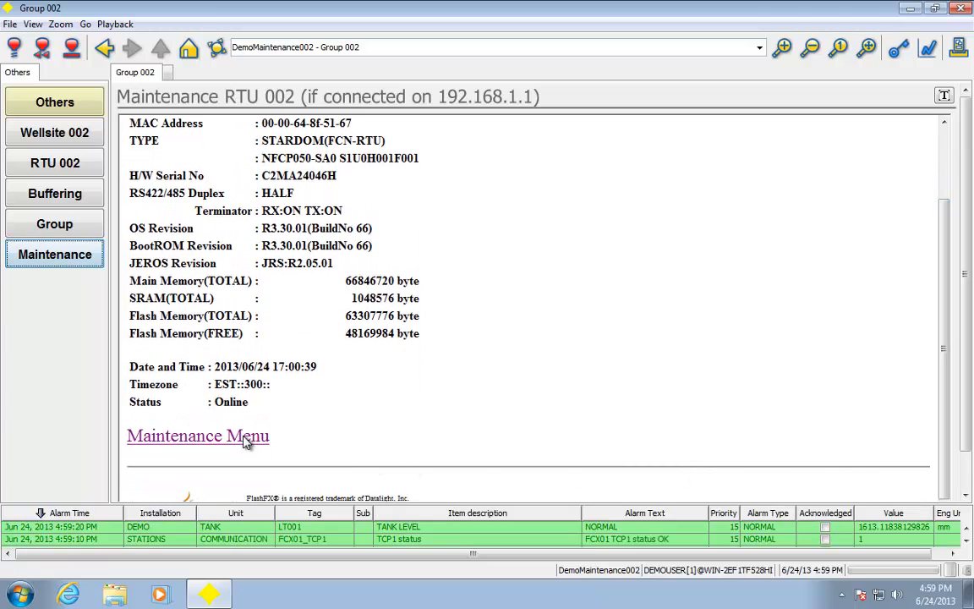
{"action": "left_click", "coordinate": [198, 436]}
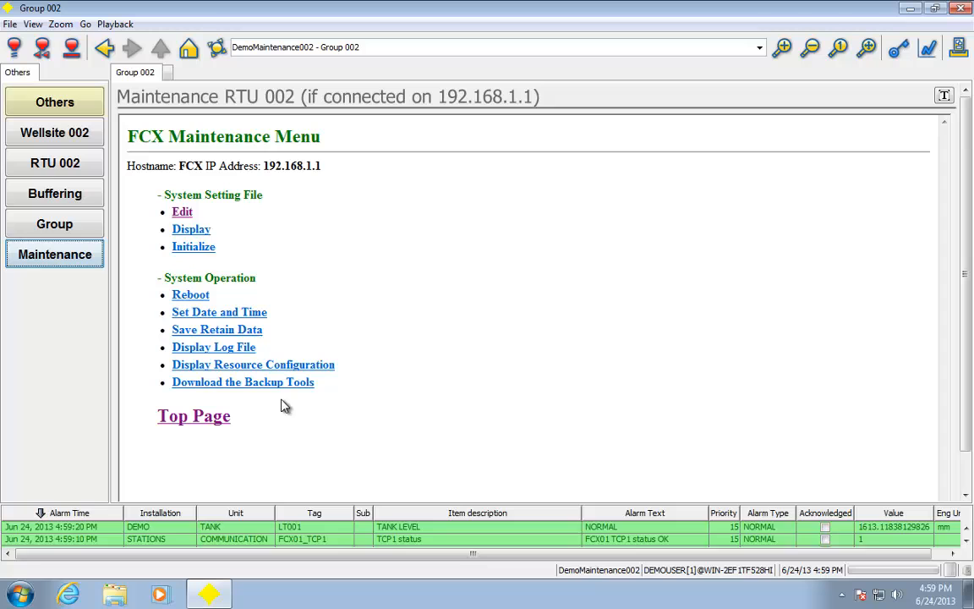
{"action": "mouse_move", "coordinate": [193, 416]}
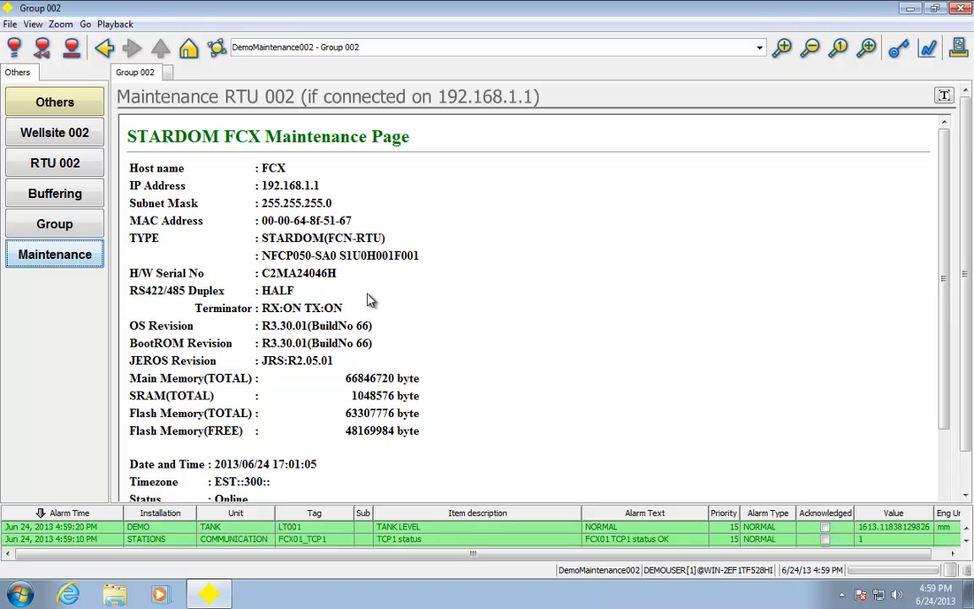
{"action": "mouse_move", "coordinate": [74, 117]}
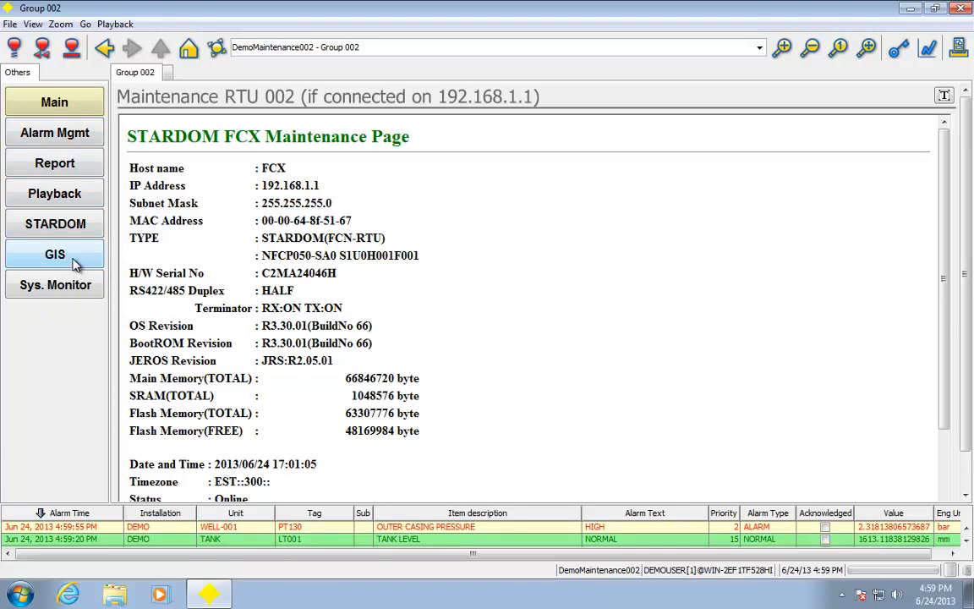
{"action": "mouse_move", "coordinate": [76, 264]}
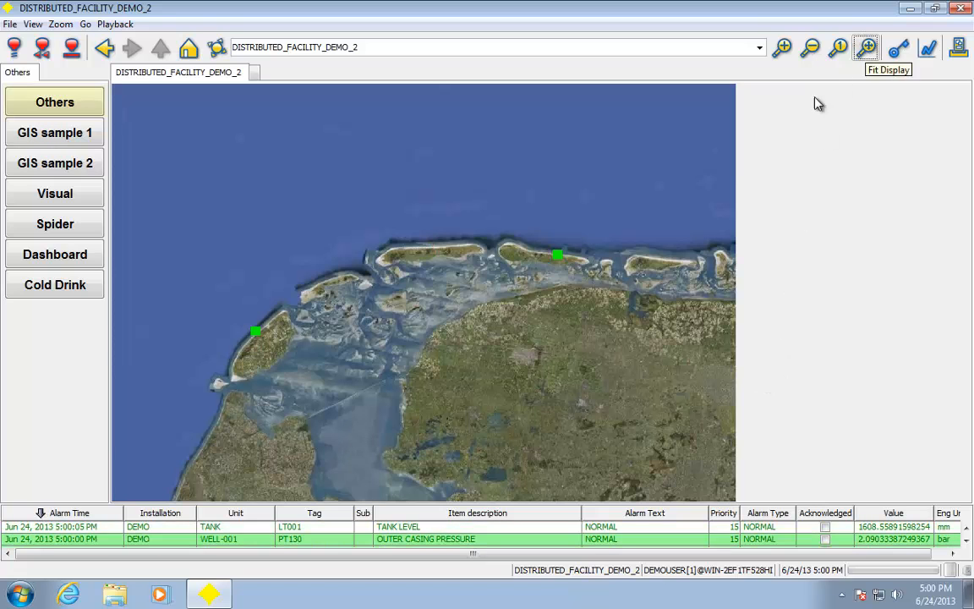
Fit the GIS map, then zoom repeatedly from the northern islands down to the beach strip.
{"action": "left_click", "coordinate": [781, 47]}
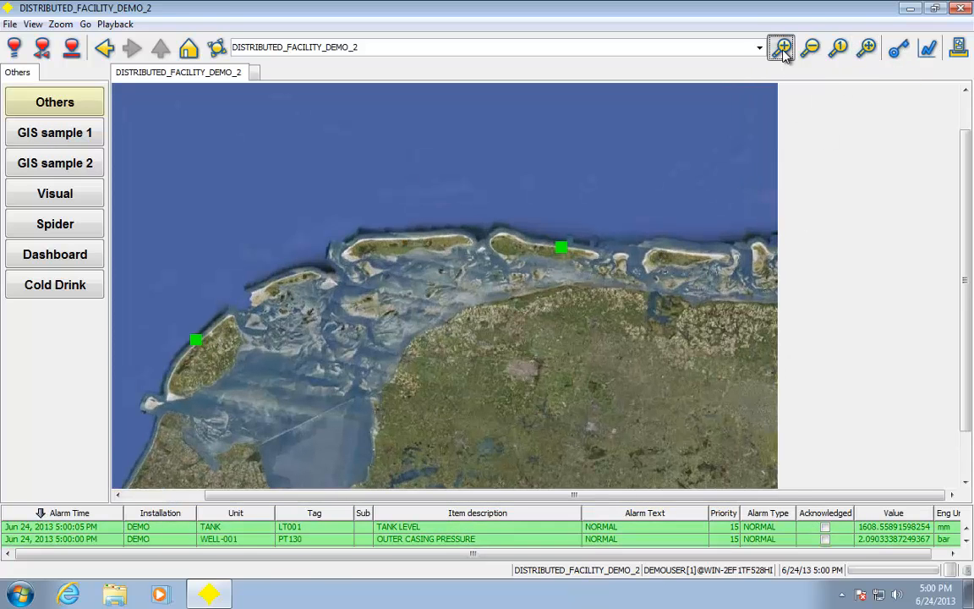
{"action": "left_click", "coordinate": [781, 47]}
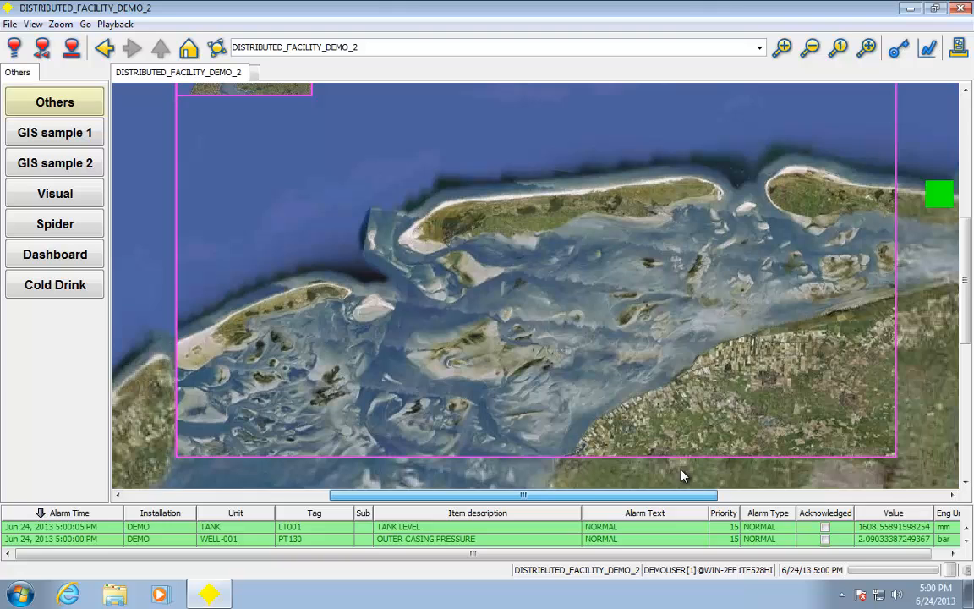
{"action": "left_click", "coordinate": [781, 48]}
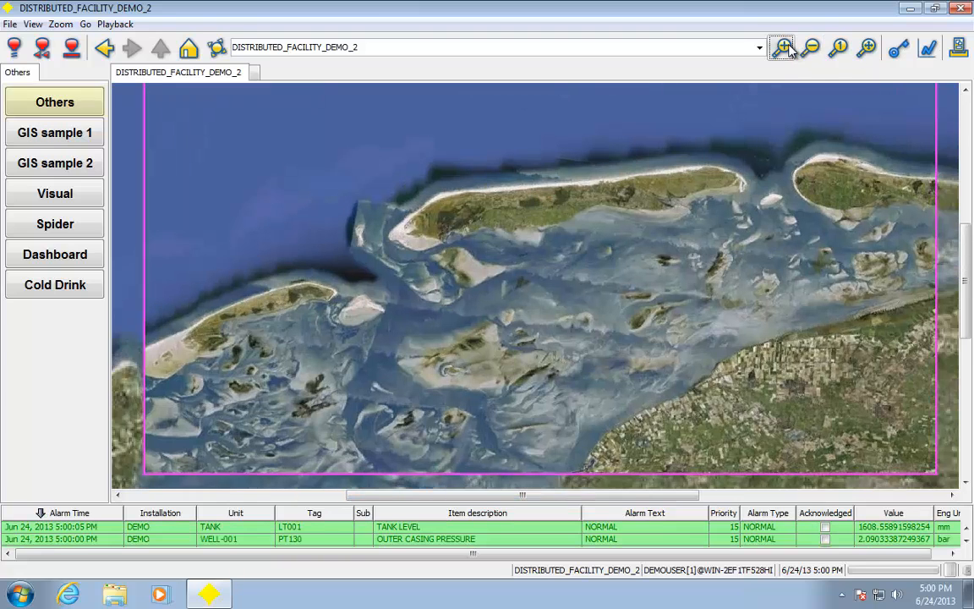
{"action": "left_click", "coordinate": [781, 47]}
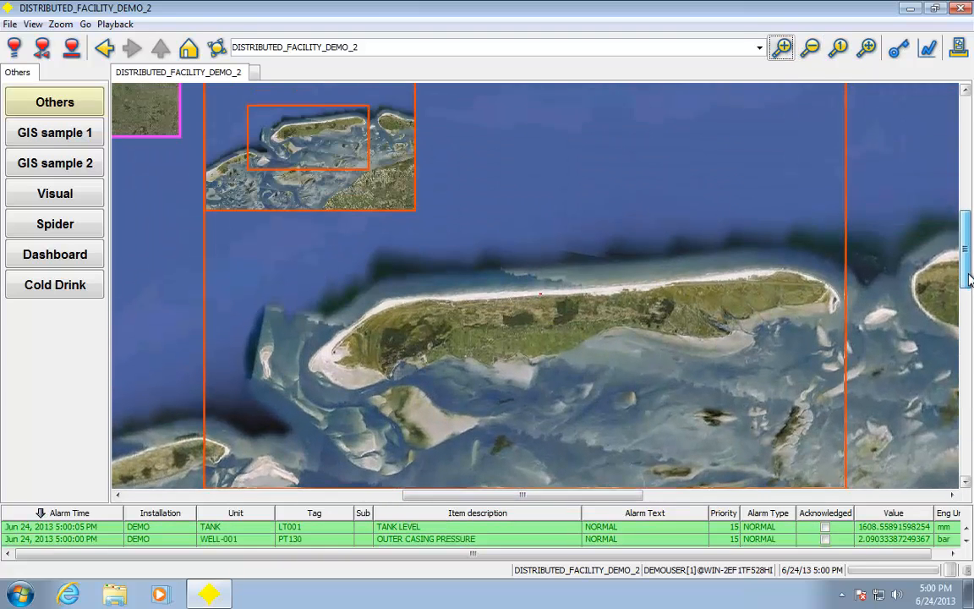
{"action": "left_click", "coordinate": [779, 47]}
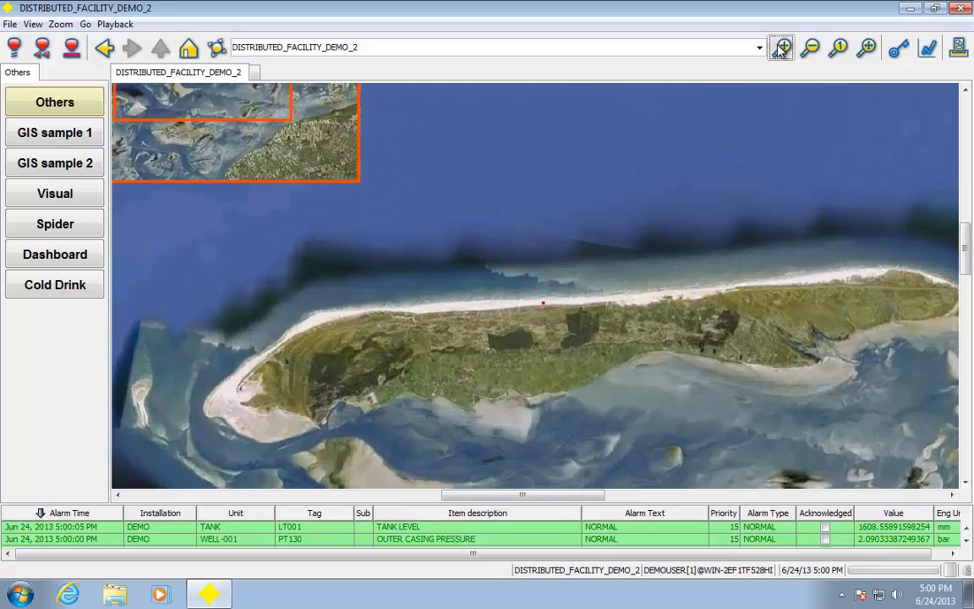
{"action": "left_click", "coordinate": [782, 47]}
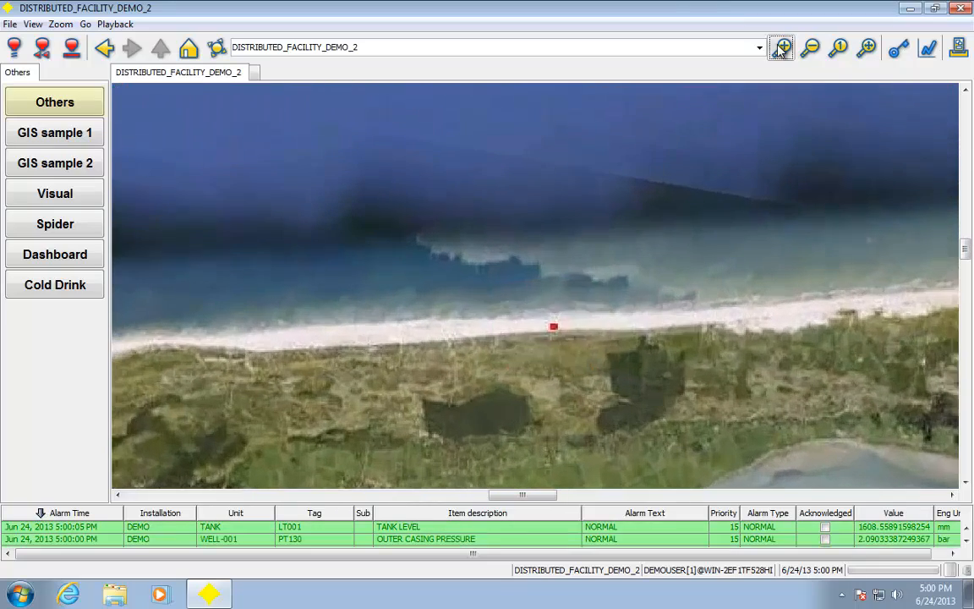
Zoom into Wellsite 001's pressure readings and briefly view the PIC135-PV upstream pressure faceplate.
{"action": "left_click", "coordinate": [779, 47]}
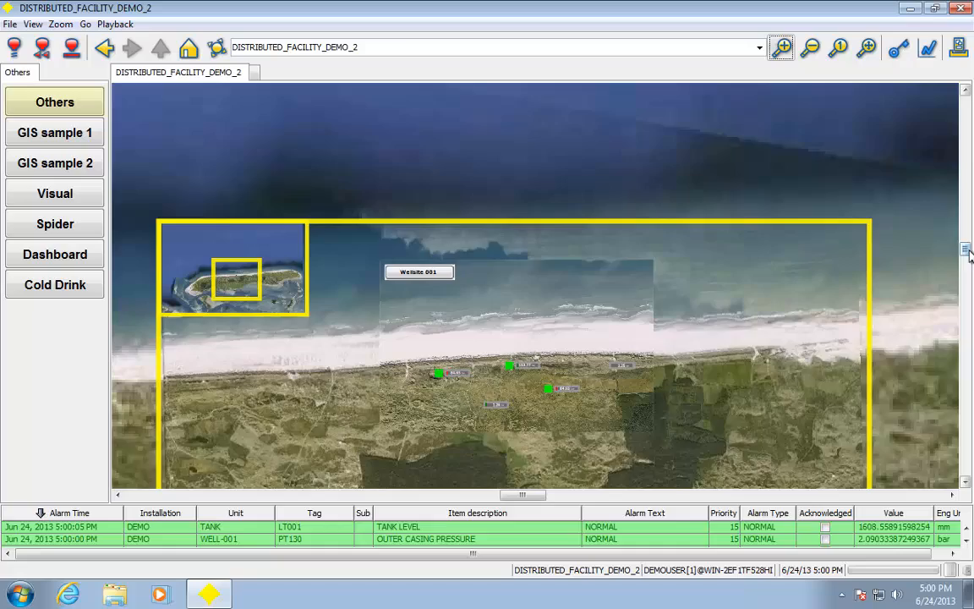
{"action": "left_click", "coordinate": [782, 47]}
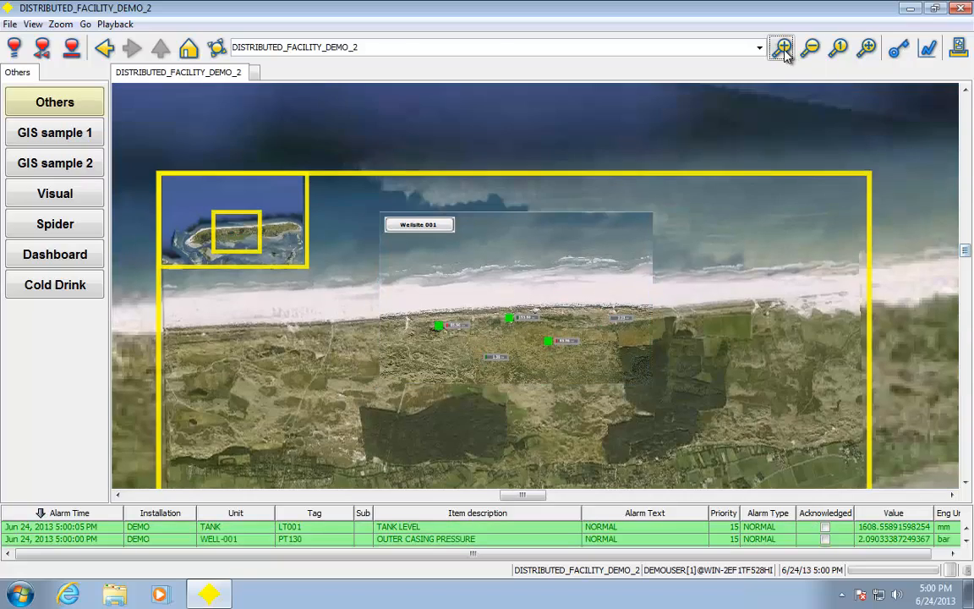
{"action": "left_click", "coordinate": [781, 47]}
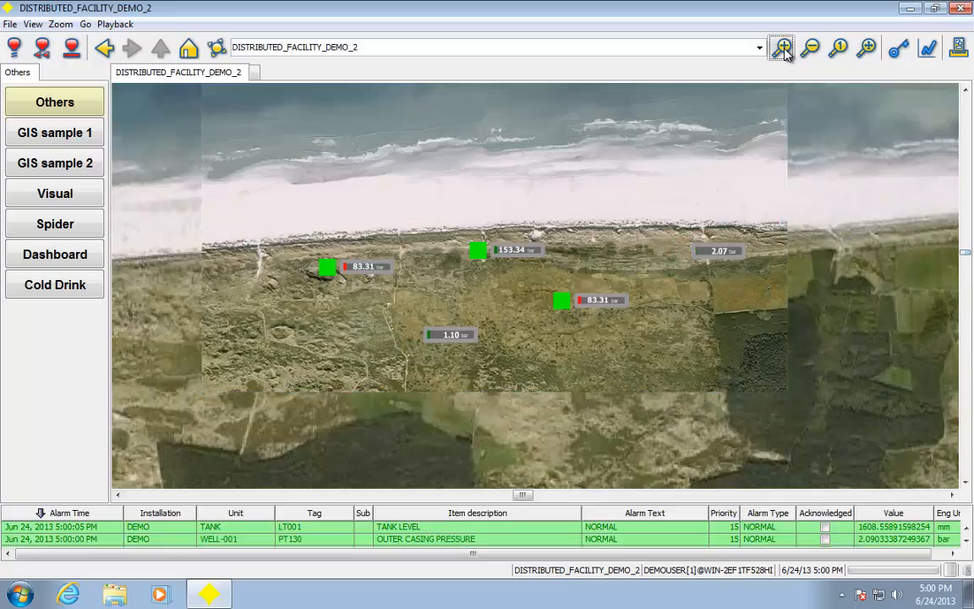
{"action": "left_click", "coordinate": [781, 47]}
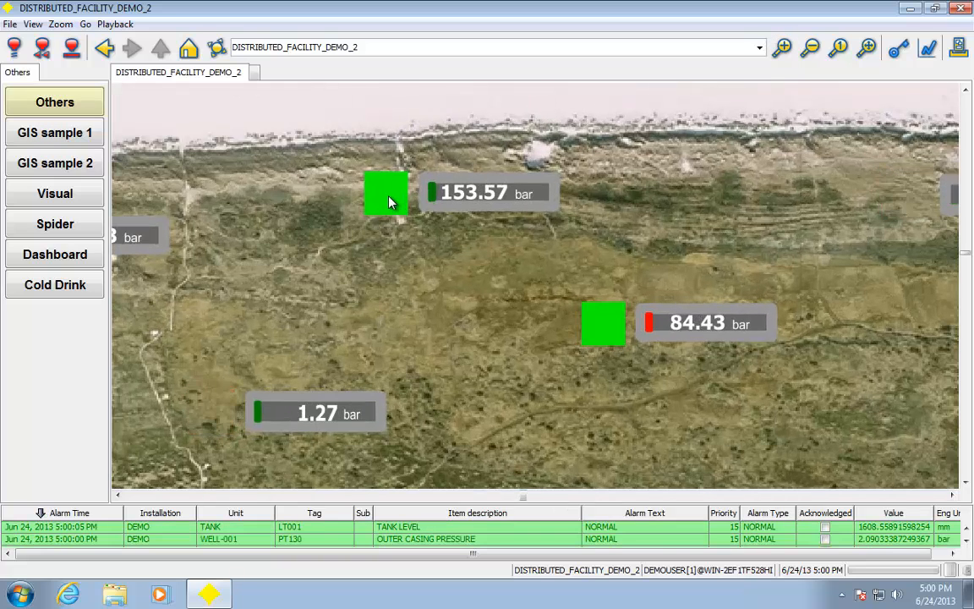
{"action": "left_click", "coordinate": [386, 193]}
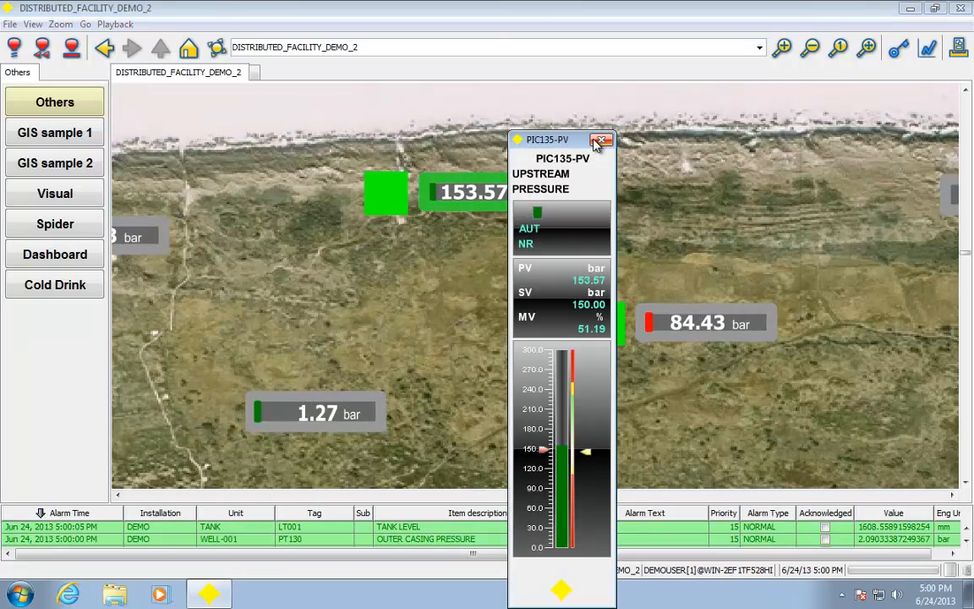
{"action": "left_click", "coordinate": [601, 139]}
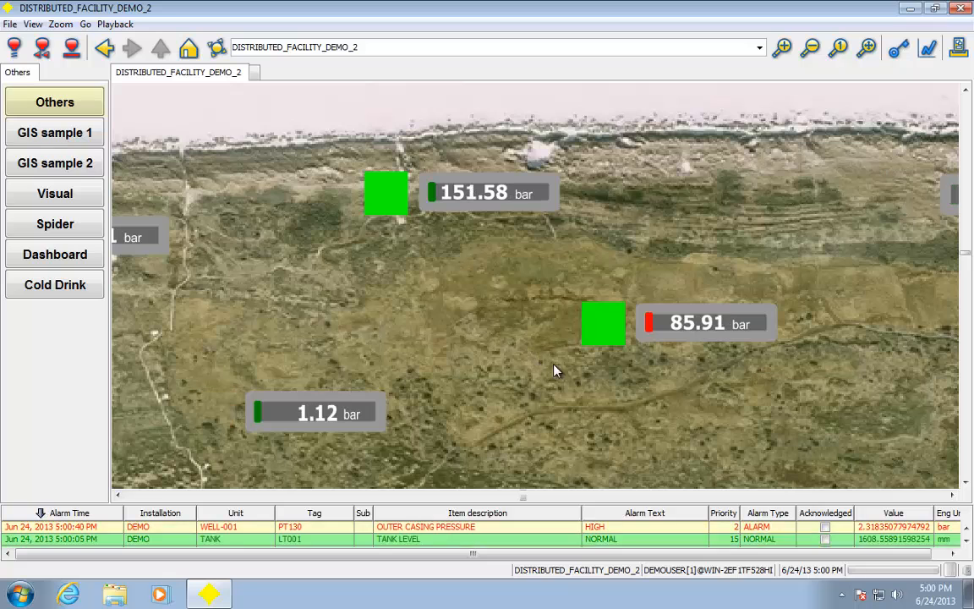
{"action": "mouse_move", "coordinate": [487, 354]}
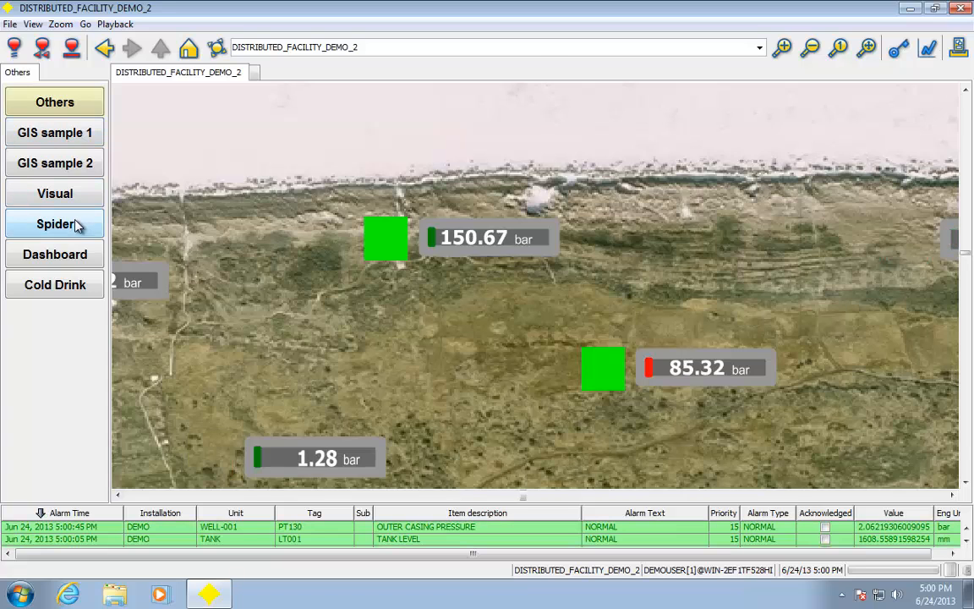
Run the Spider rings animation in Auto mode, then switch to the Cold Drink bottle display.
{"action": "left_click", "coordinate": [54, 223]}
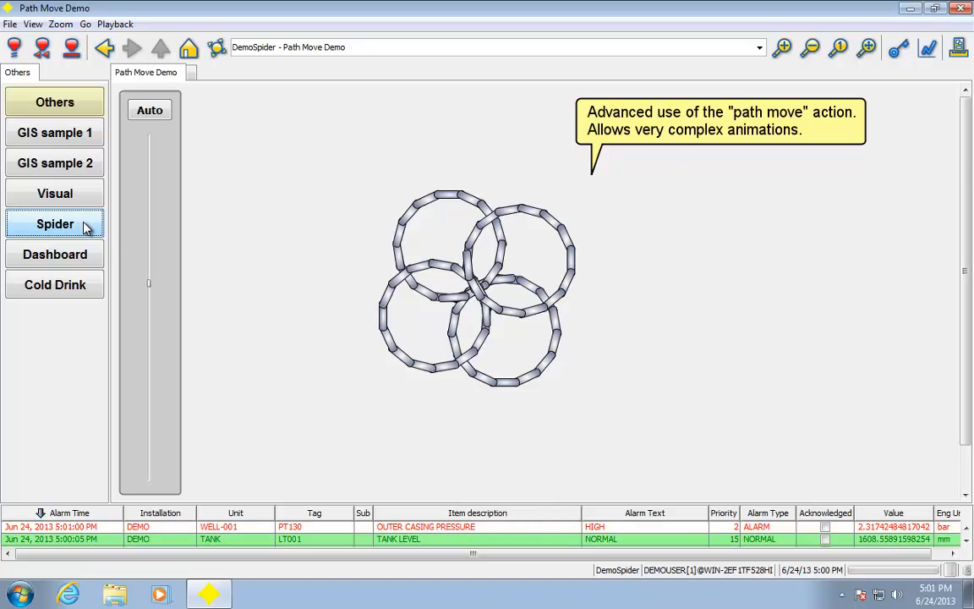
{"action": "left_click", "coordinate": [149, 110]}
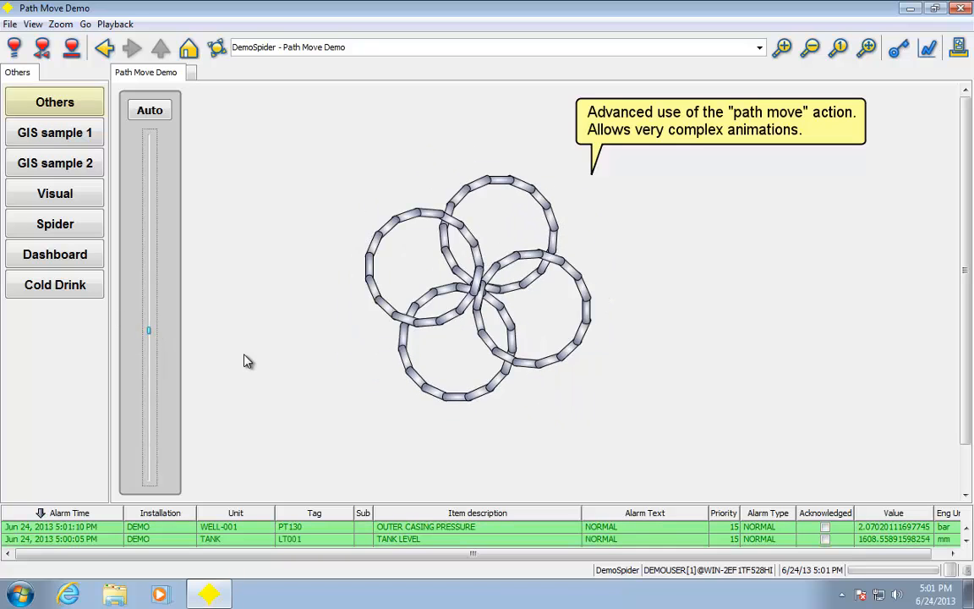
{"action": "left_click", "coordinate": [54, 284]}
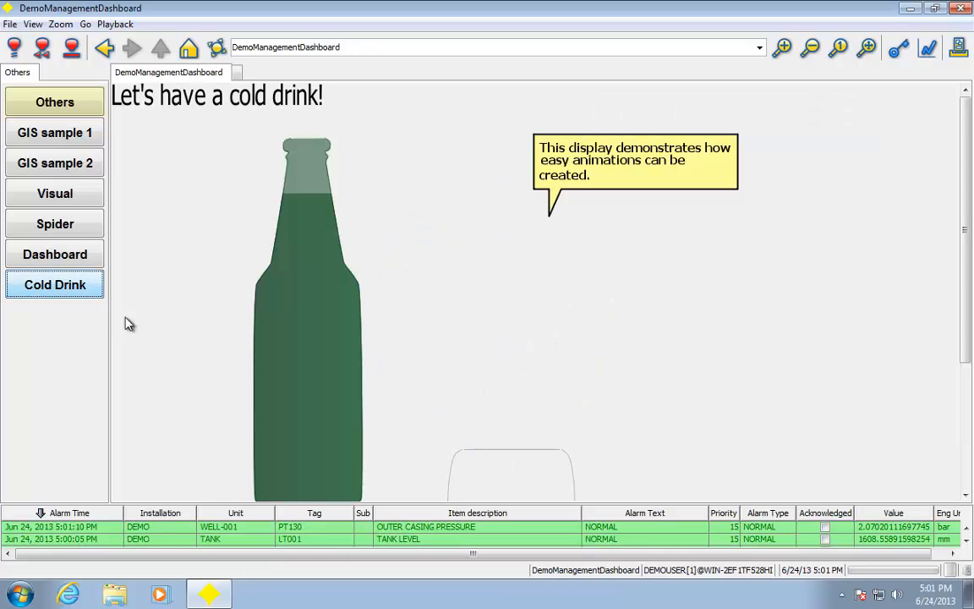